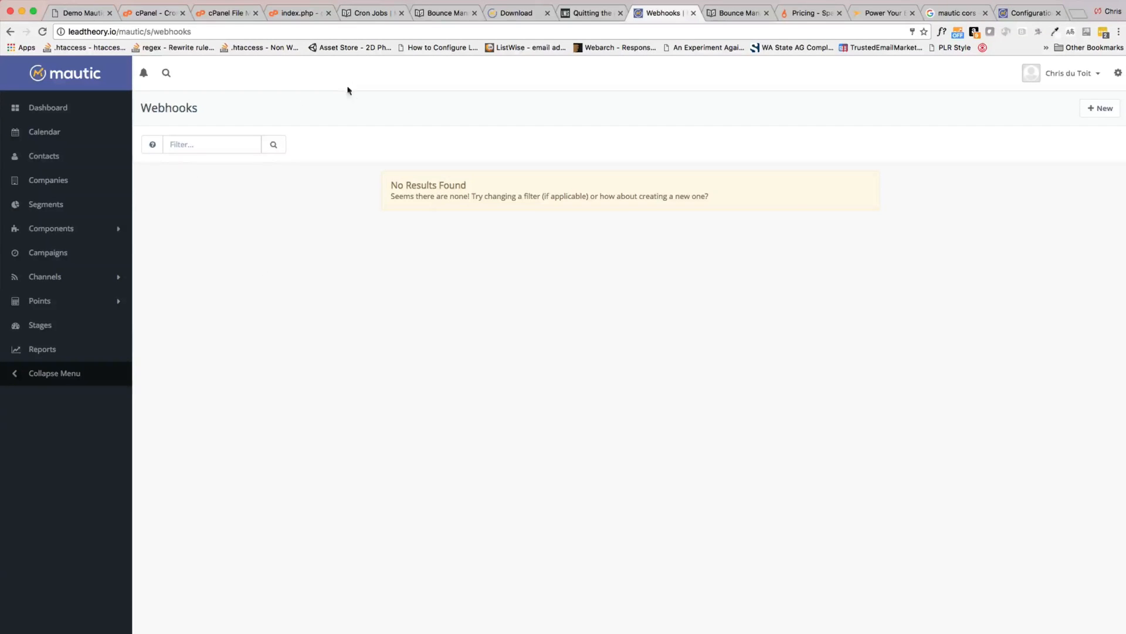
Start a new webhook, bringing up the empty Create New Webhook form.
left_click(1100, 108)
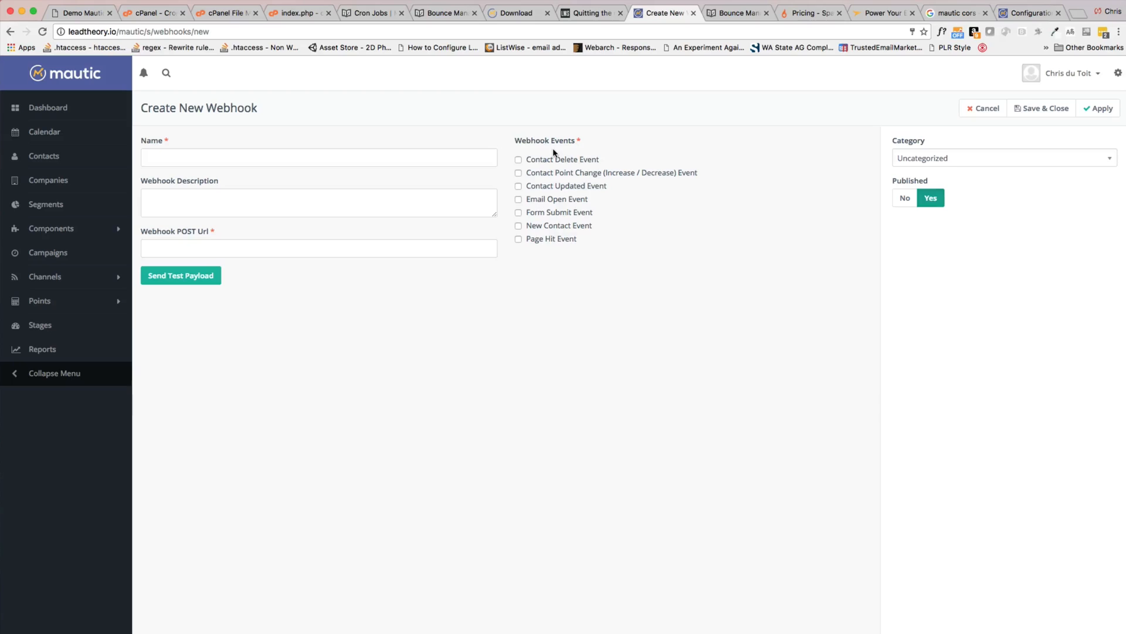
mouse_move(983, 108)
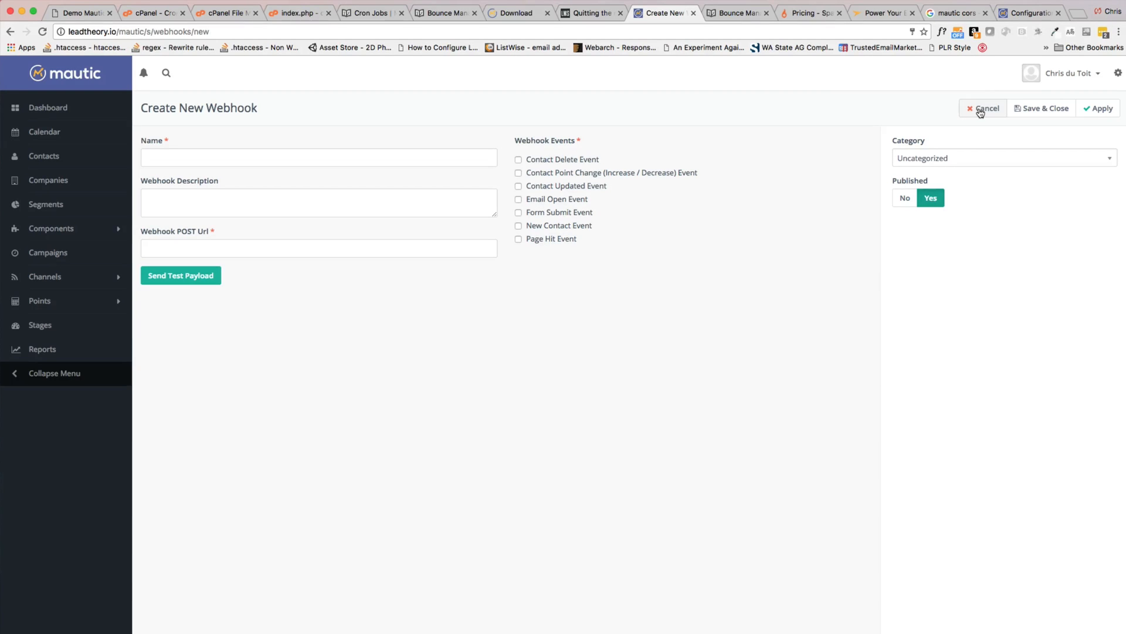
Cancel the unfinished webhook without saving, leaving the Webhooks list empty.
left_click(982, 108)
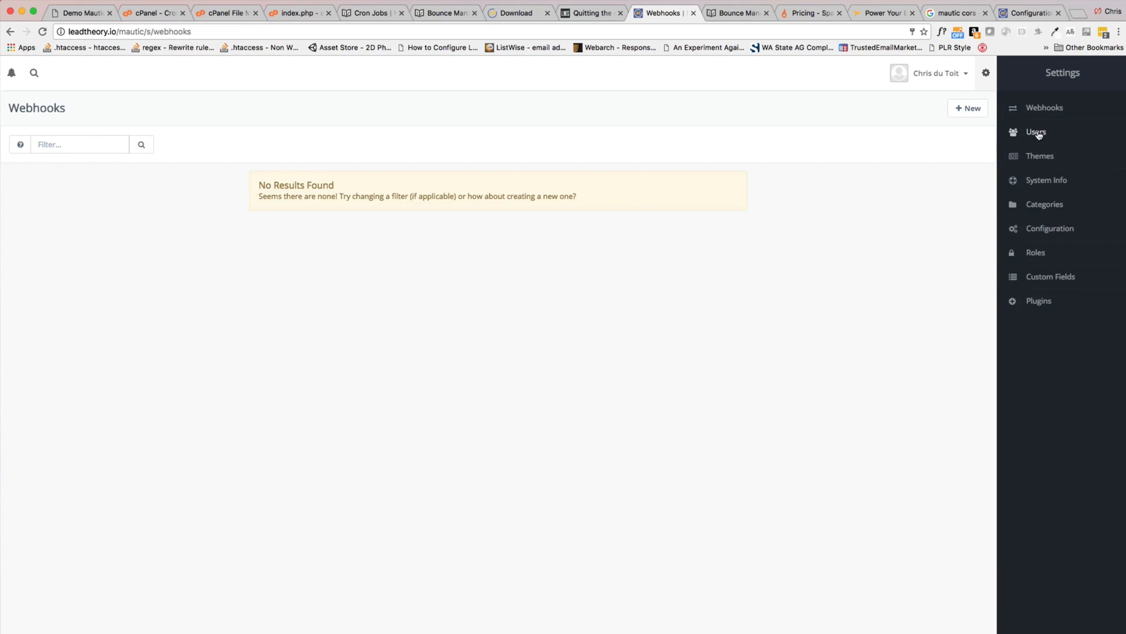
mouse_move(1037, 131)
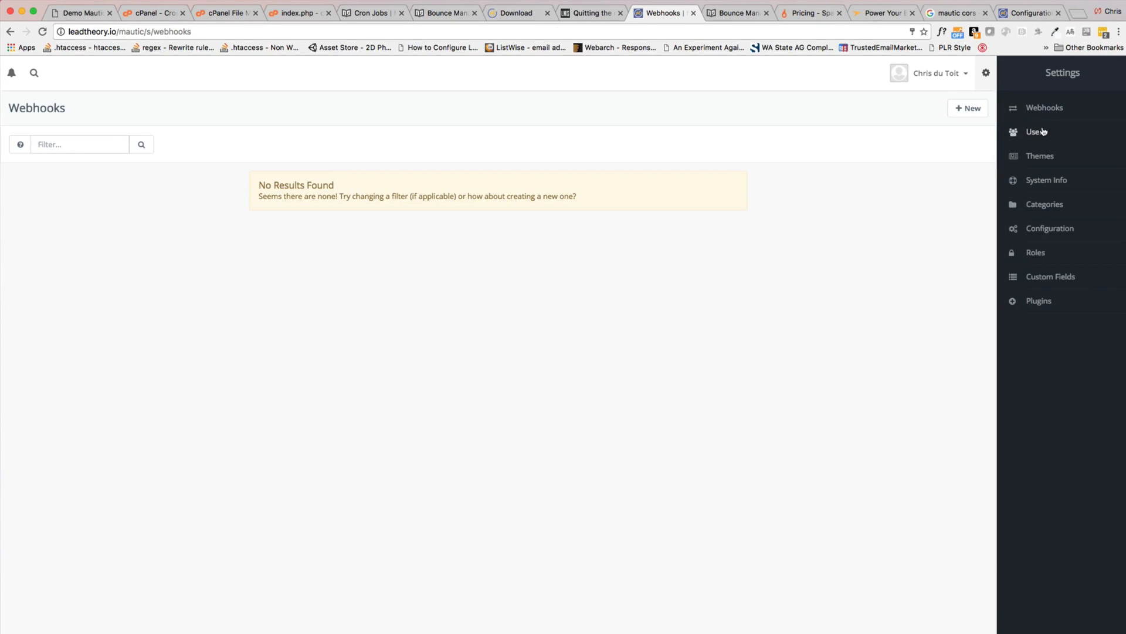
mouse_move(1035, 131)
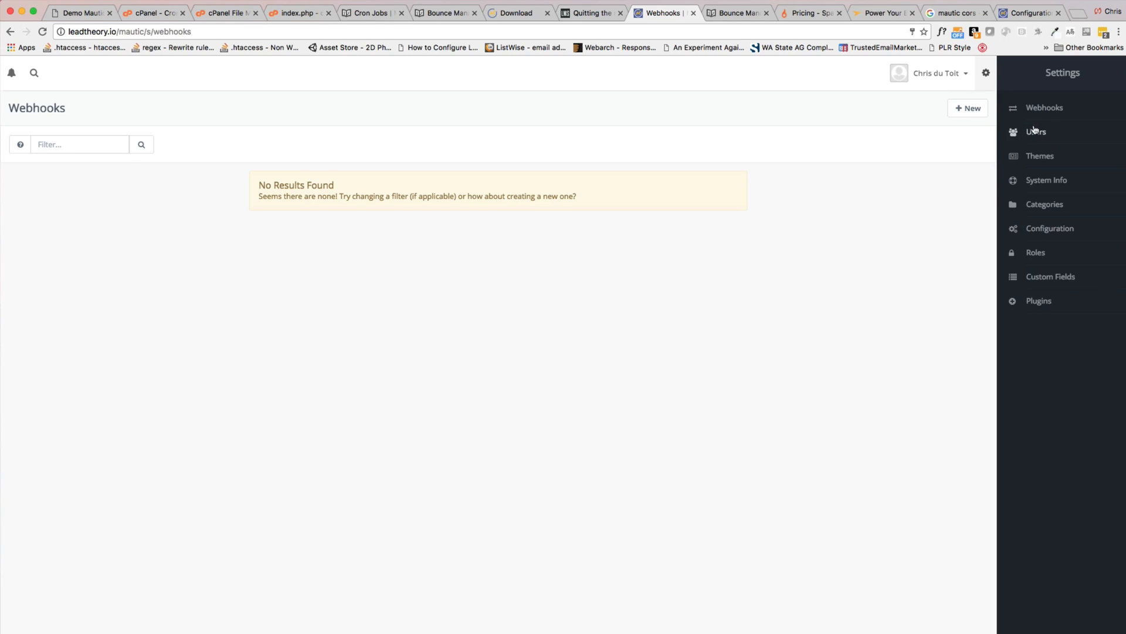
mouse_move(1046, 140)
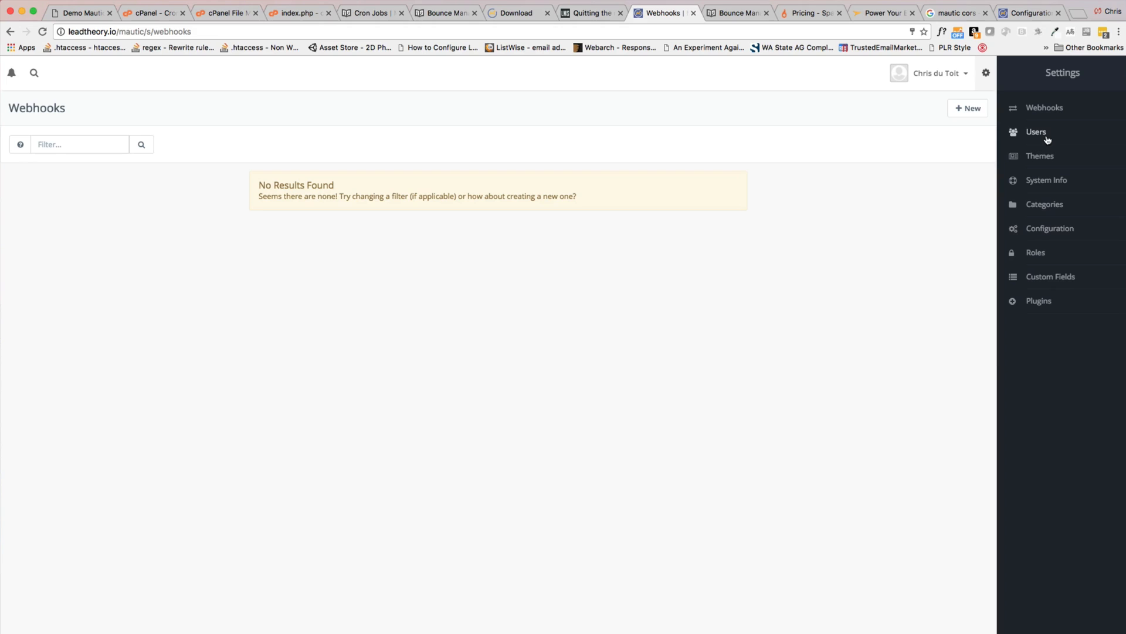
mouse_move(1036, 151)
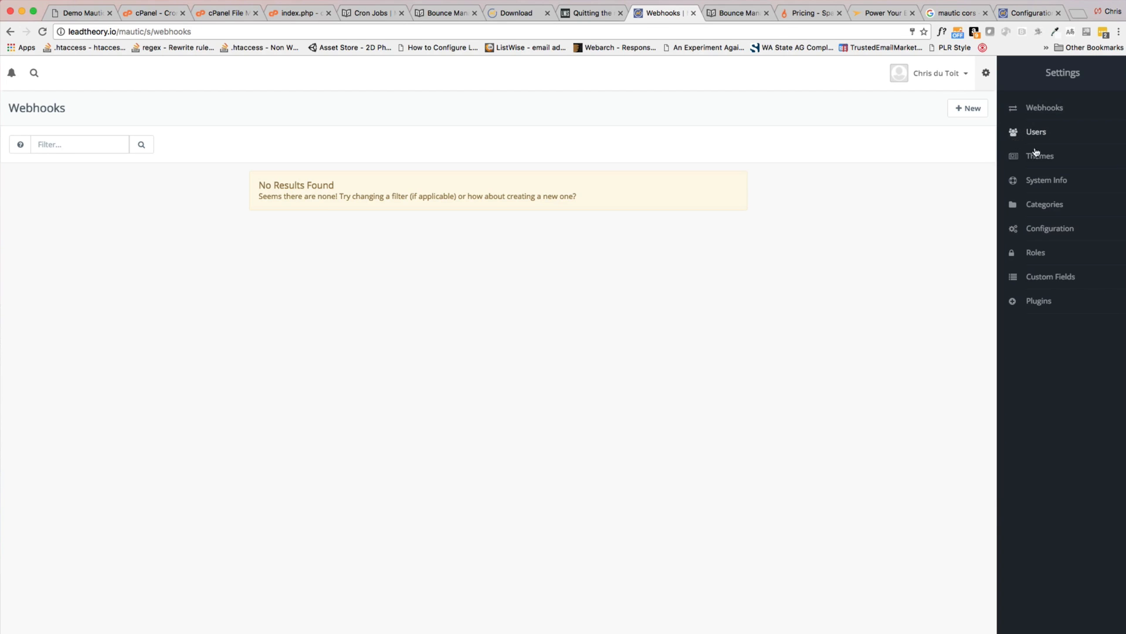
mouse_move(1027, 144)
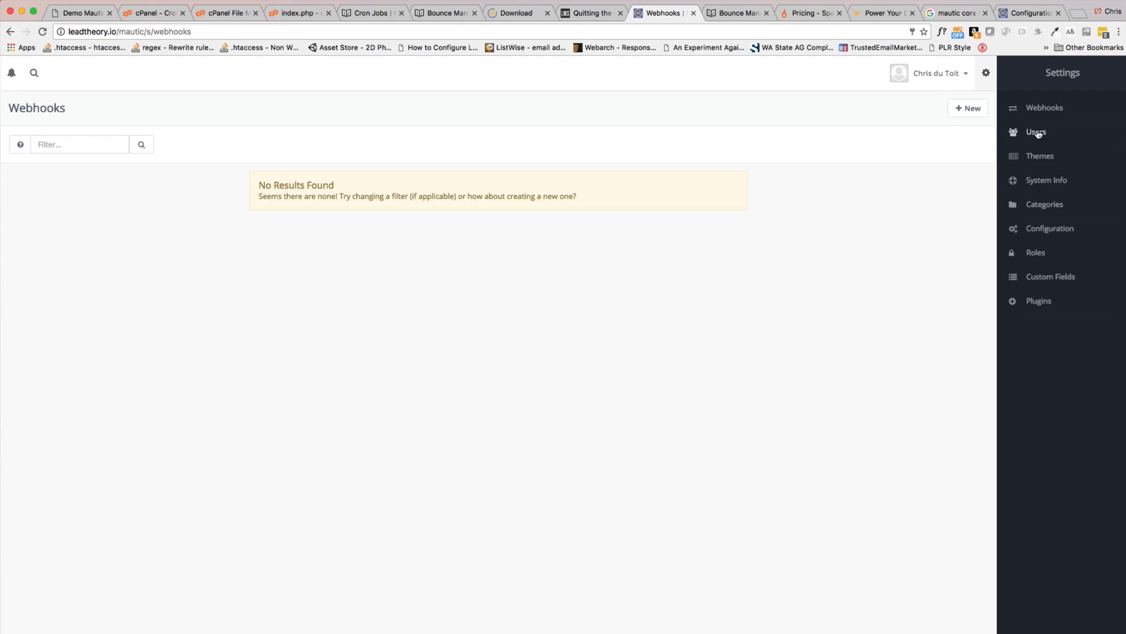
mouse_move(1060, 180)
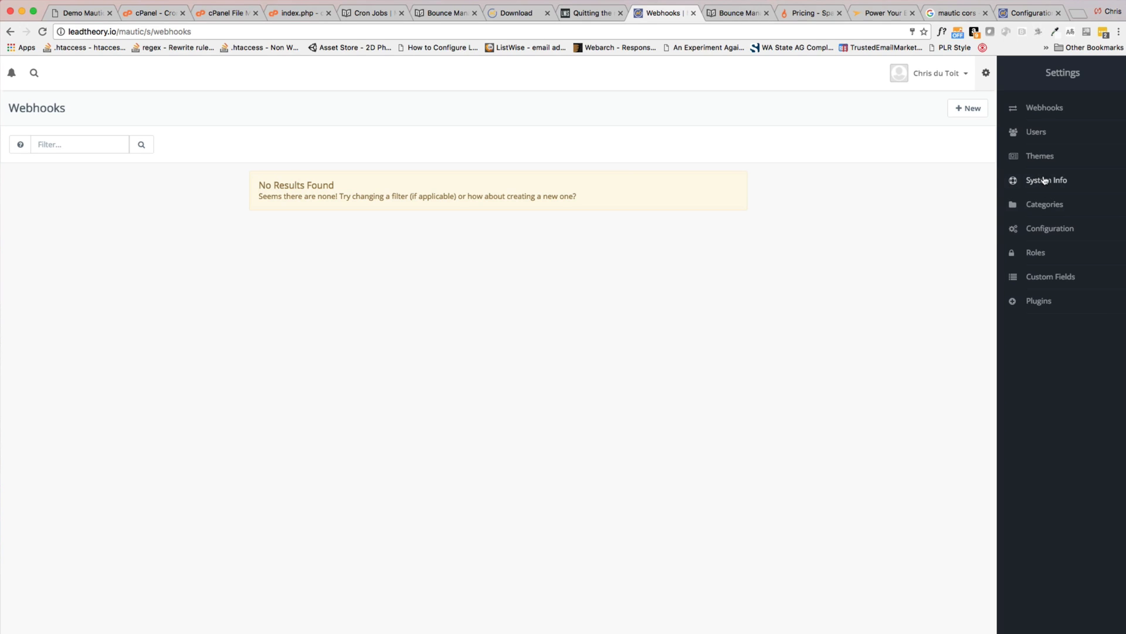
mouse_move(1047, 275)
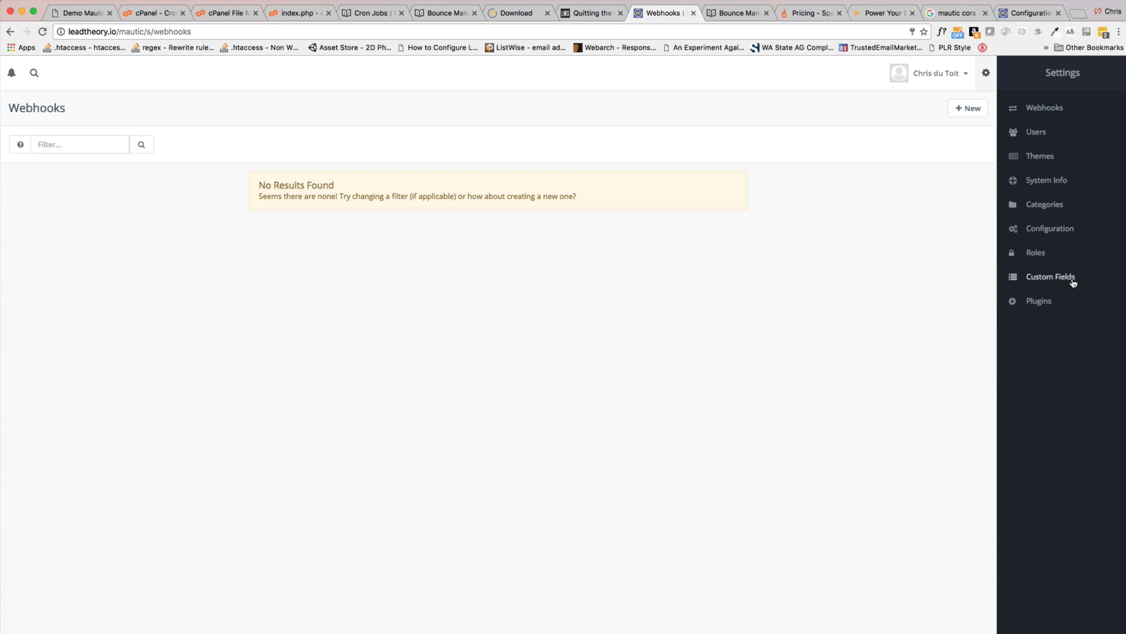
mouse_move(1063, 278)
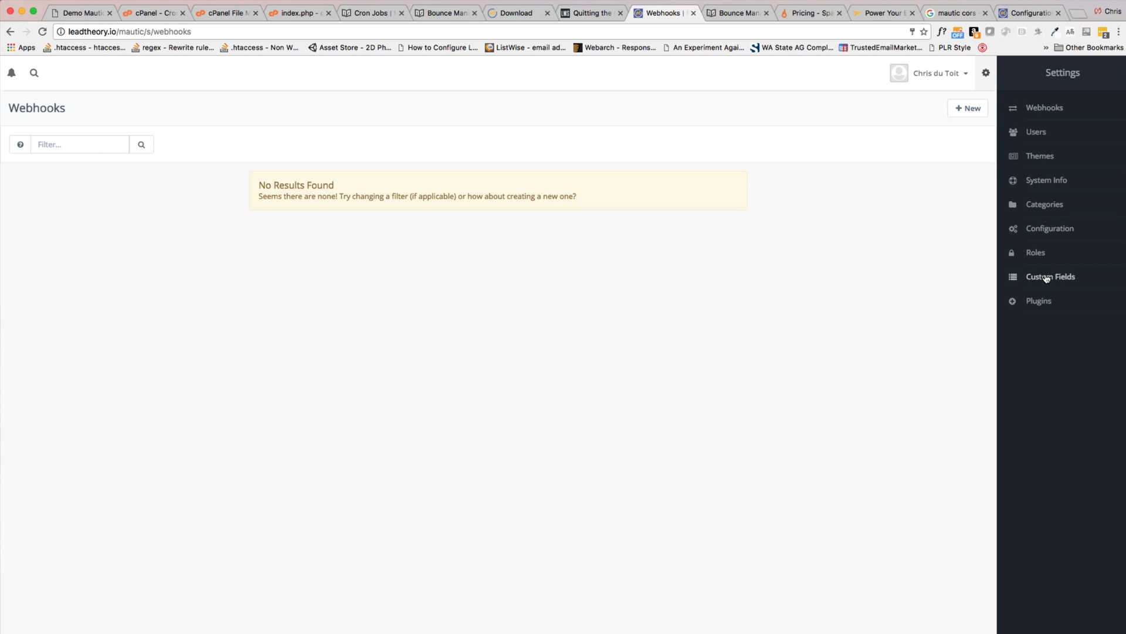
mouse_move(1040, 300)
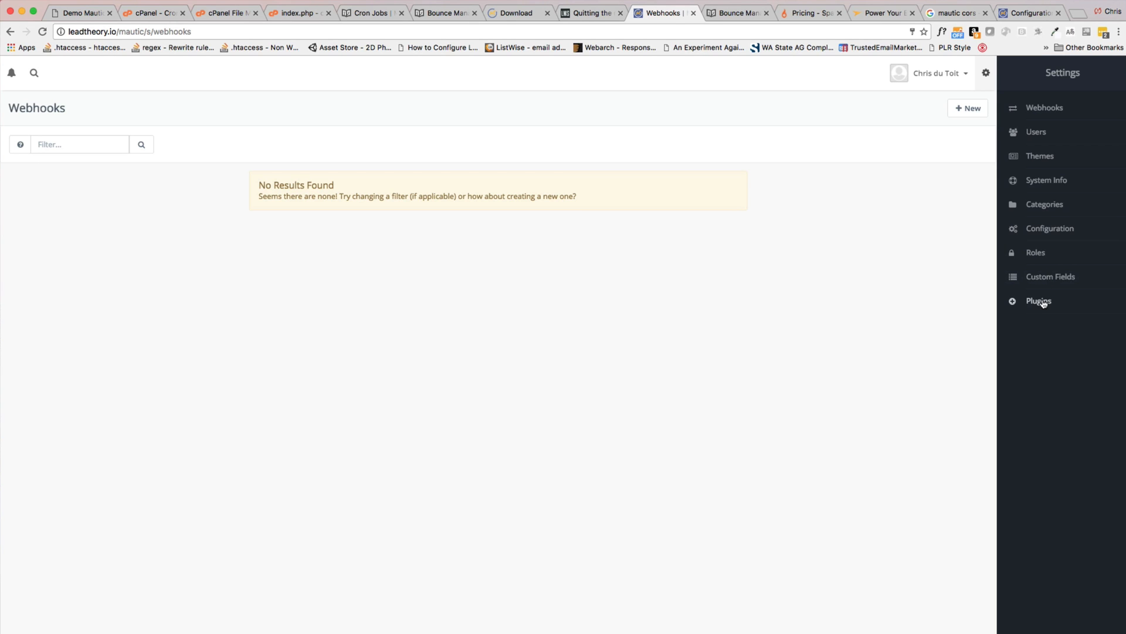
Go to Manage Plugins from the Settings panel, which lists no plugins.
left_click(1039, 301)
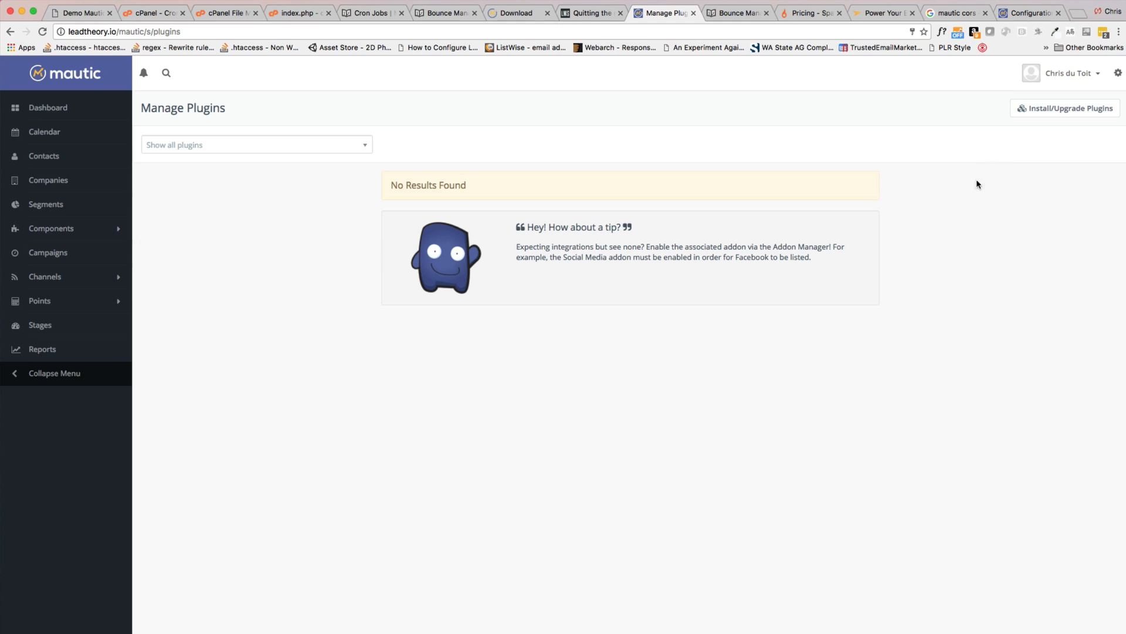
mouse_move(1026, 124)
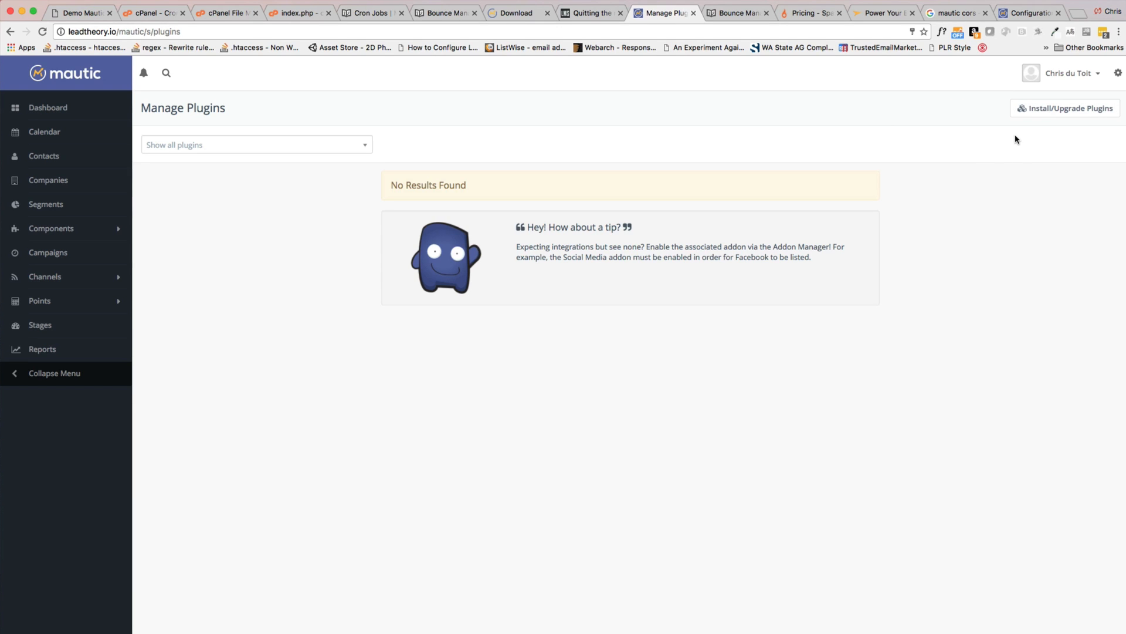
mouse_move(996, 186)
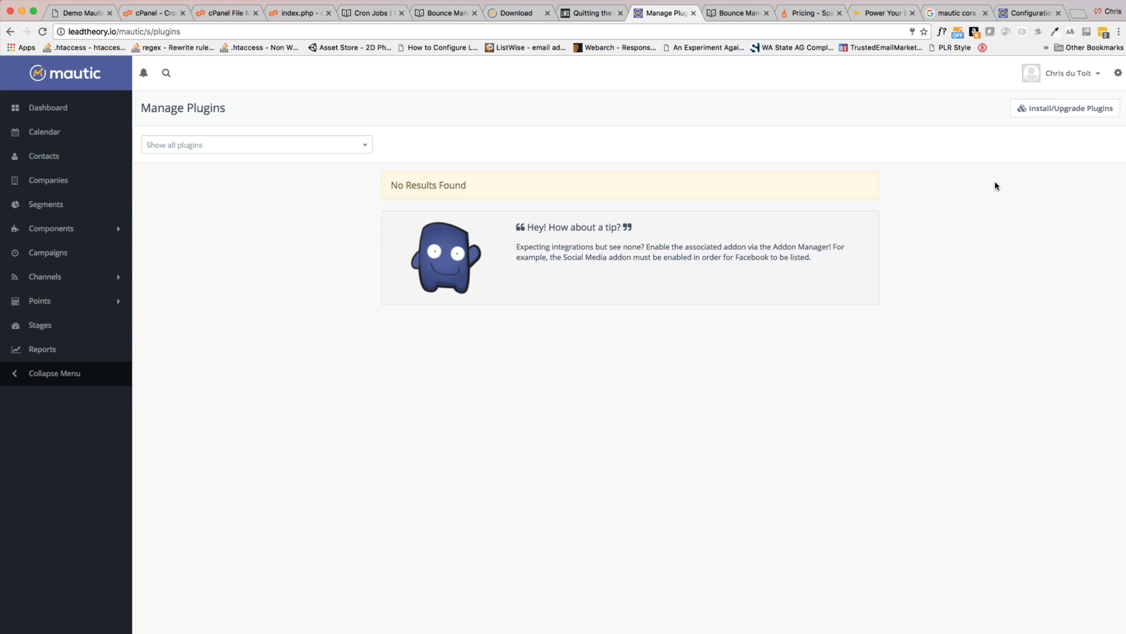
mouse_move(965, 205)
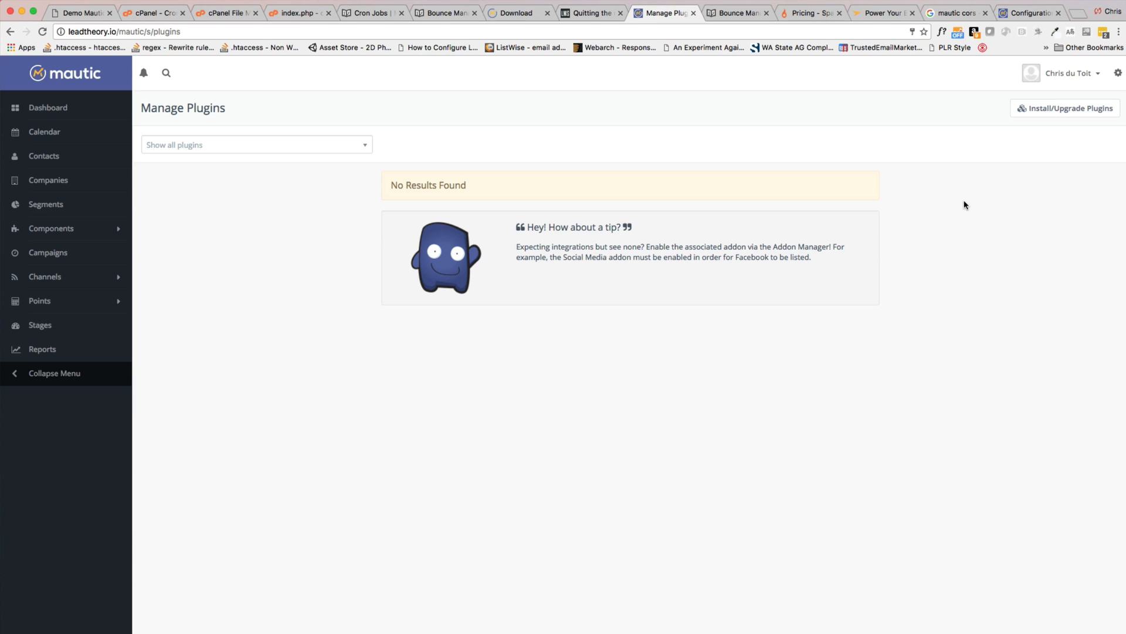
mouse_move(969, 189)
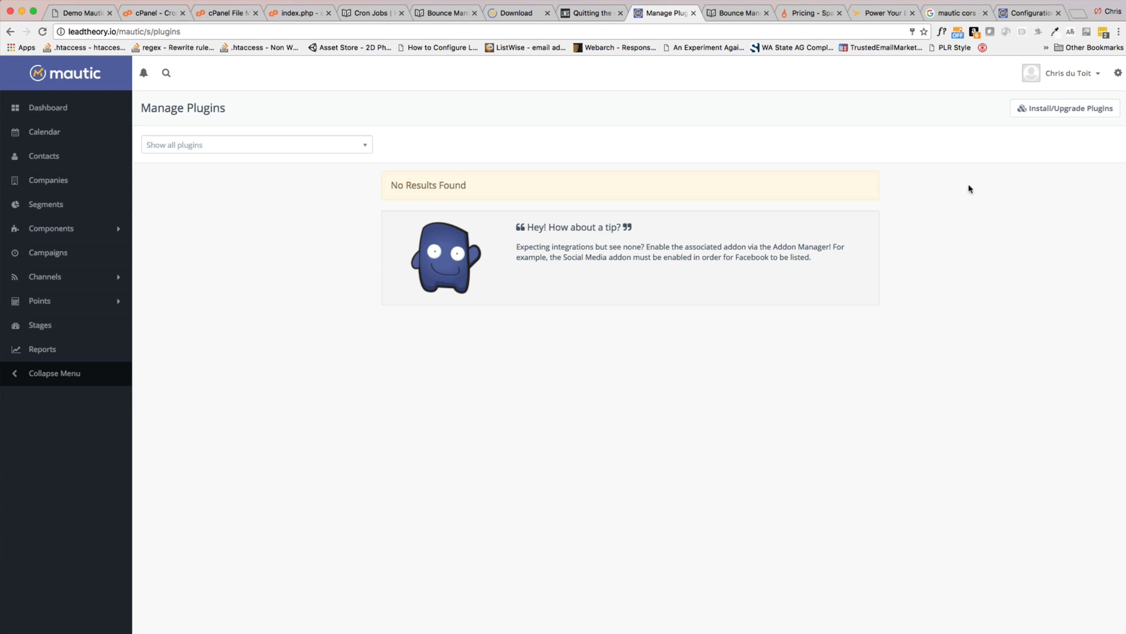
Show the settings sections list beside the empty Manage Plugins page.
left_click(1118, 73)
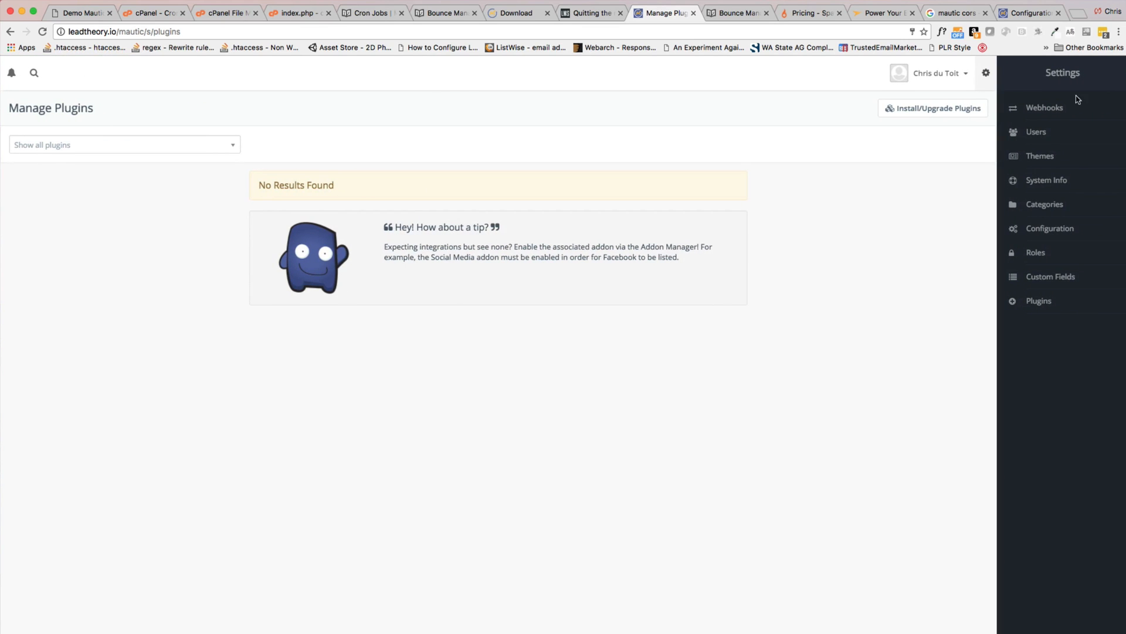
mouse_move(1053, 219)
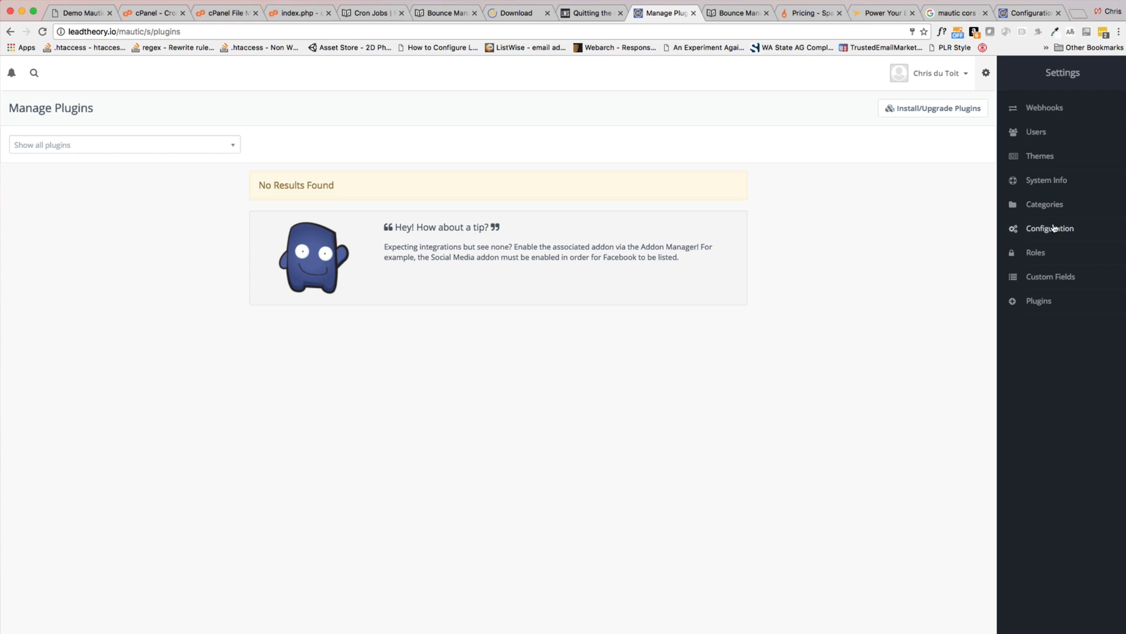
mouse_move(1034, 239)
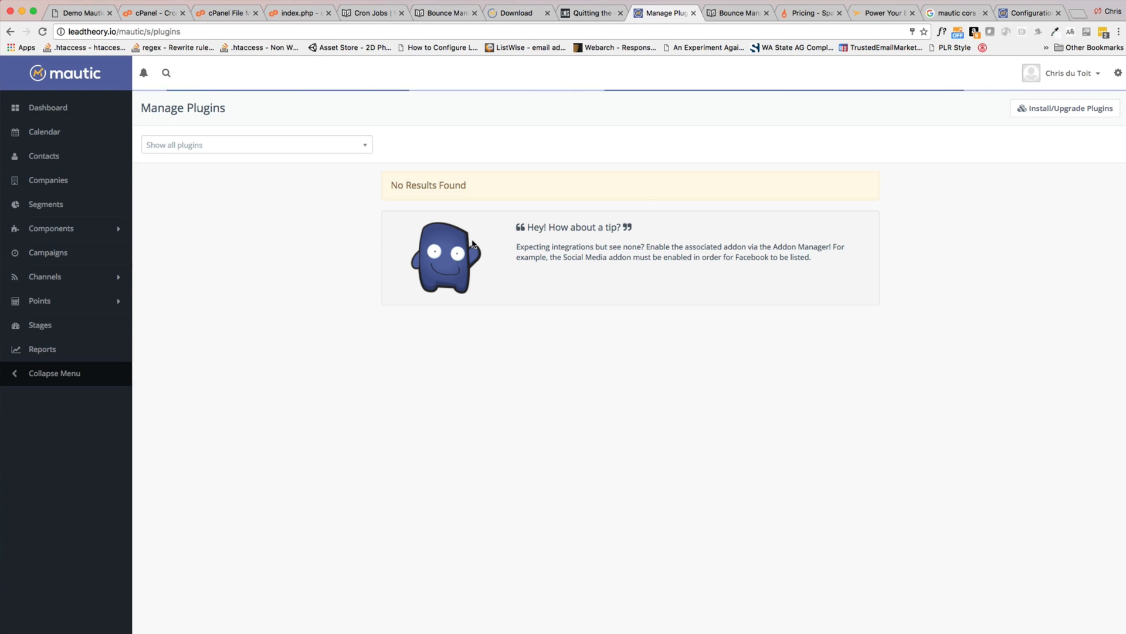
mouse_move(360, 202)
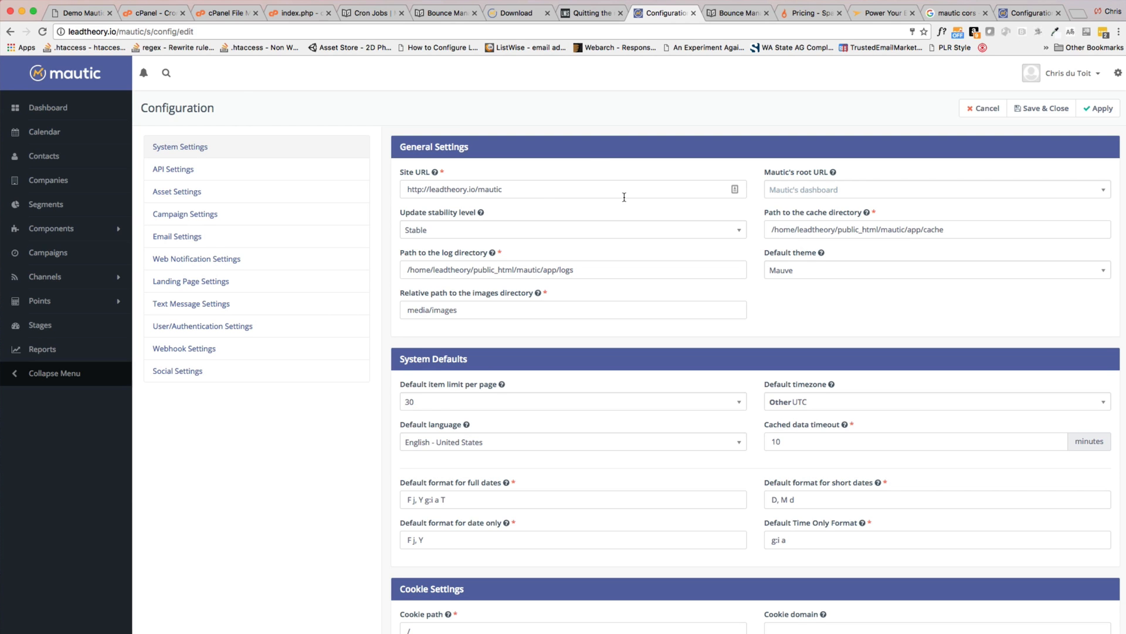
scroll("down", 3)
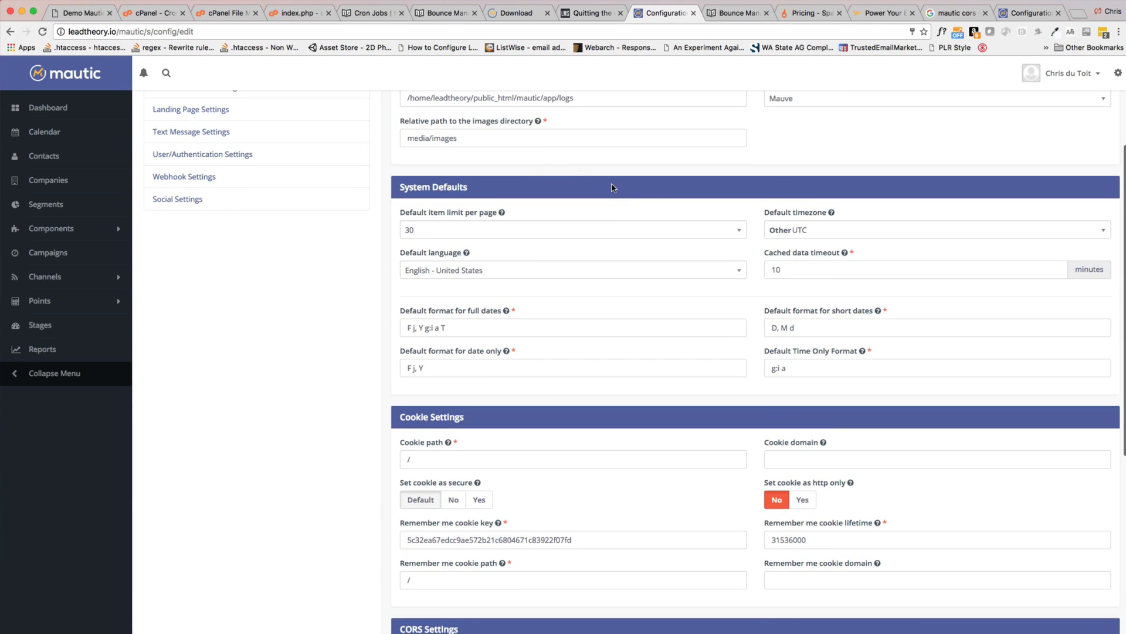
mouse_move(848, 228)
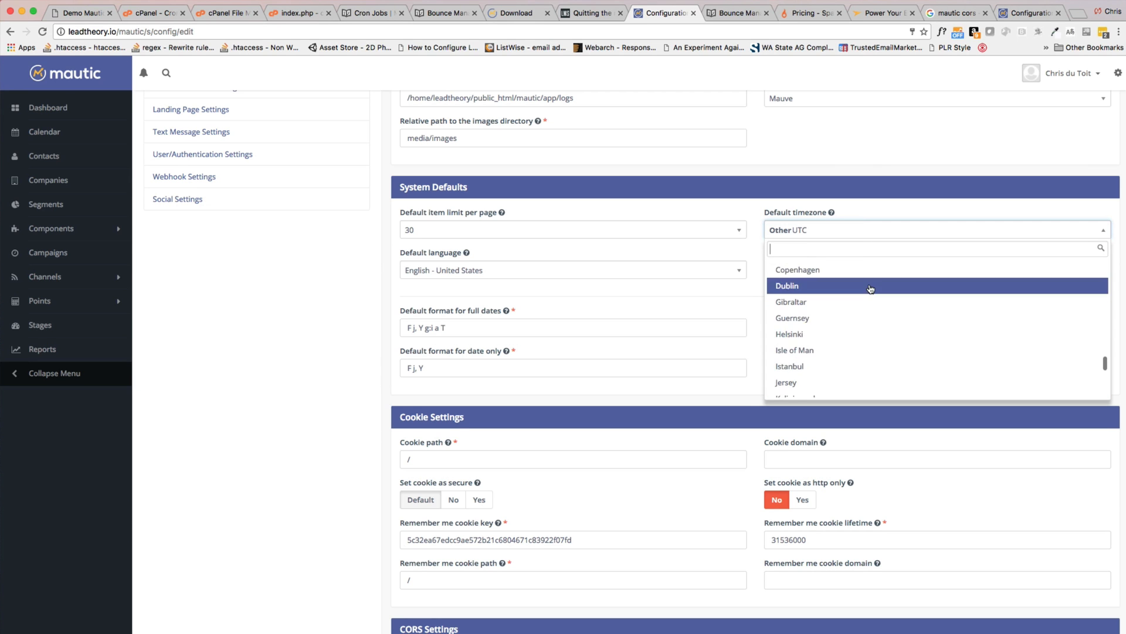
scroll("down", 3)
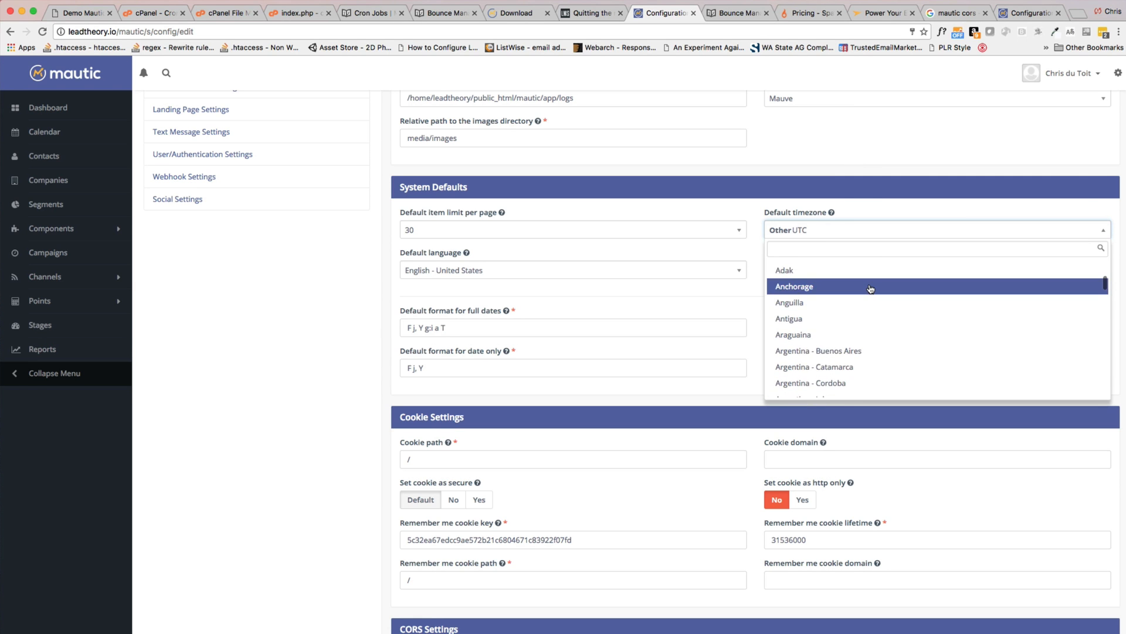
scroll("down", 3)
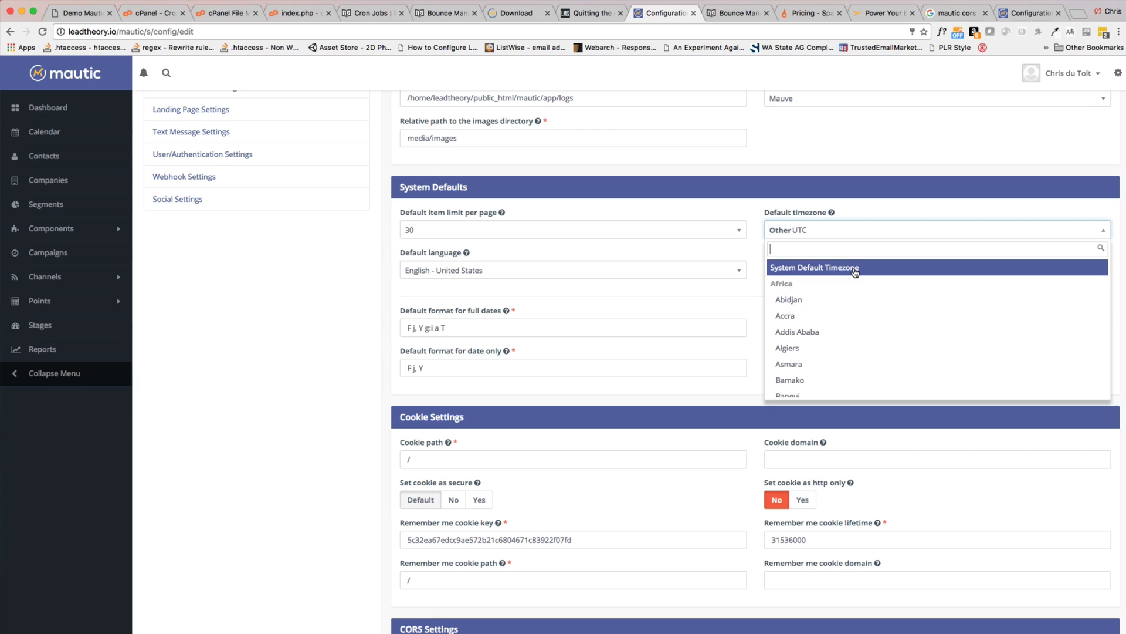
left_click(814, 268)
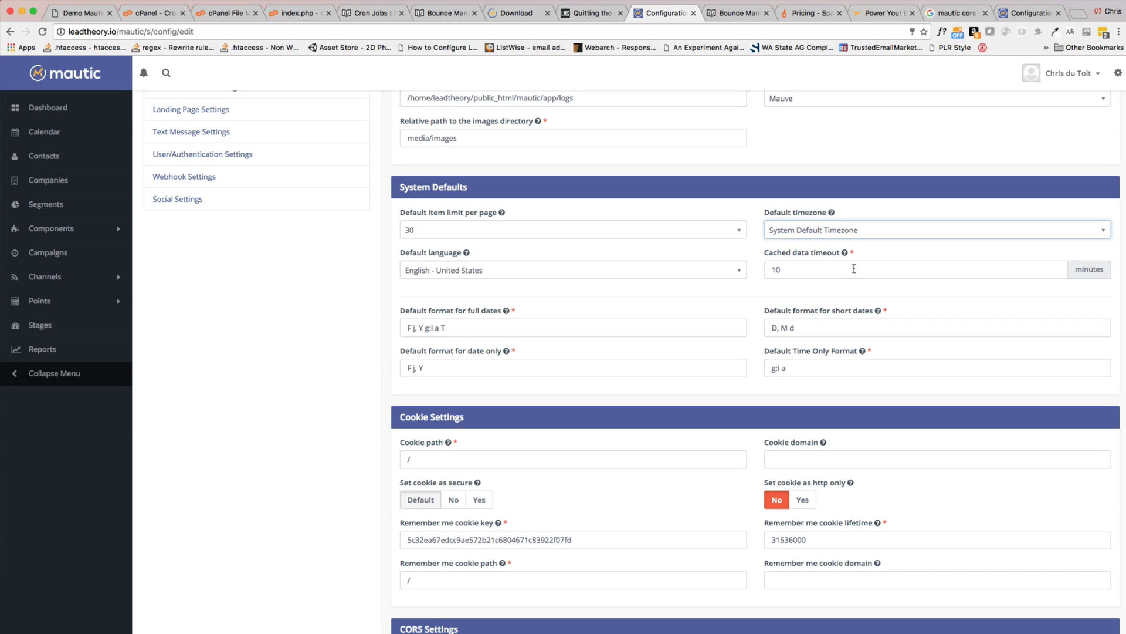
left_click(935, 230)
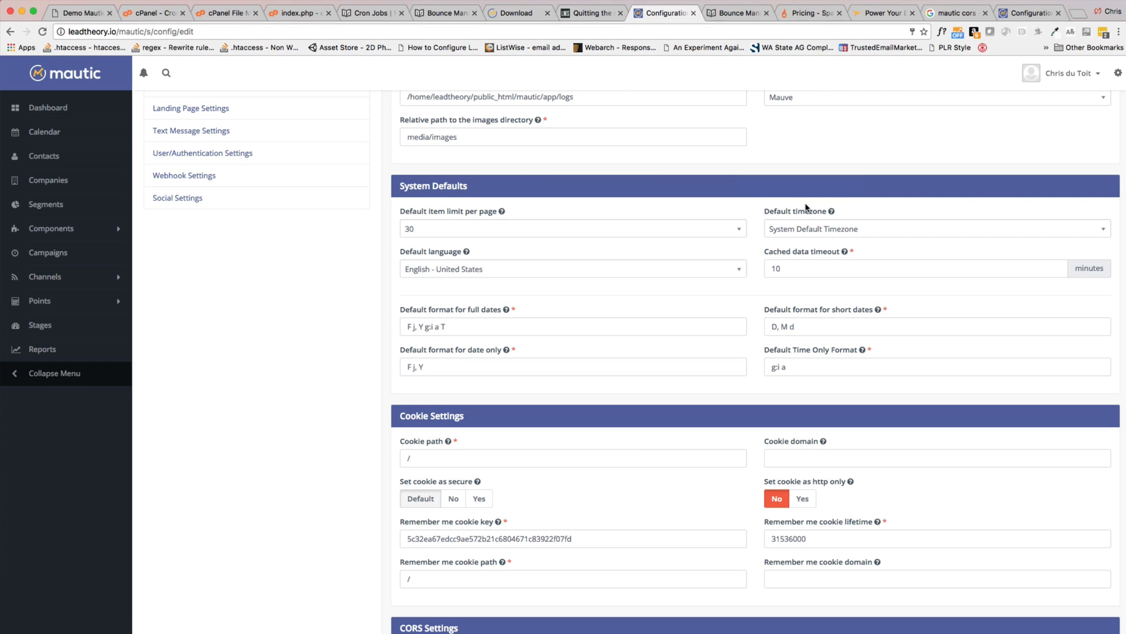
mouse_move(619, 241)
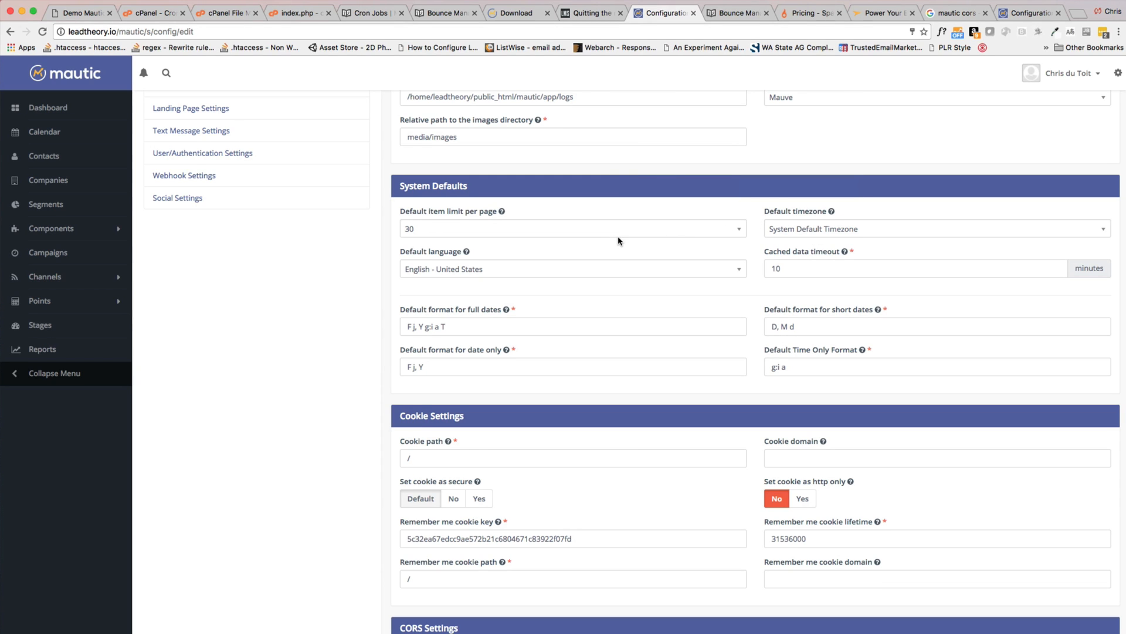
Fetch the MaxMind GeoLite2 City IP lookup data store from Miscellaneous Settings.
scroll("down", 3)
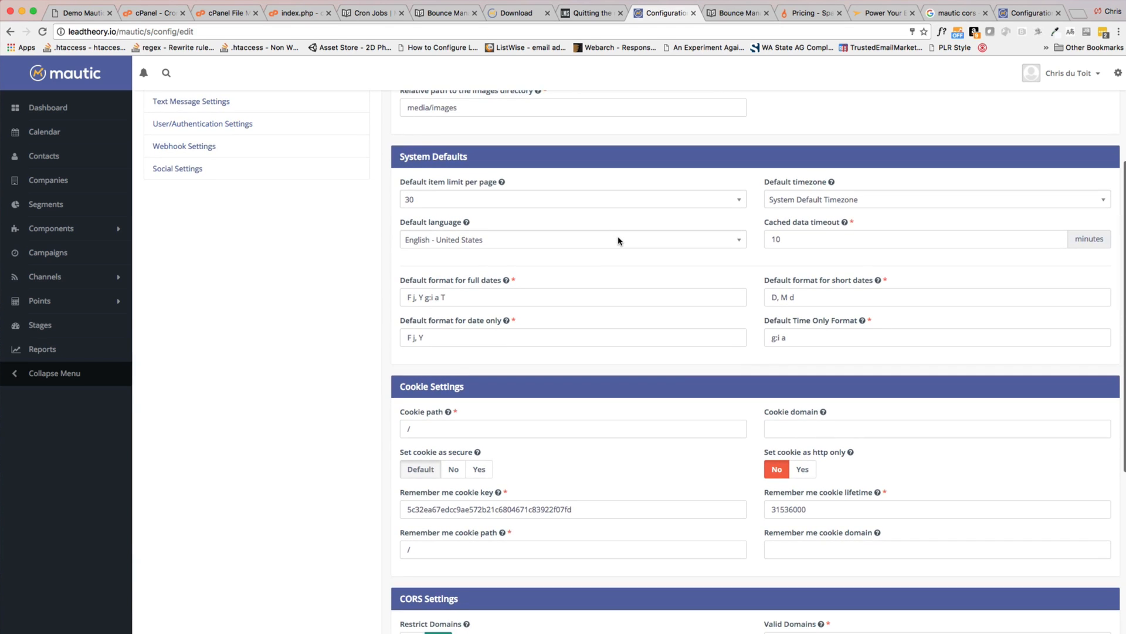
scroll("down", 3)
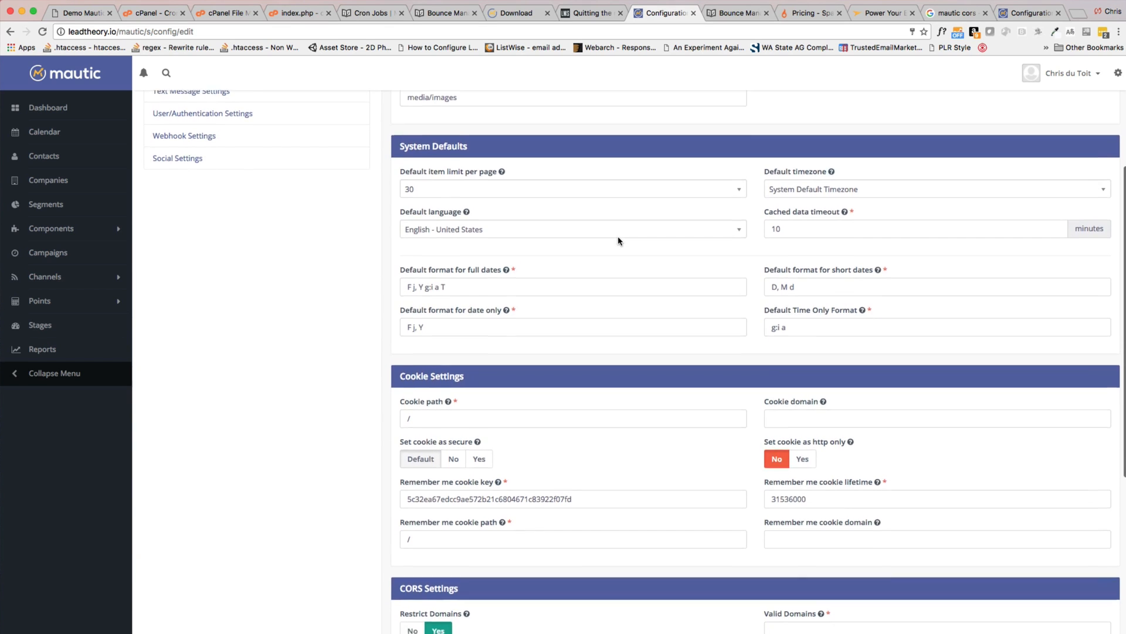
scroll("down", 3)
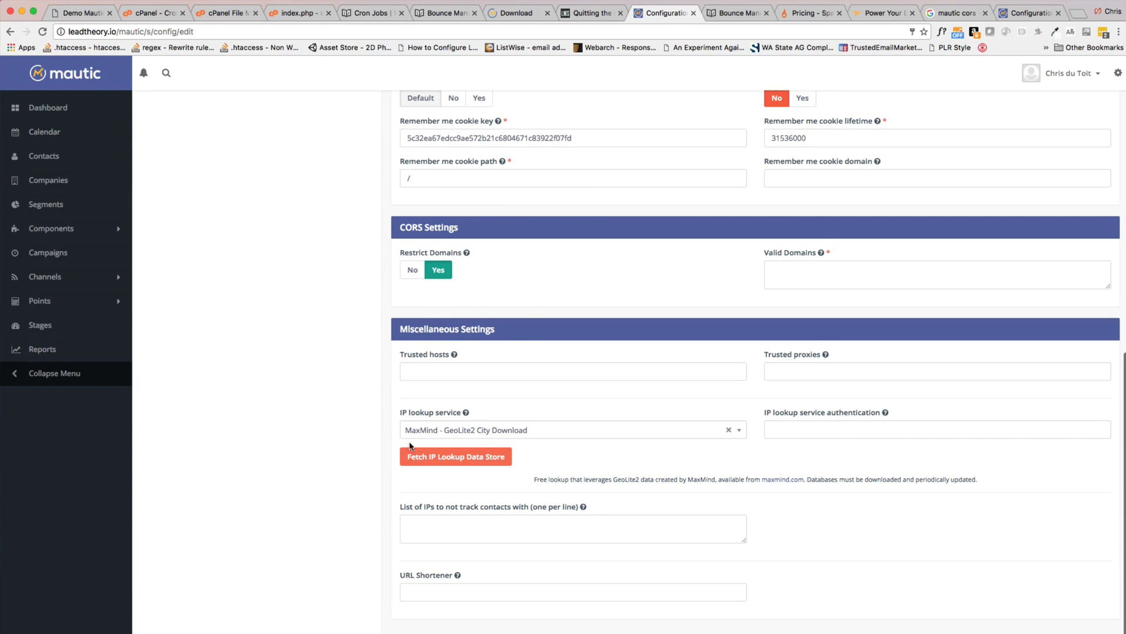
mouse_move(465, 412)
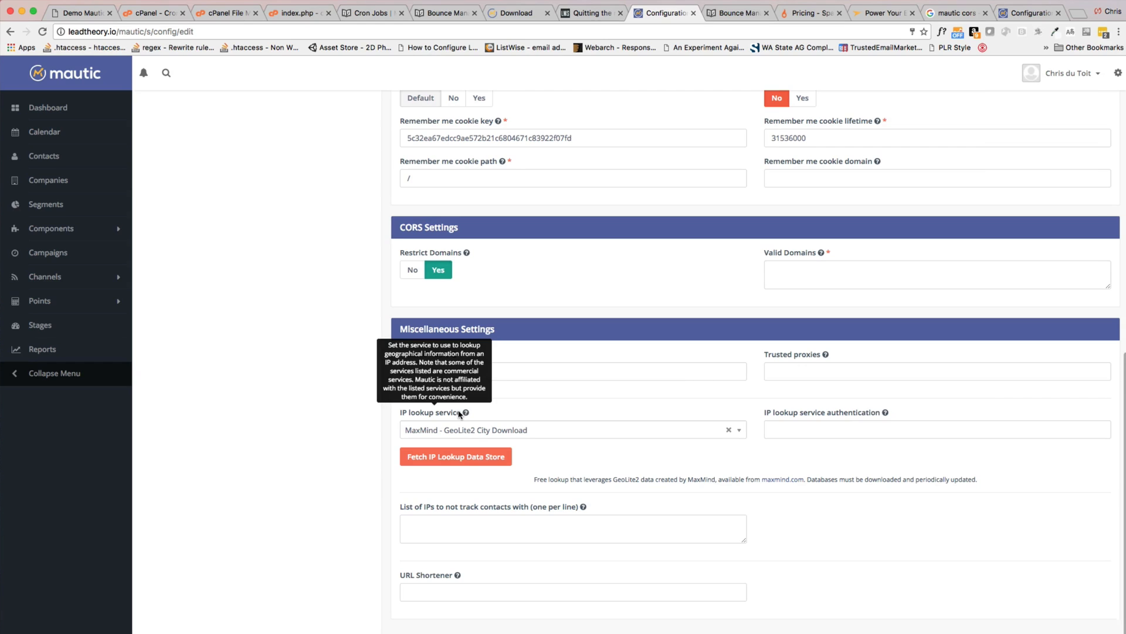
mouse_move(506, 443)
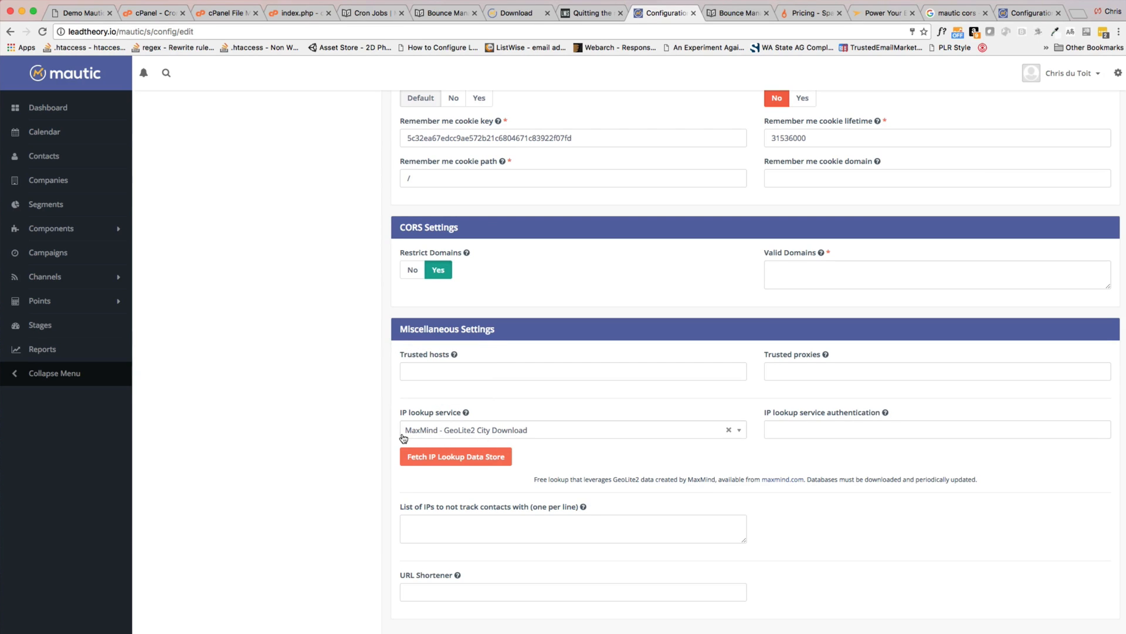
mouse_move(467, 437)
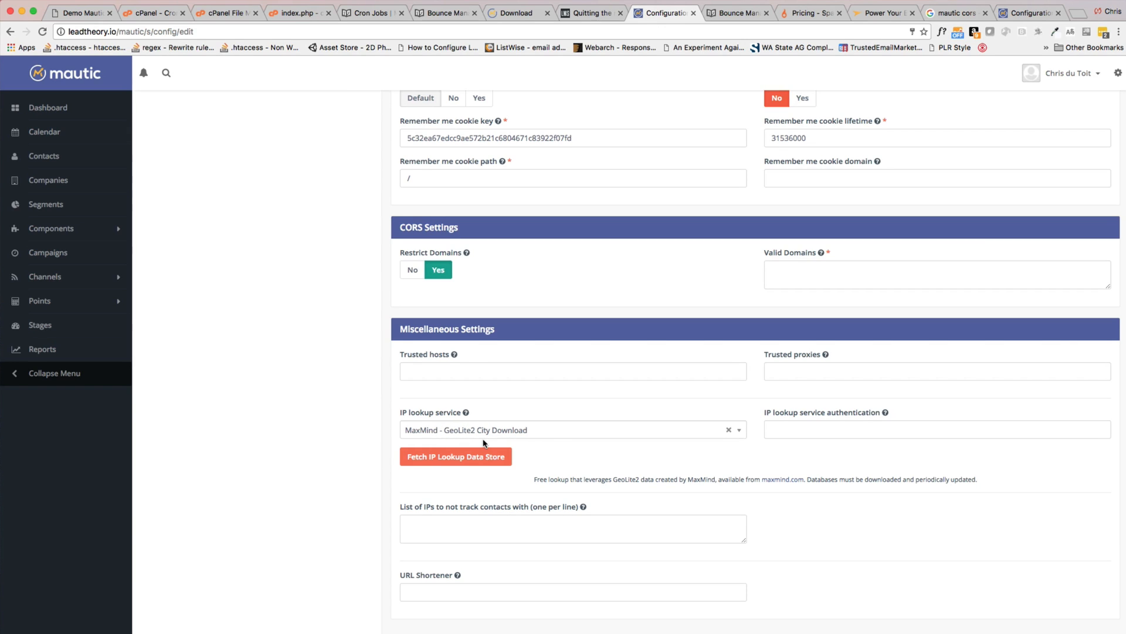
mouse_move(479, 441)
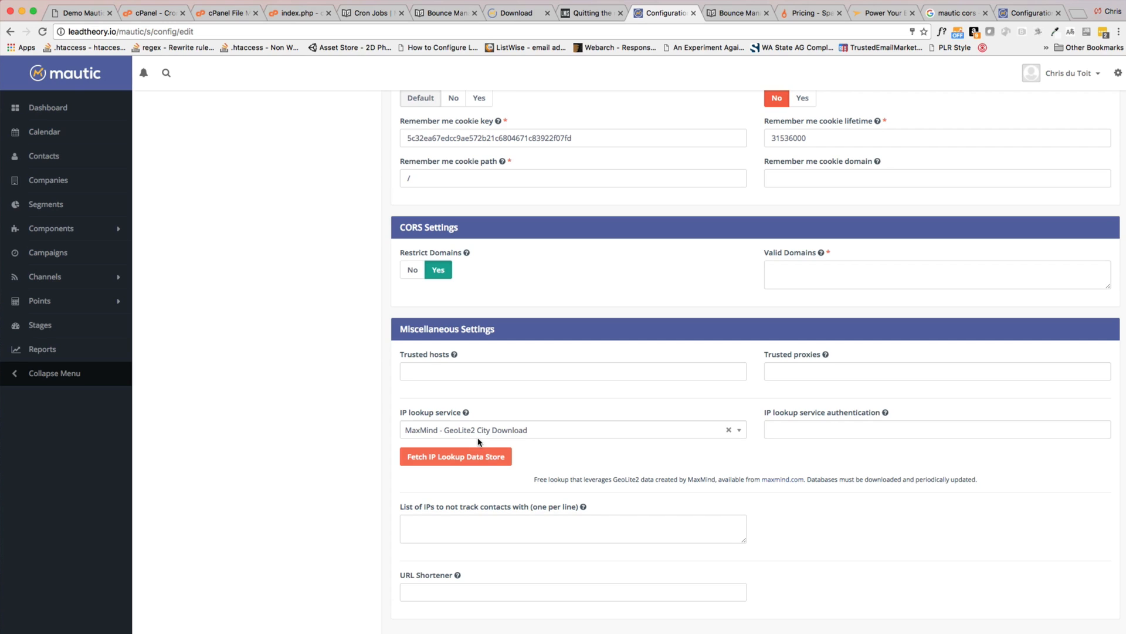
mouse_move(413, 434)
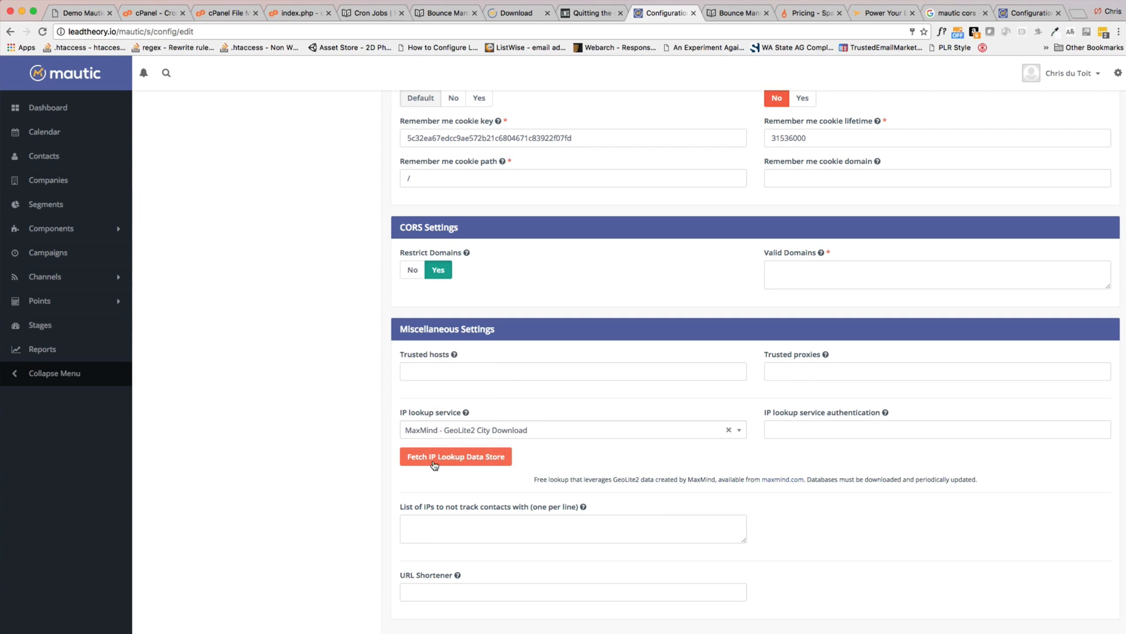
left_click(455, 457)
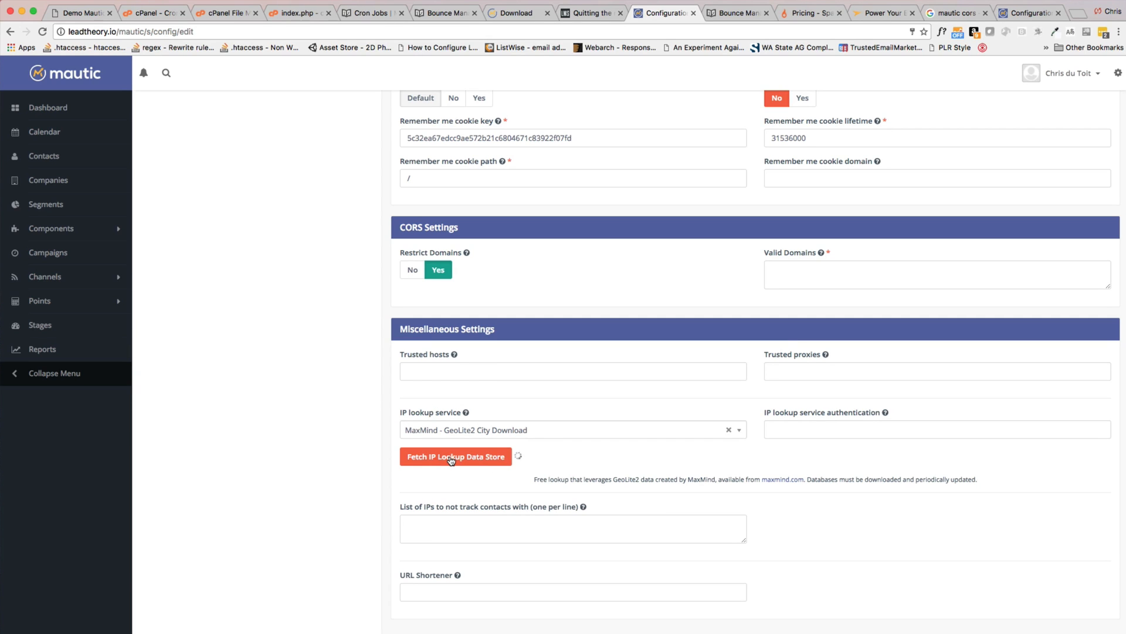
left_click(456, 457)
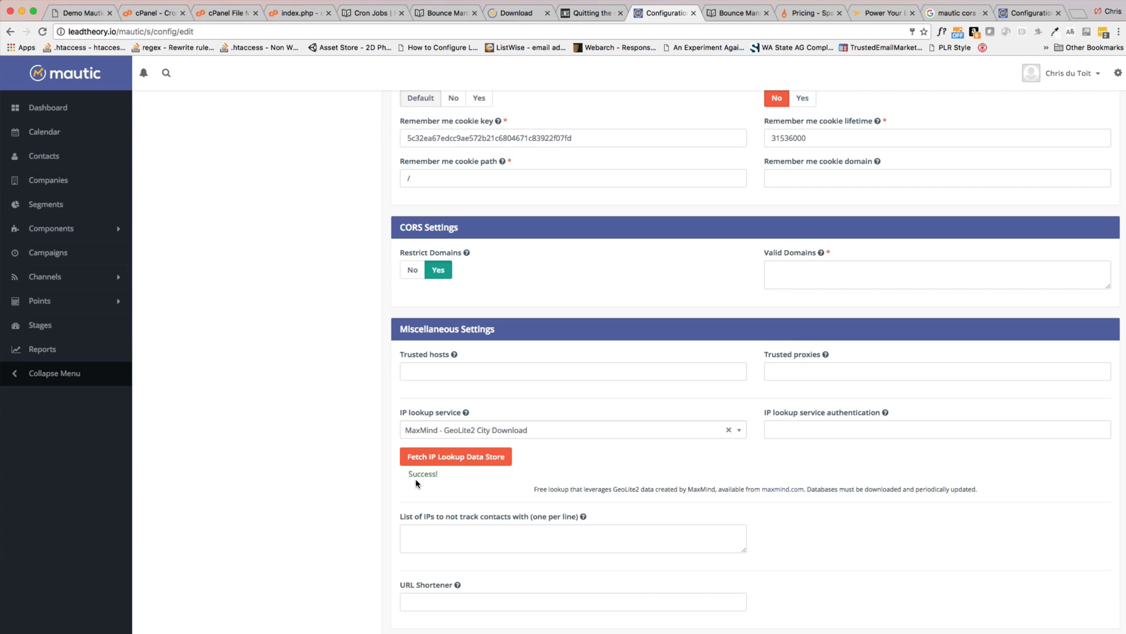
mouse_move(458, 477)
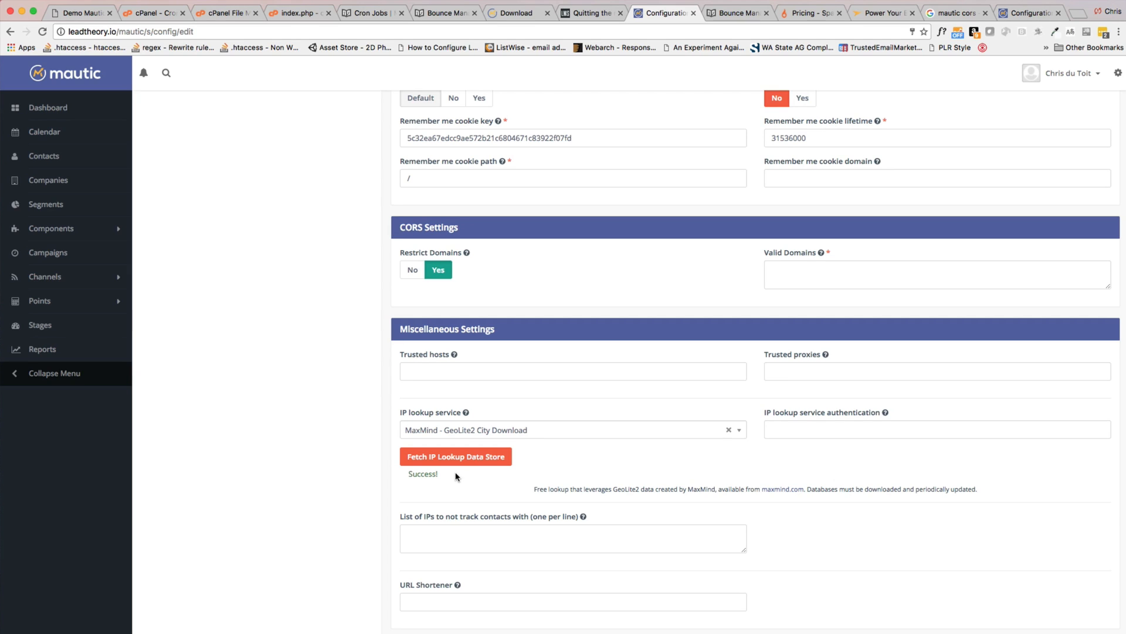
mouse_move(470, 477)
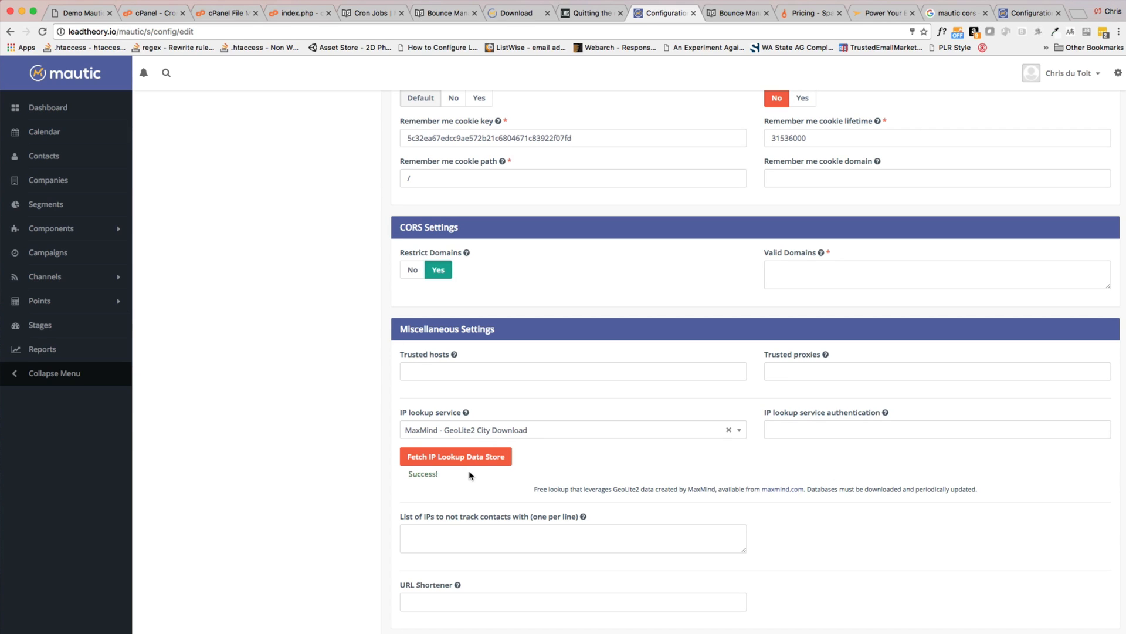
mouse_move(561, 458)
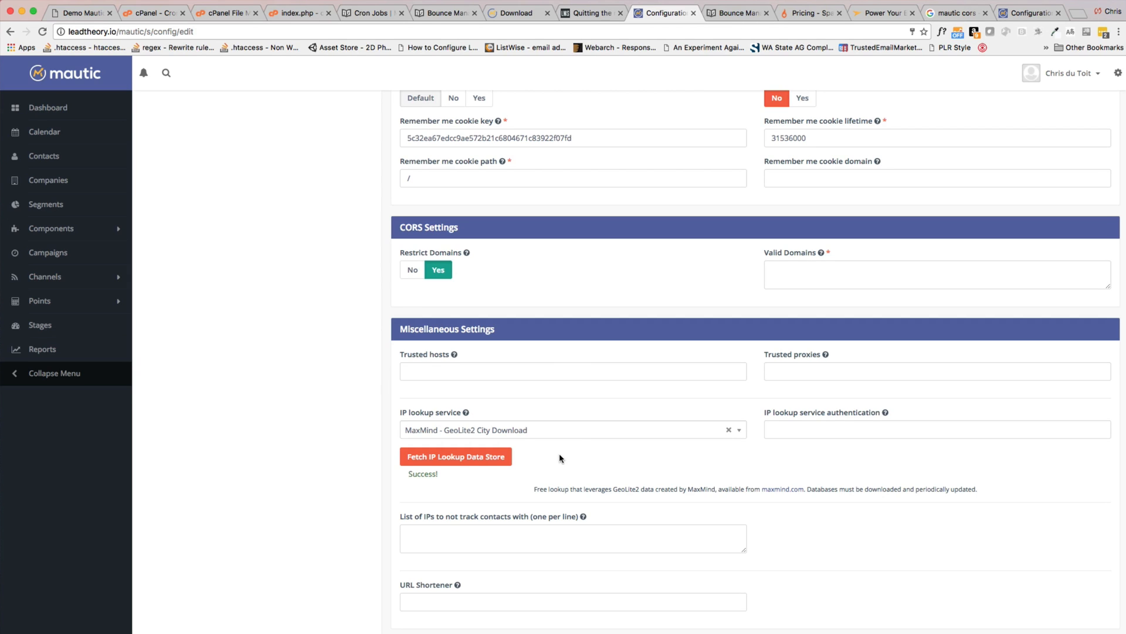
mouse_move(482, 391)
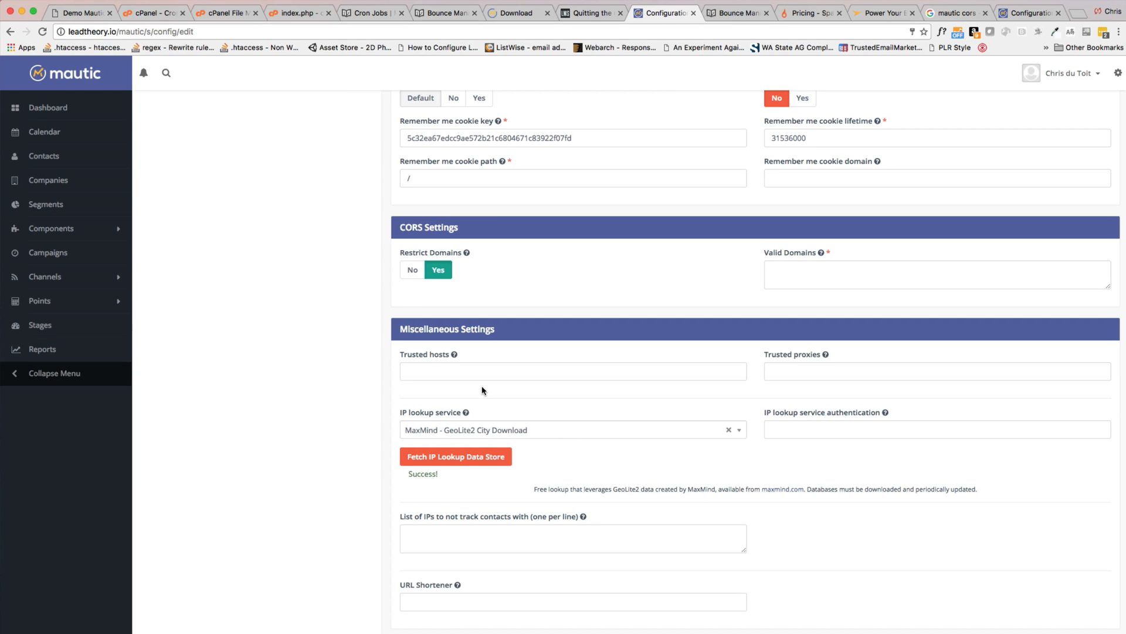
scroll("up", 3)
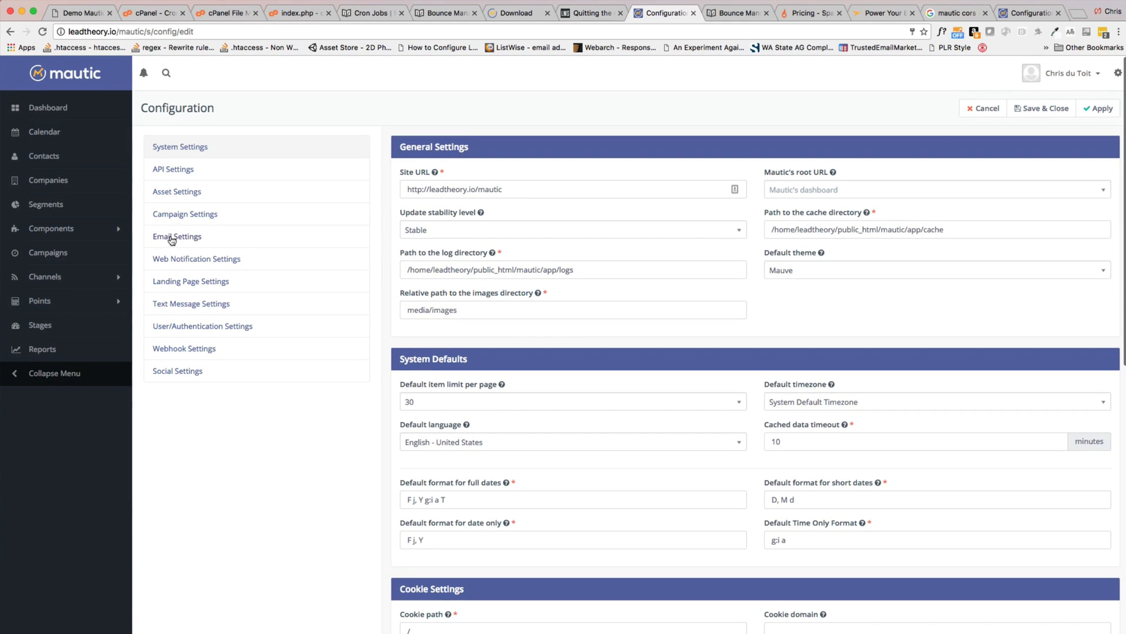
Review the available mail sending services in Email Settings, keeping PHP Mail, then view SparkPost's site.
left_click(177, 236)
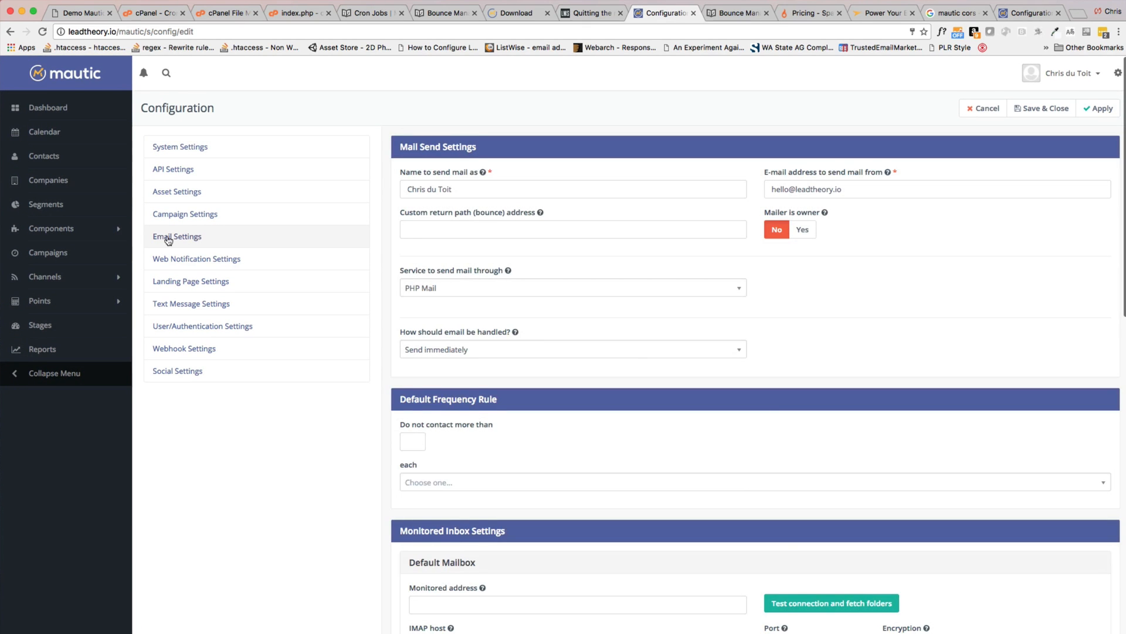
scroll("down", 3)
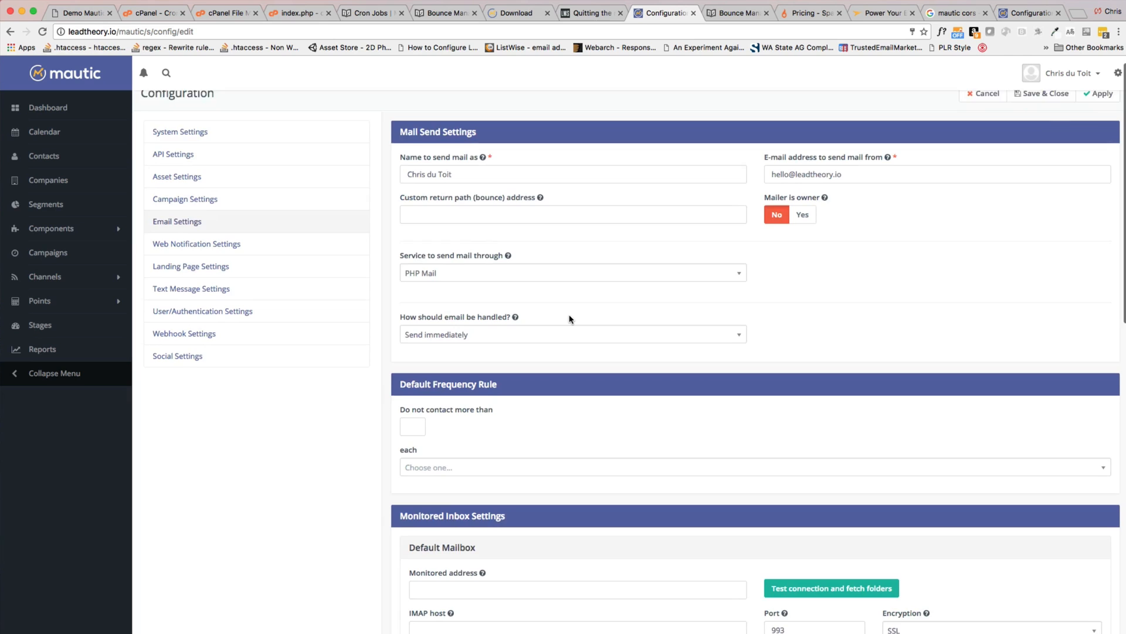
scroll("down", 3)
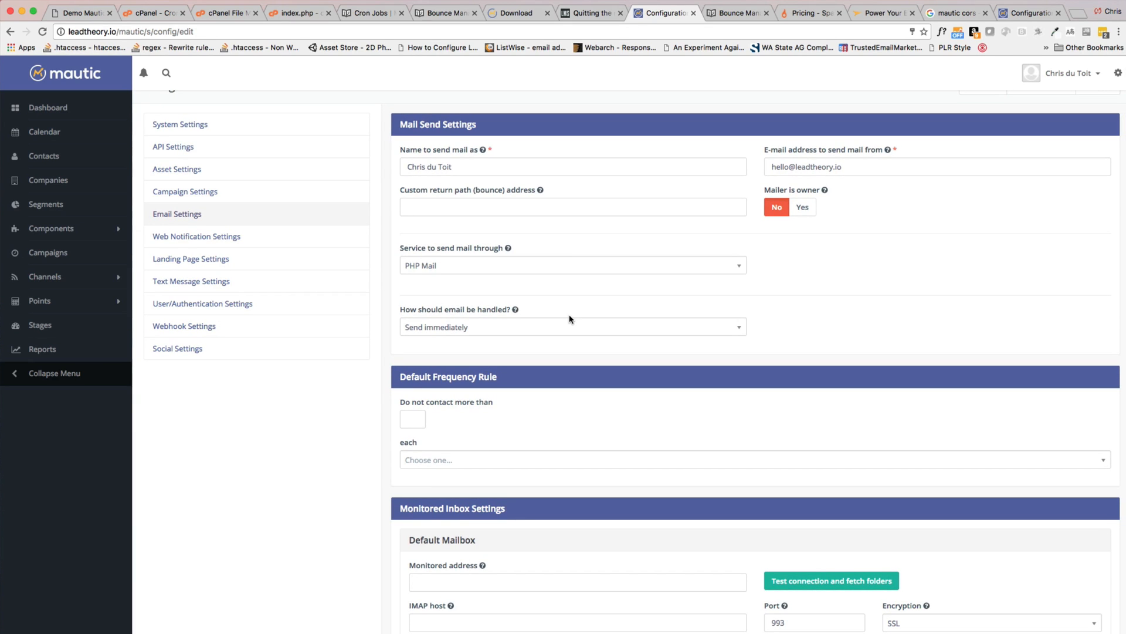
mouse_move(572, 321)
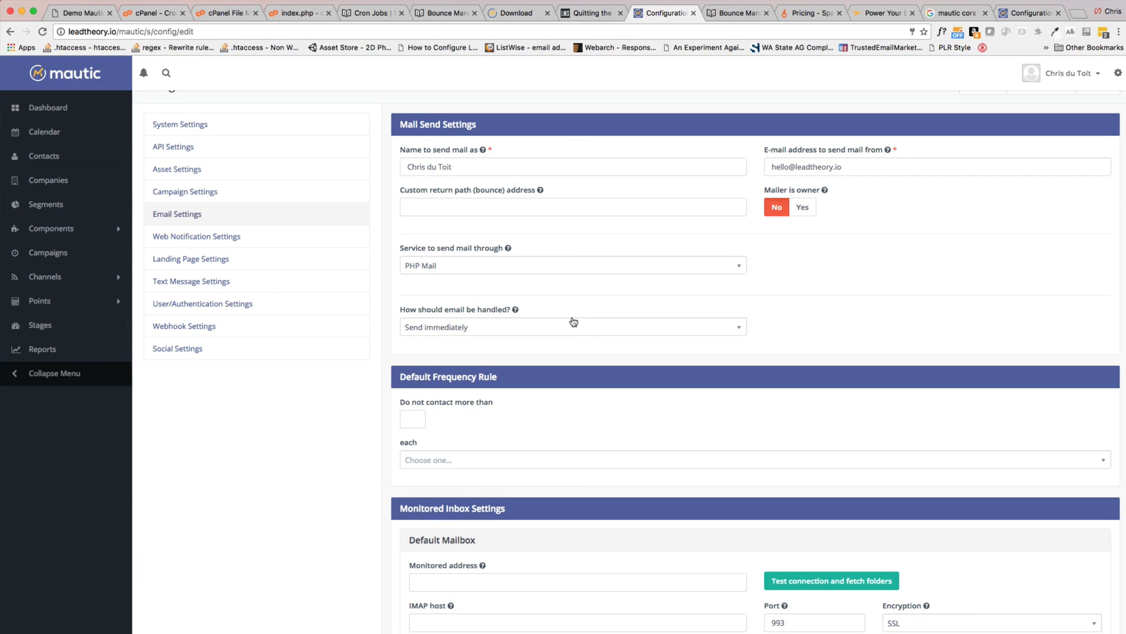
mouse_move(438, 292)
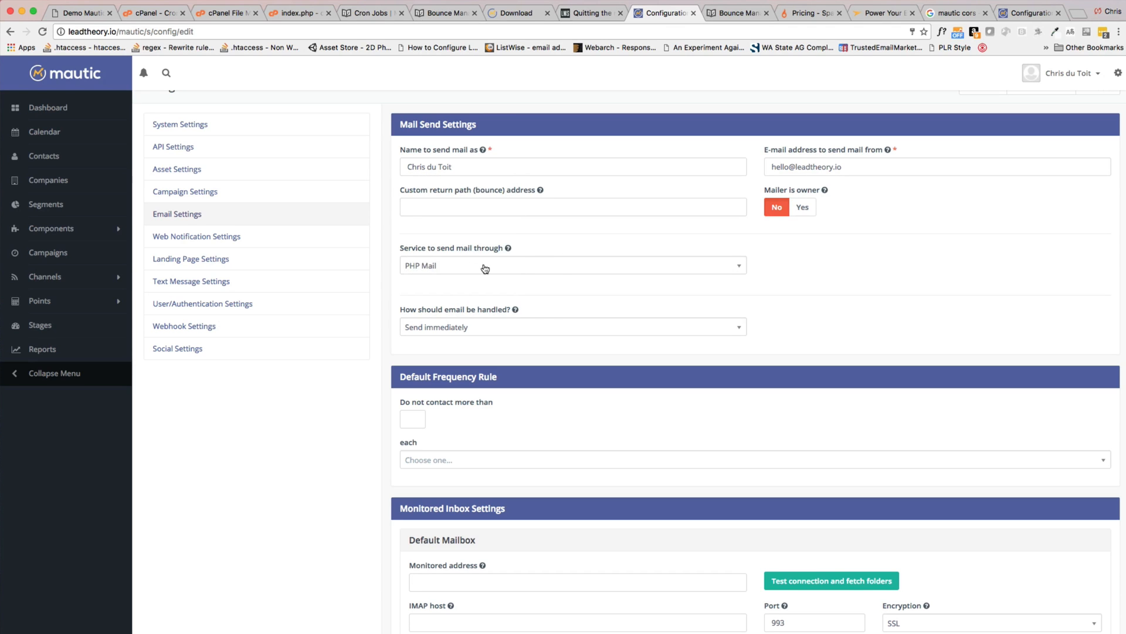
mouse_move(457, 267)
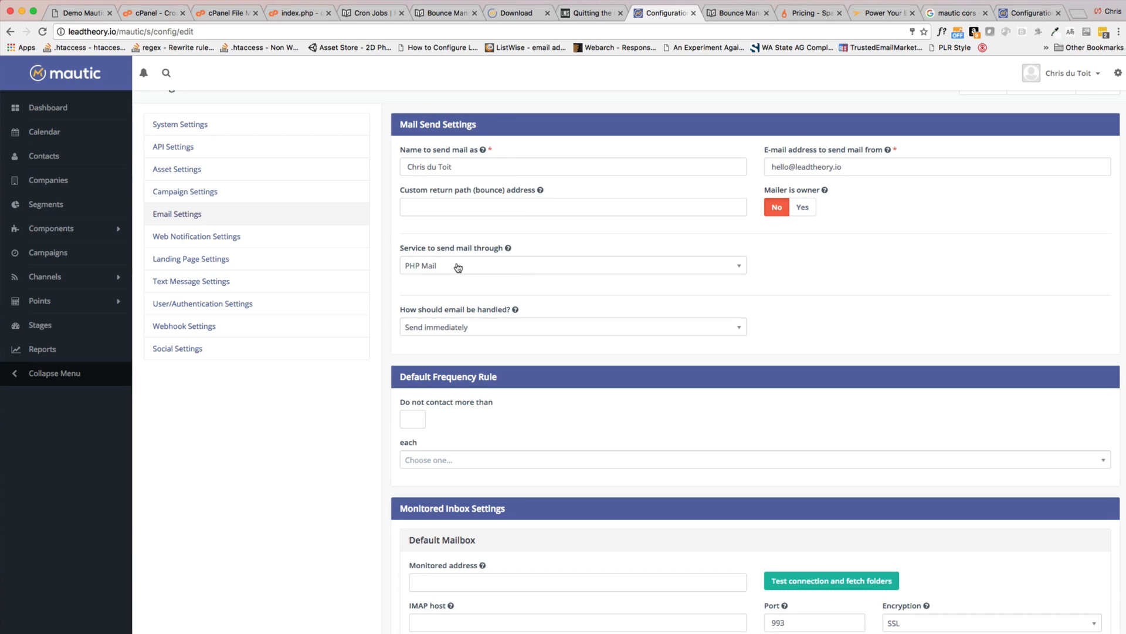
left_click(571, 266)
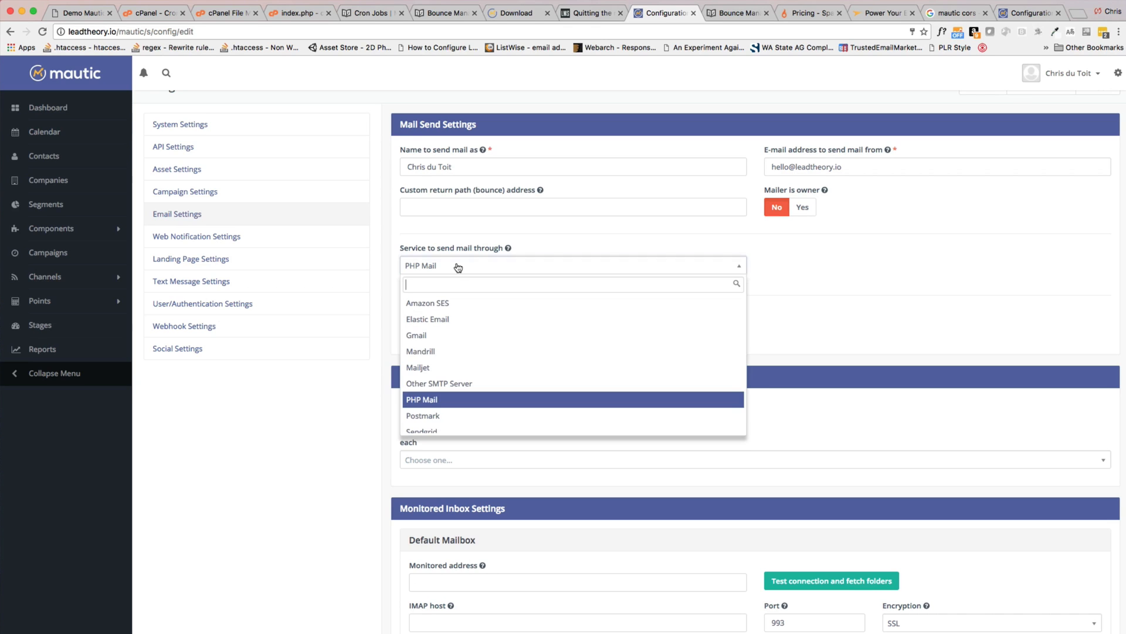
mouse_move(475, 351)
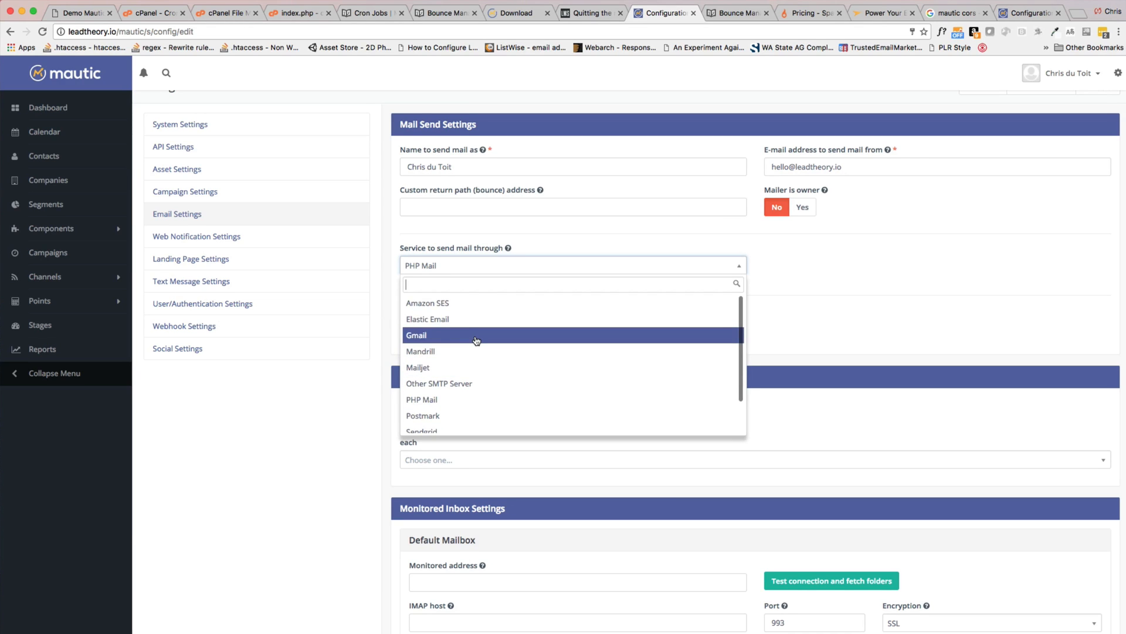
mouse_move(465, 313)
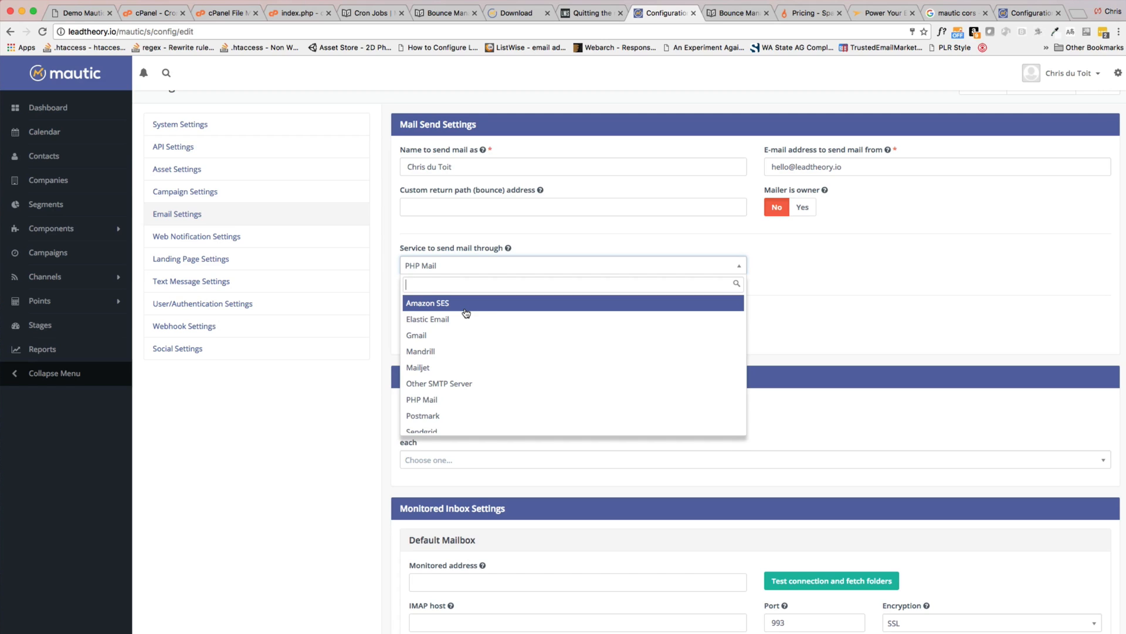
mouse_move(747, 268)
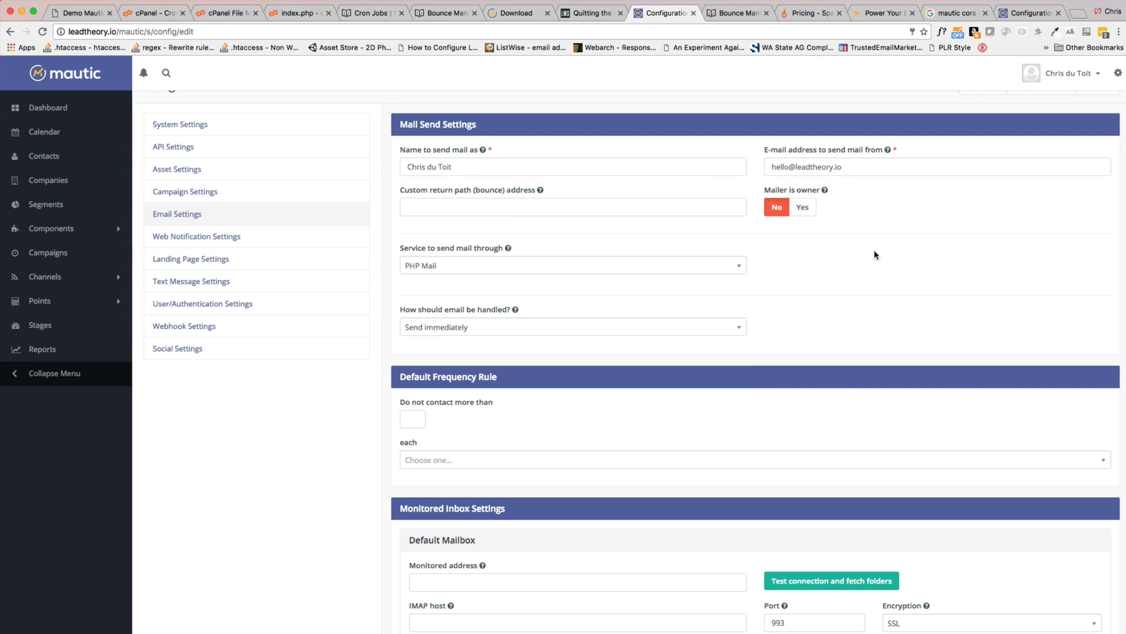
mouse_move(873, 253)
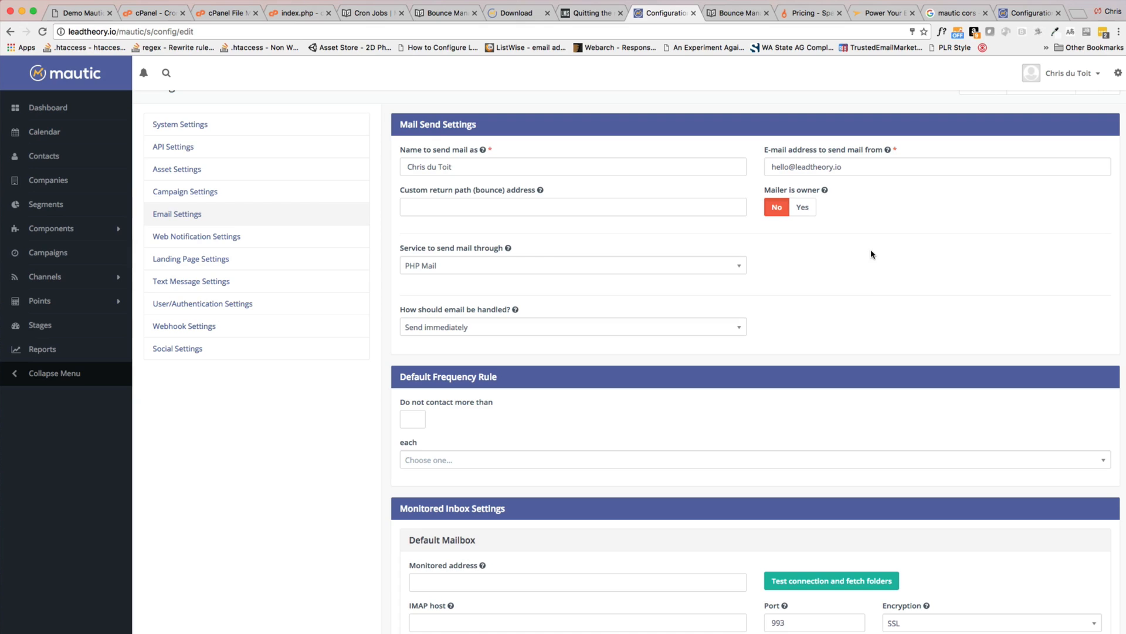
mouse_move(768, 255)
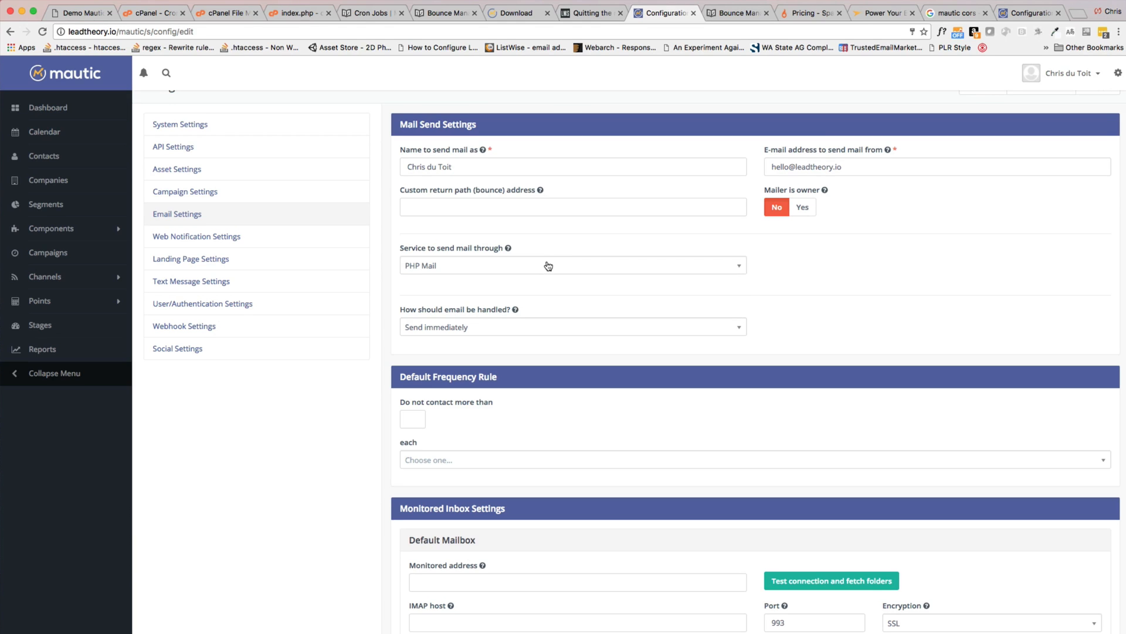
left_click(572, 265)
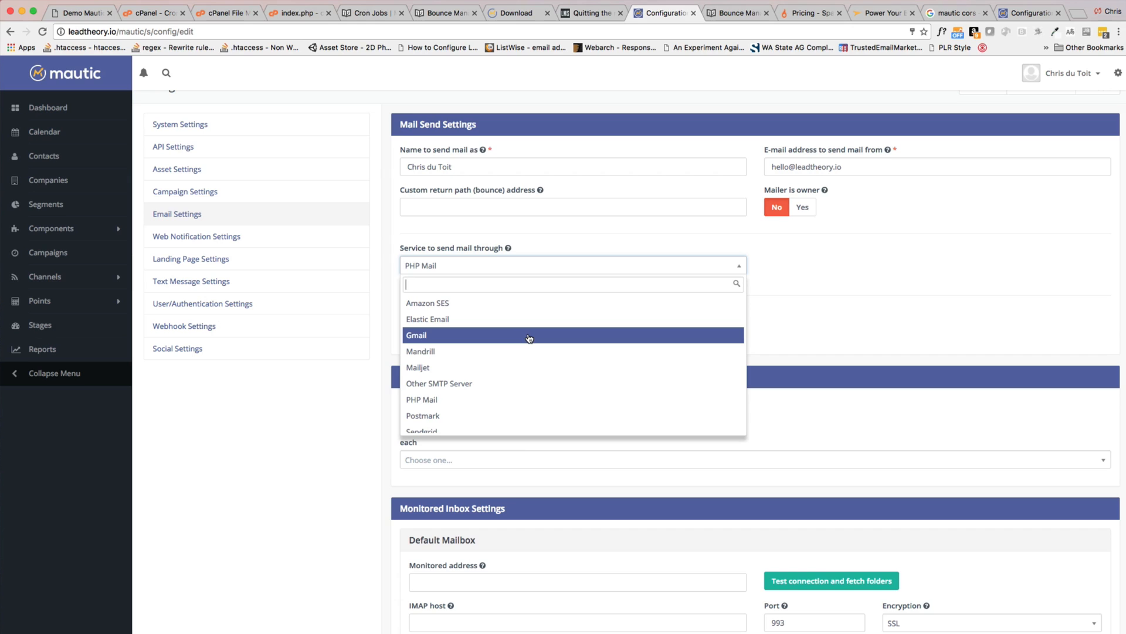
mouse_move(586, 338)
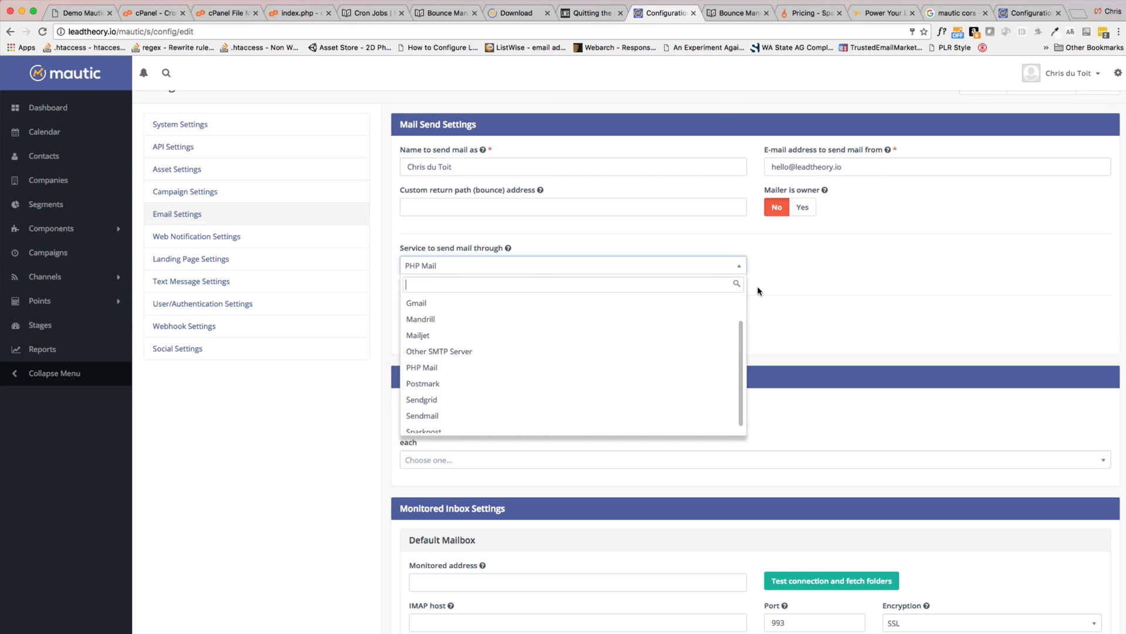
mouse_move(752, 291)
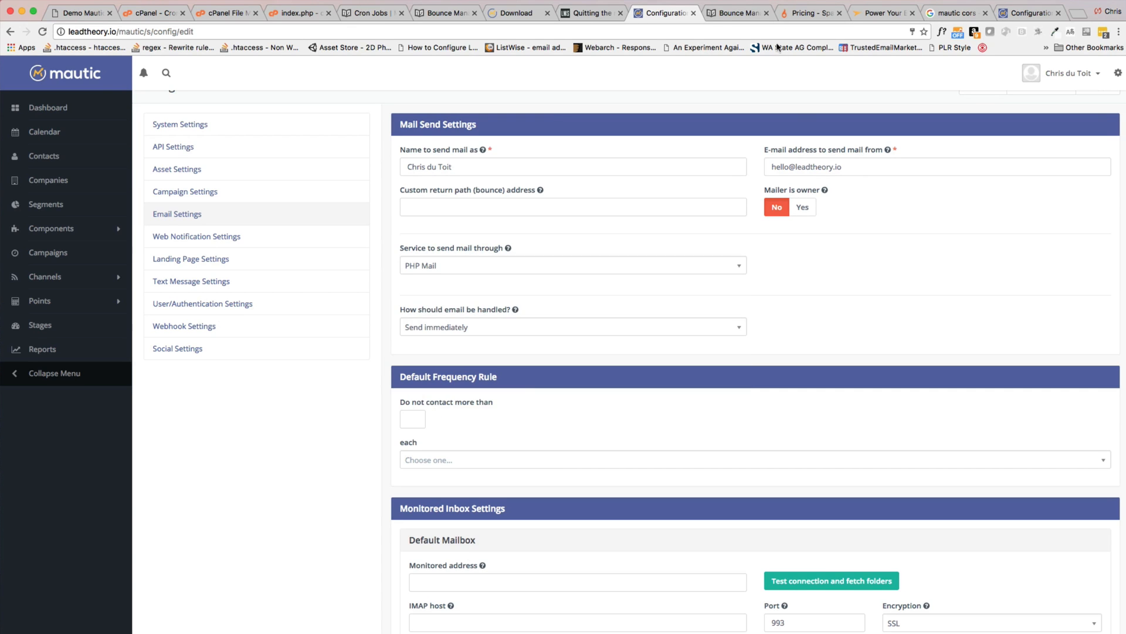
left_click(804, 13)
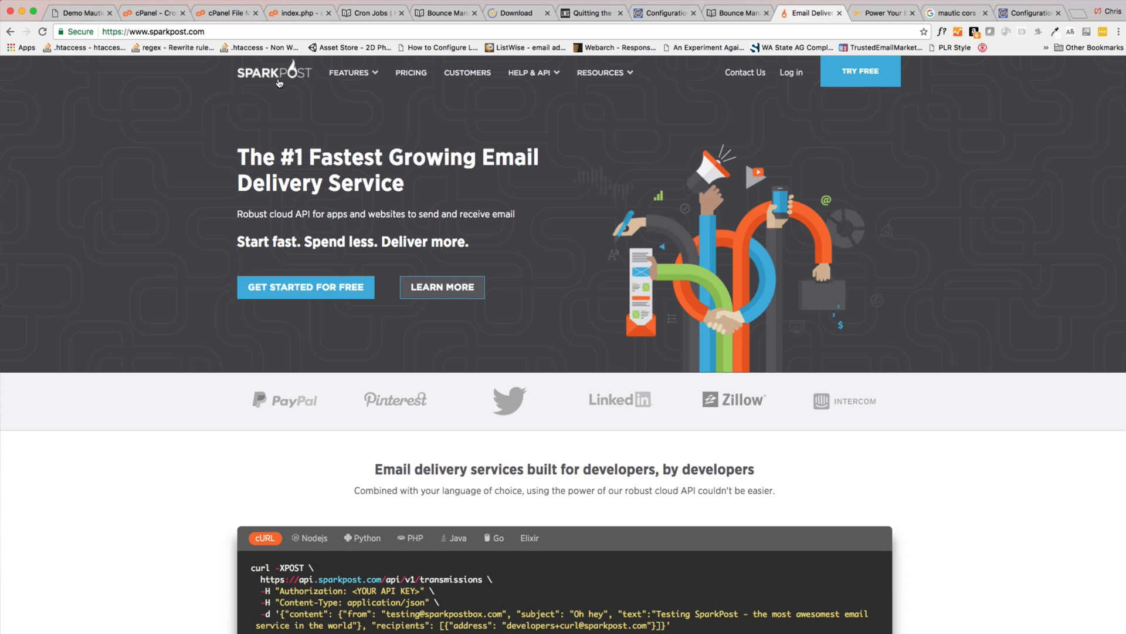
Browse the SparkPost and Mailjet homepages, then return to Mautic's Configuration page.
scroll("down", 3)
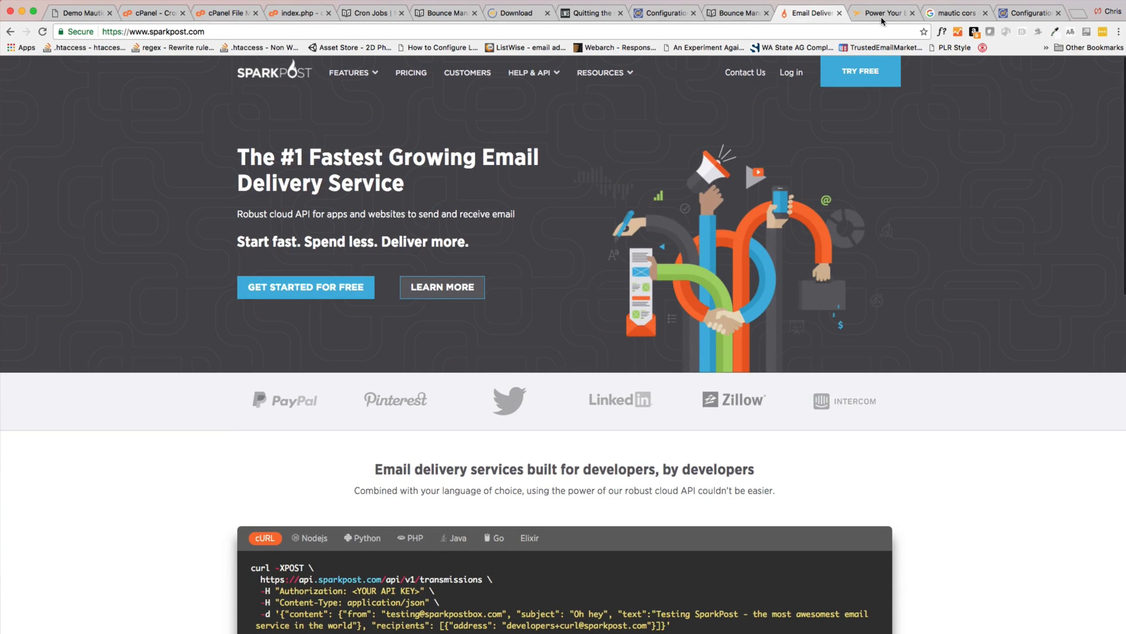
left_click(882, 13)
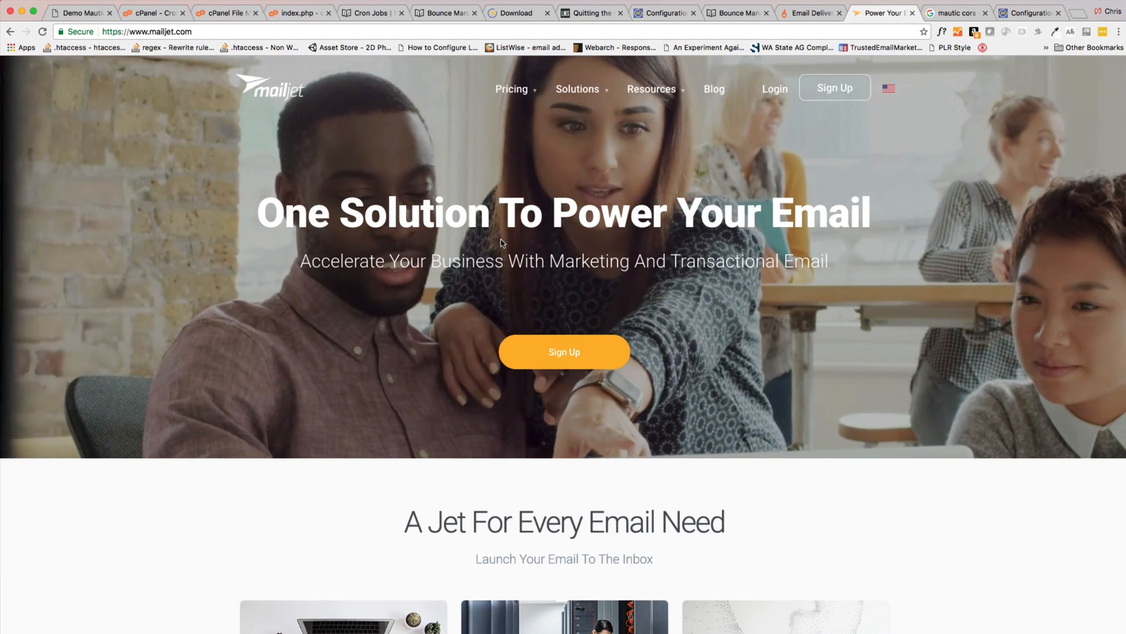
scroll("down", 3)
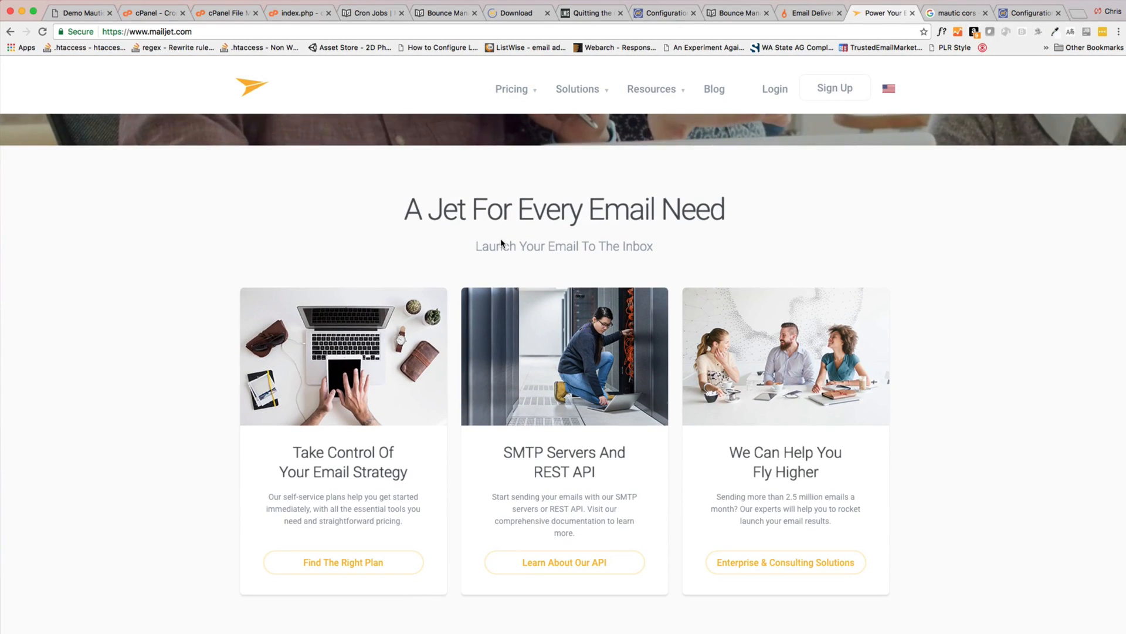
left_click(661, 13)
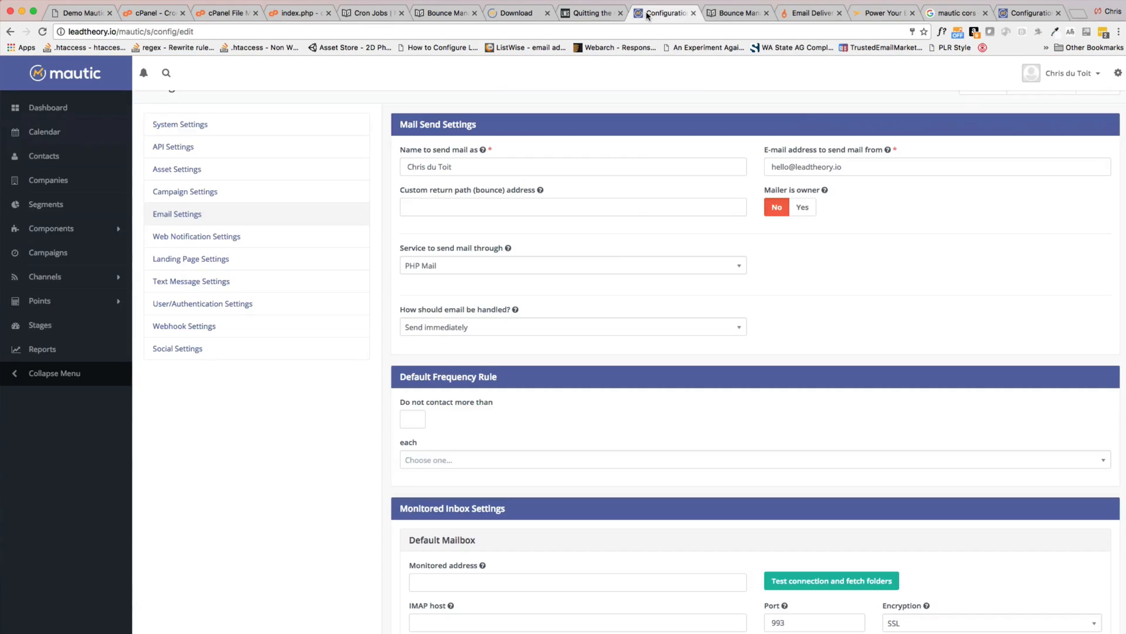
left_click(571, 265)
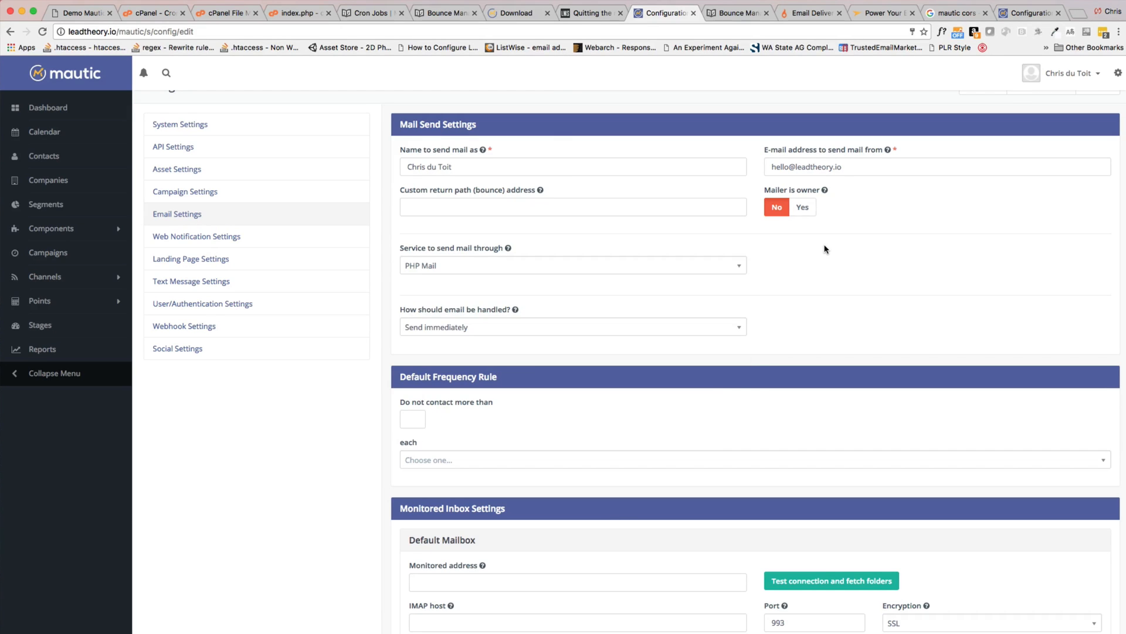
mouse_move(808, 248)
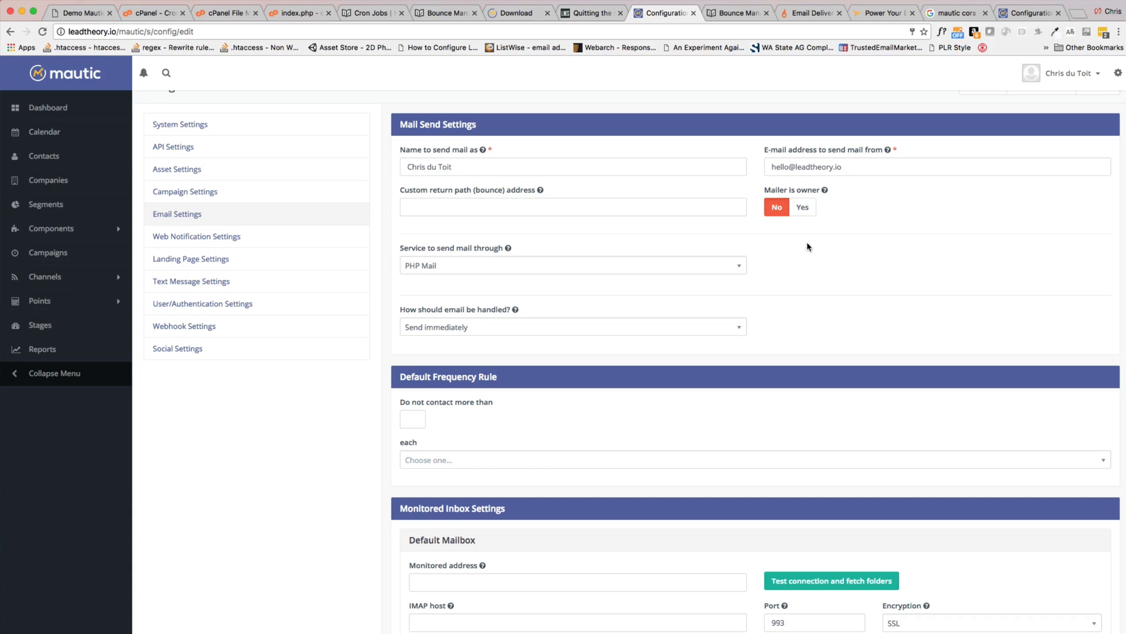
mouse_move(799, 245)
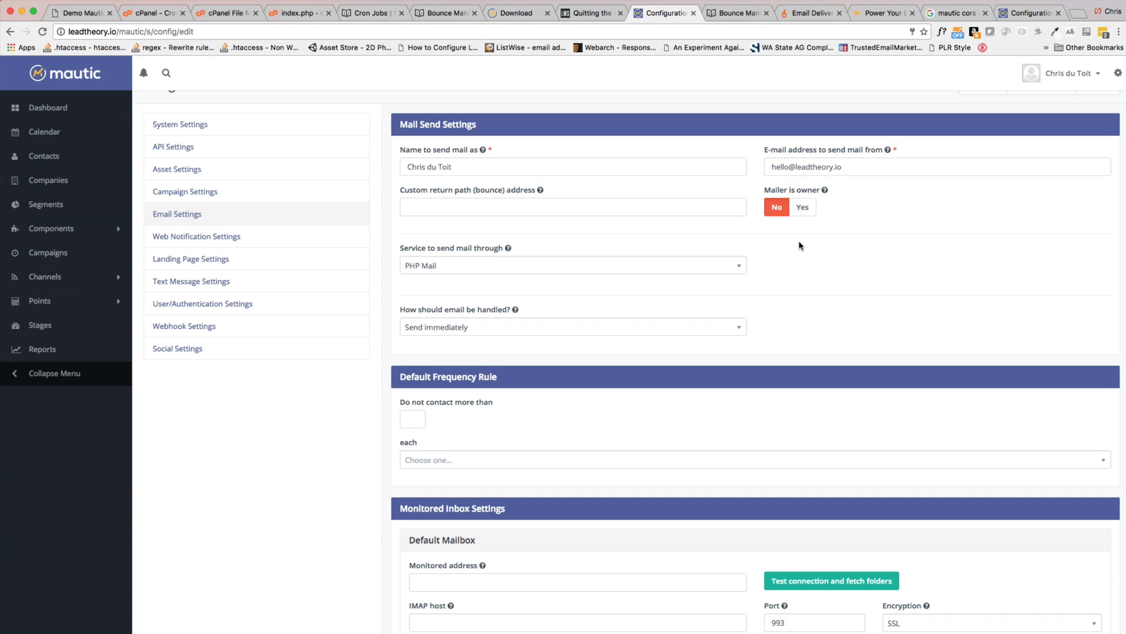
mouse_move(779, 304)
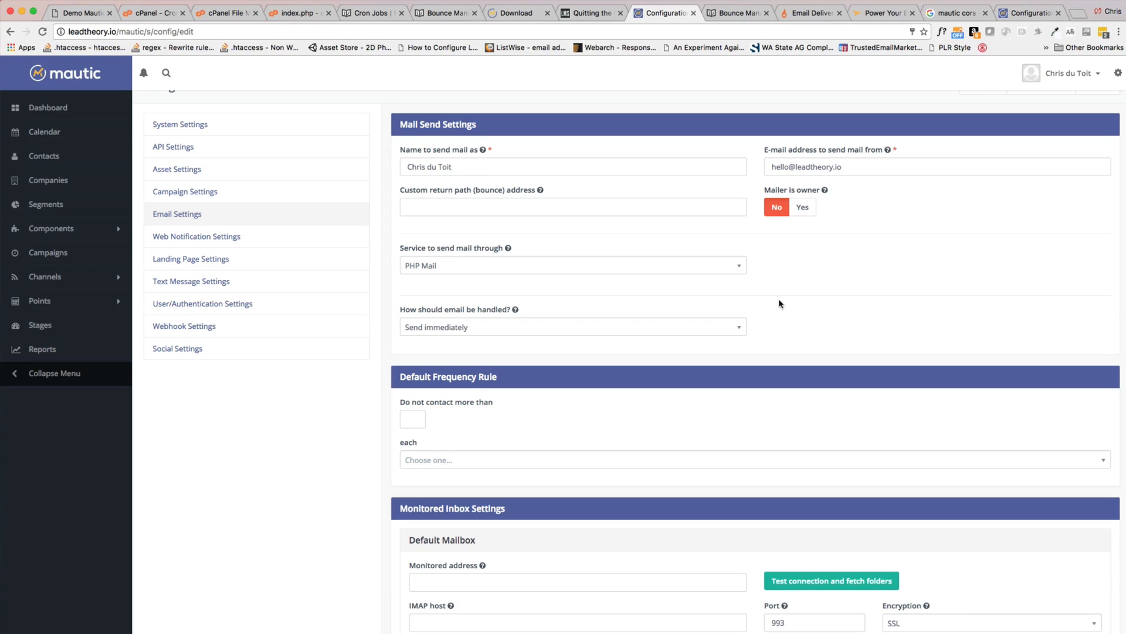
mouse_move(557, 266)
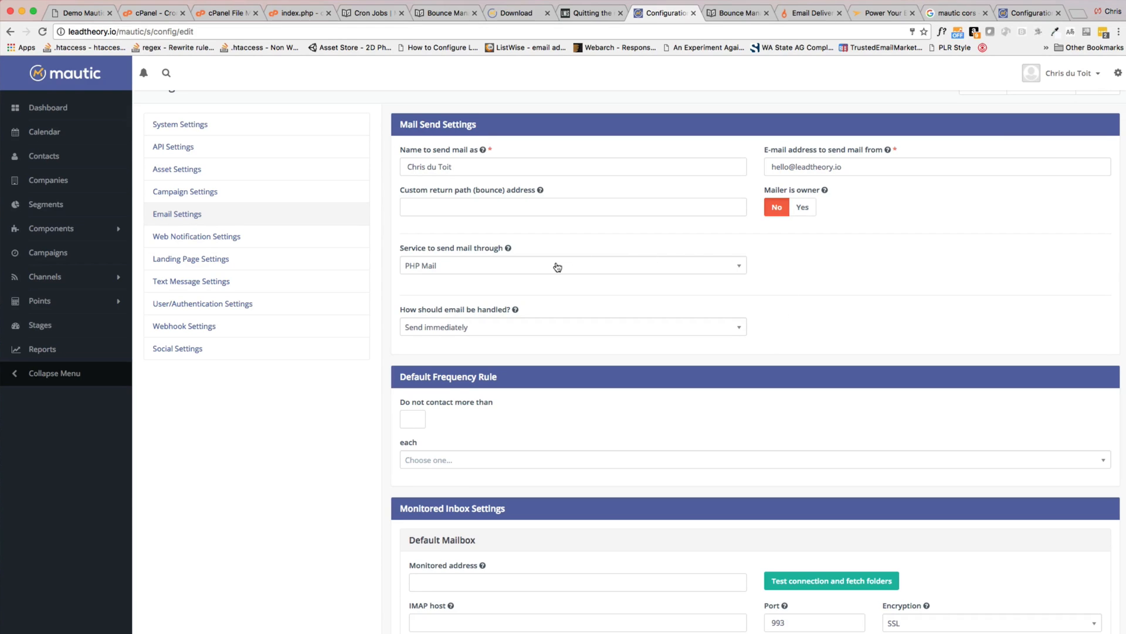
mouse_move(627, 267)
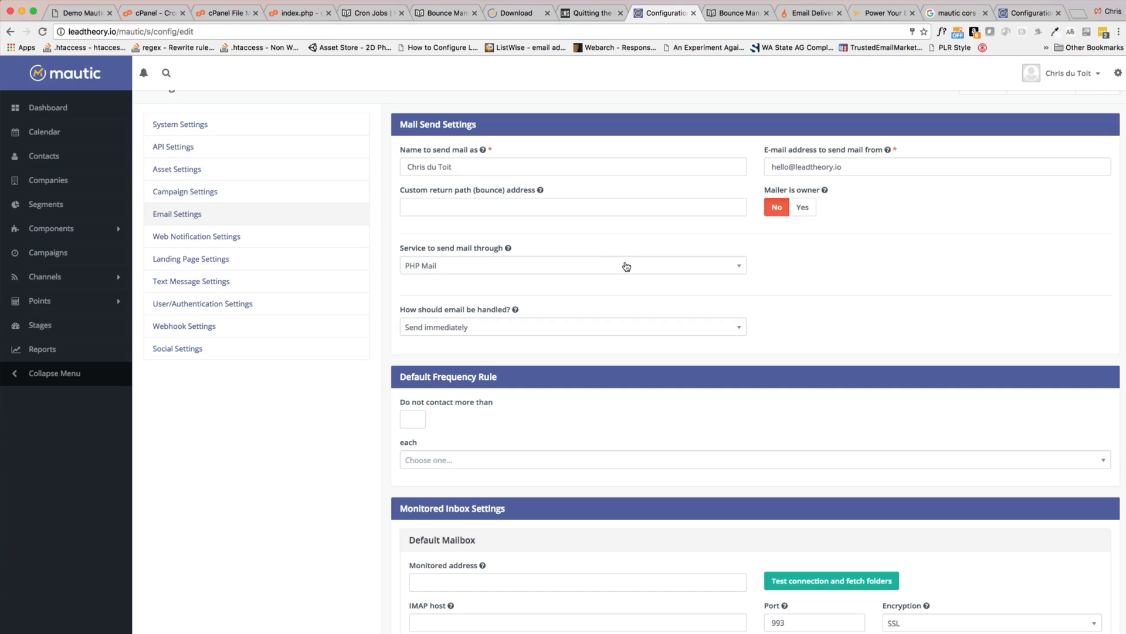
mouse_move(639, 266)
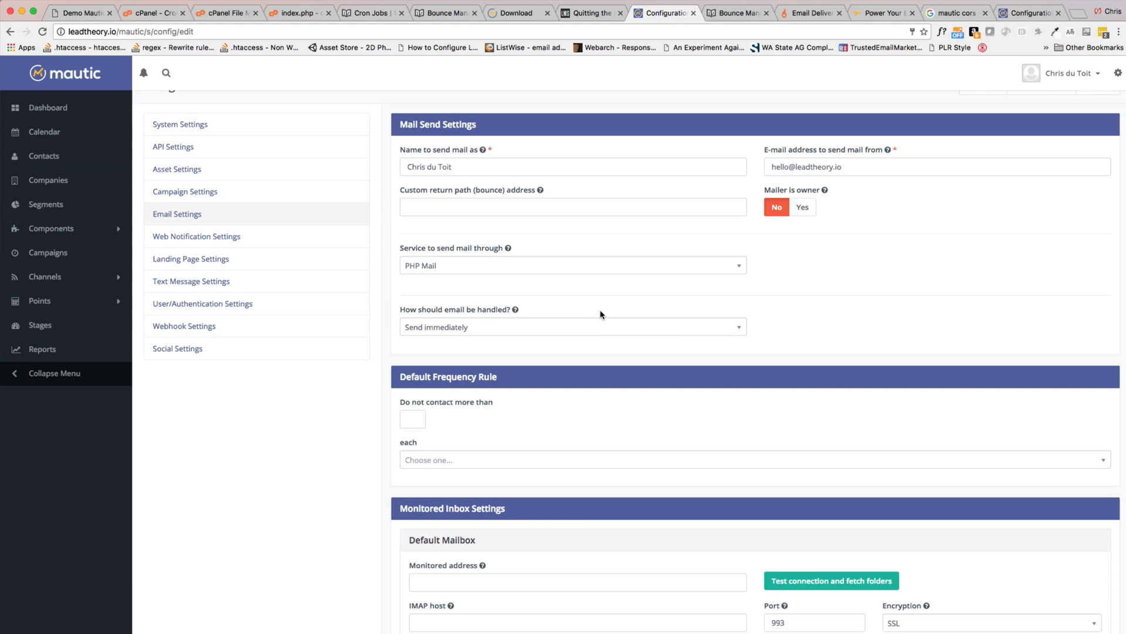
scroll("down", 3)
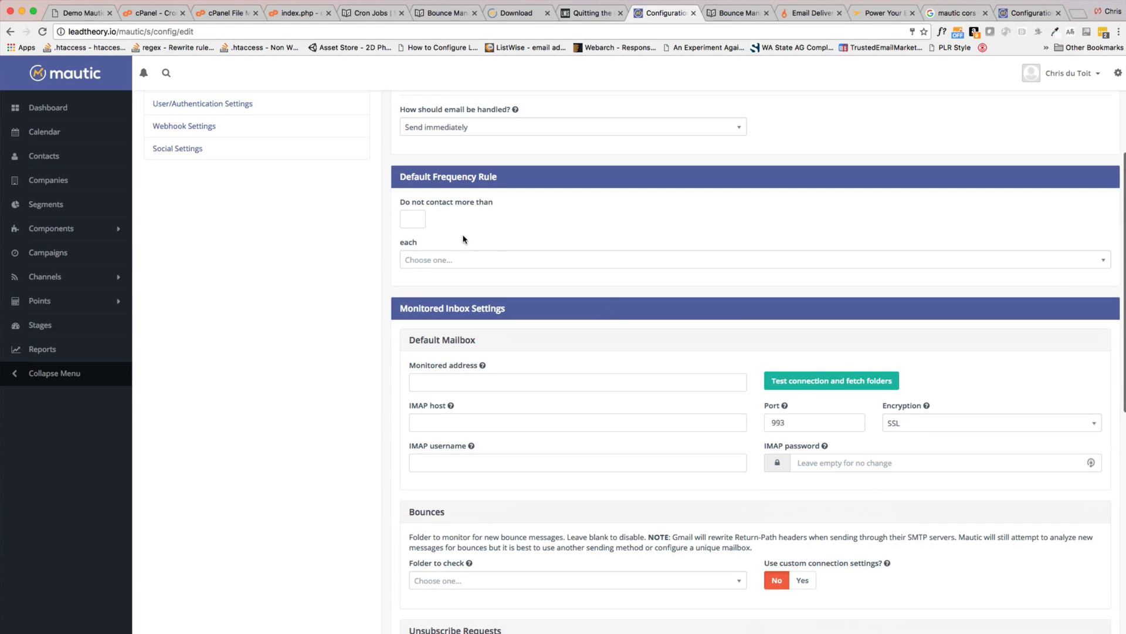
Limit the default frequency rule to no more than 2 contacts each day.
left_click(414, 219)
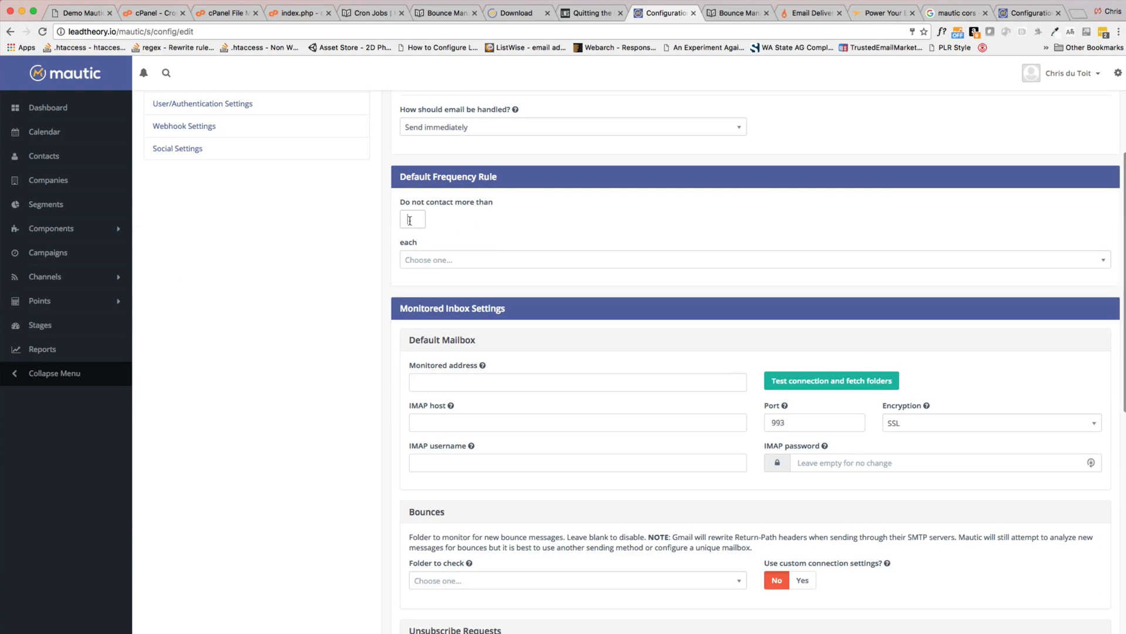
type("s")
type("2")
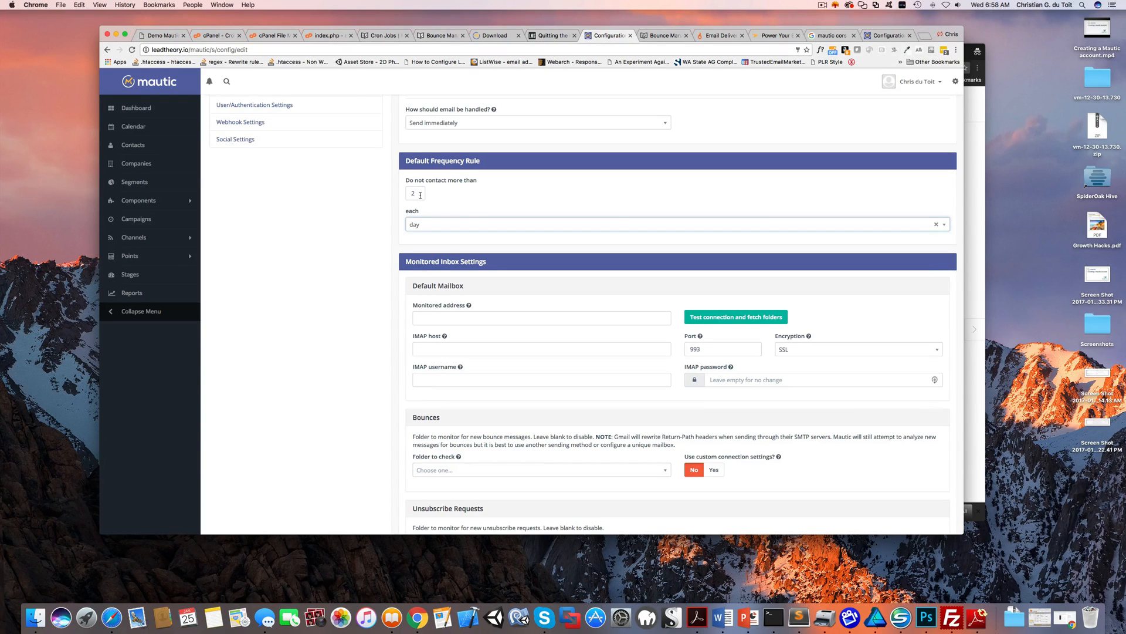
left_click(415, 194)
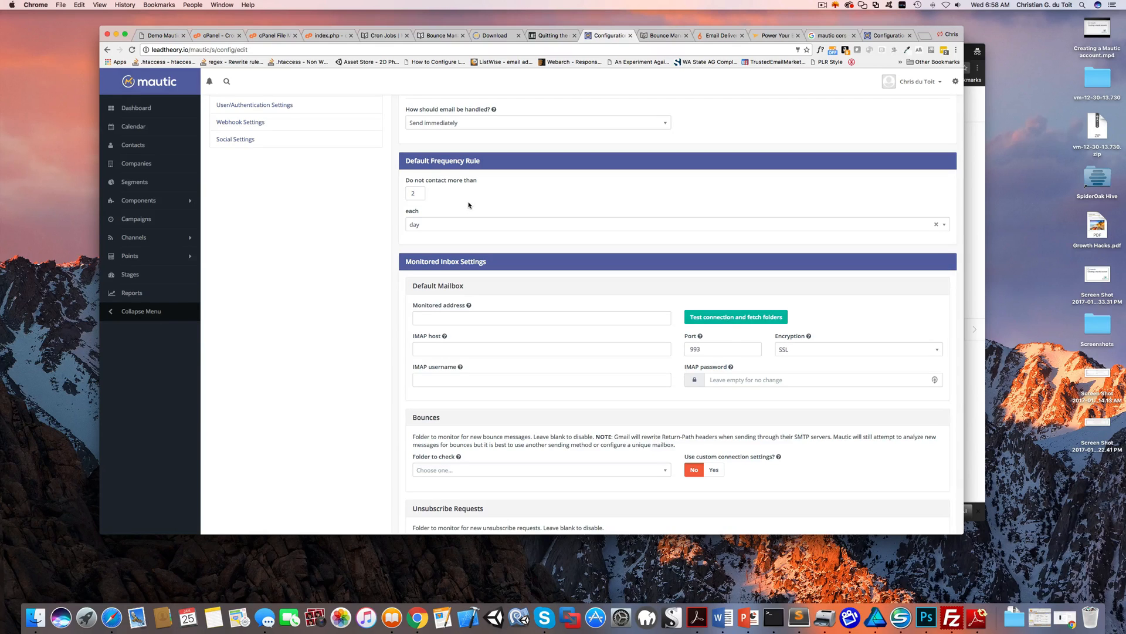
scroll("up", 3)
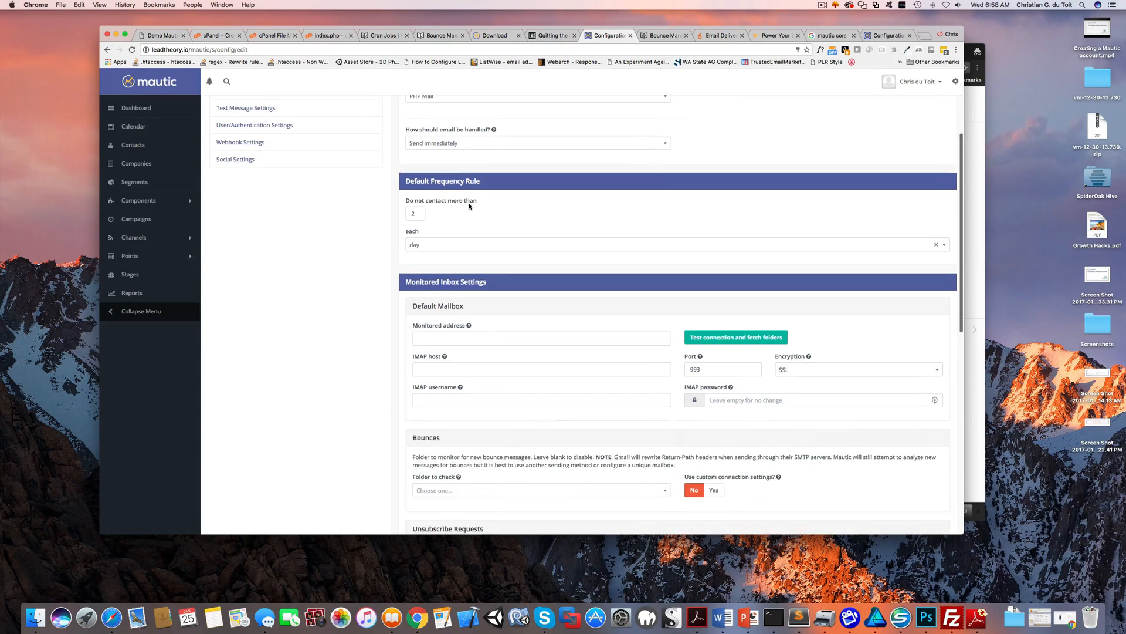
scroll("down", 3)
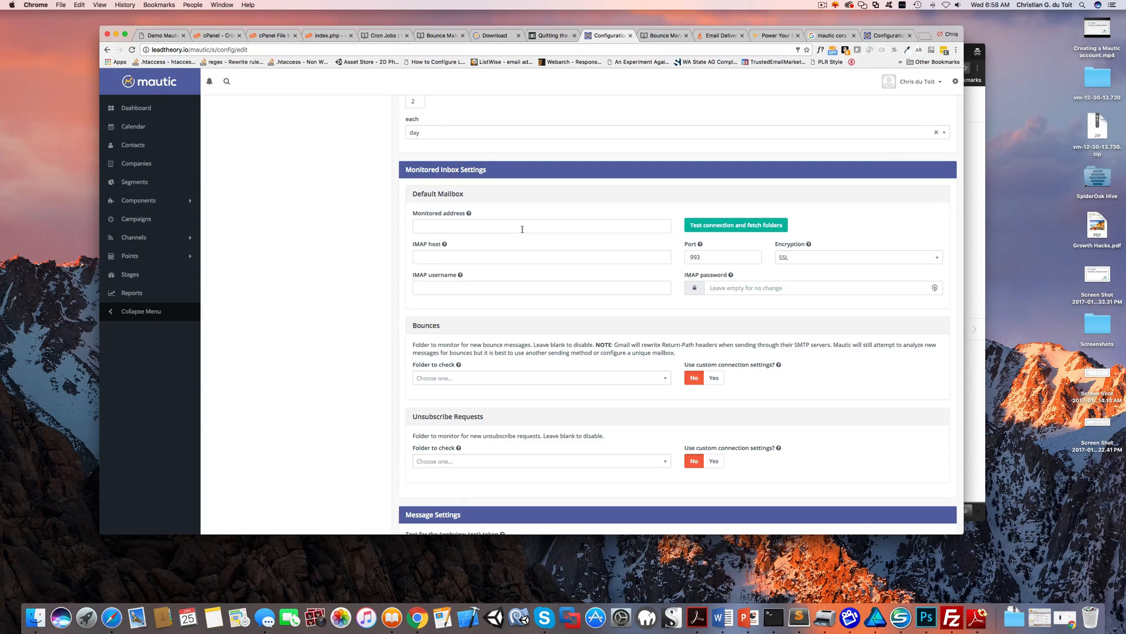
scroll("down", 3)
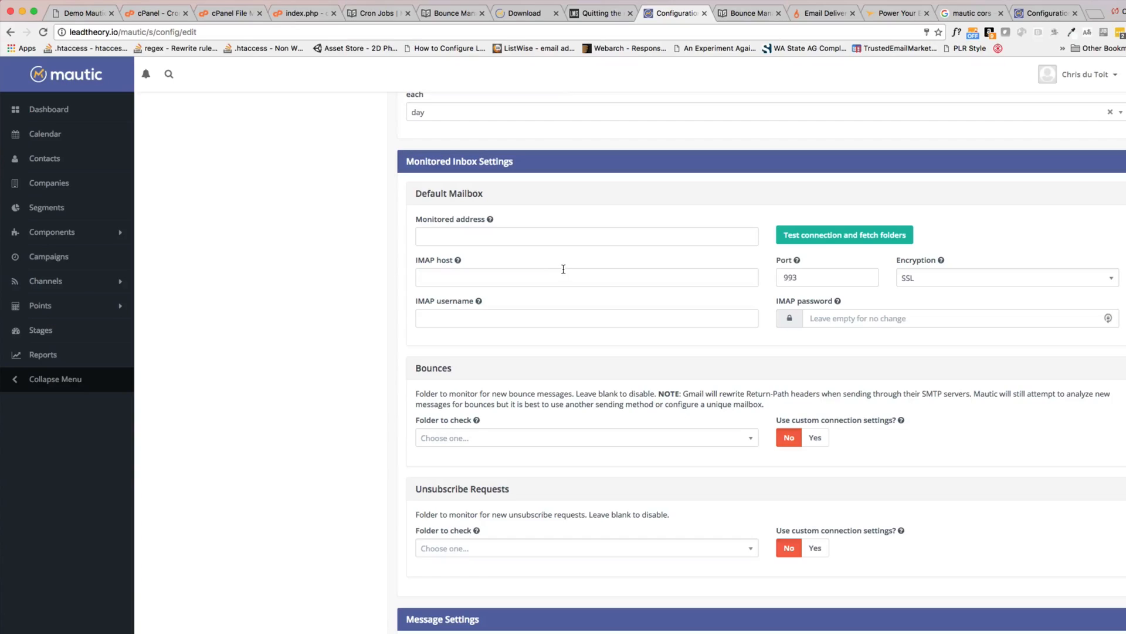
mouse_move(477, 219)
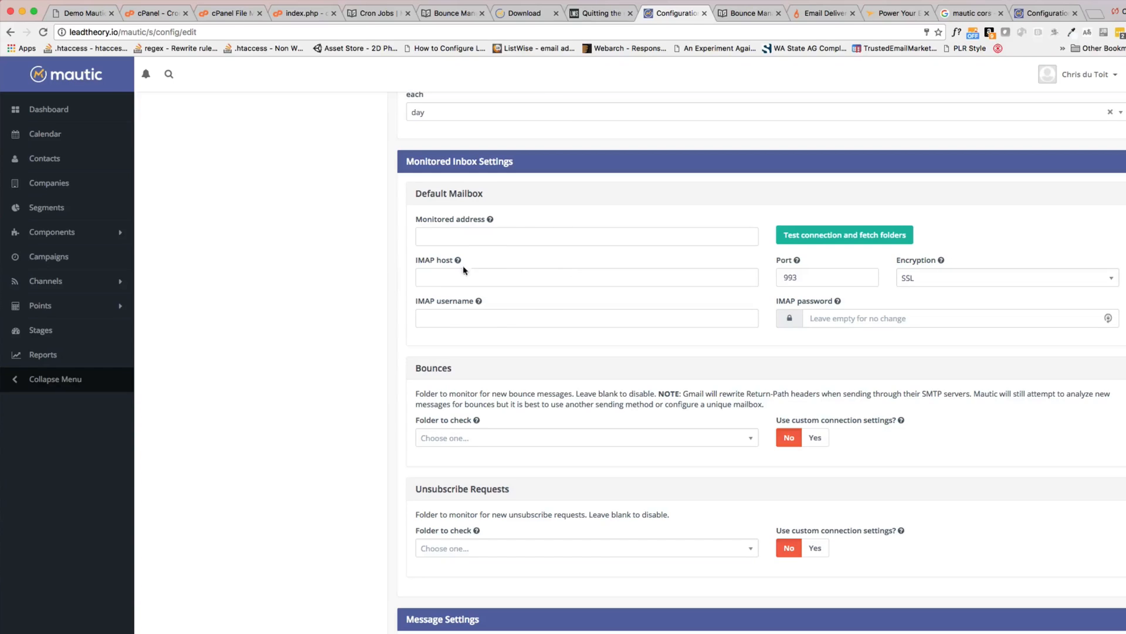
mouse_move(490, 219)
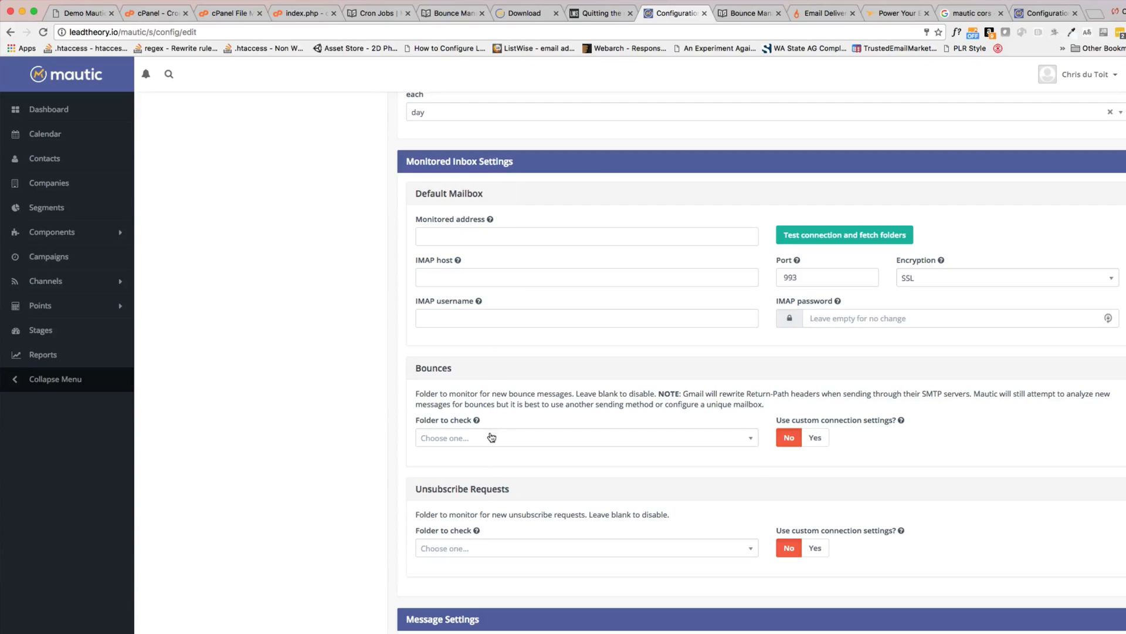
left_click(585, 438)
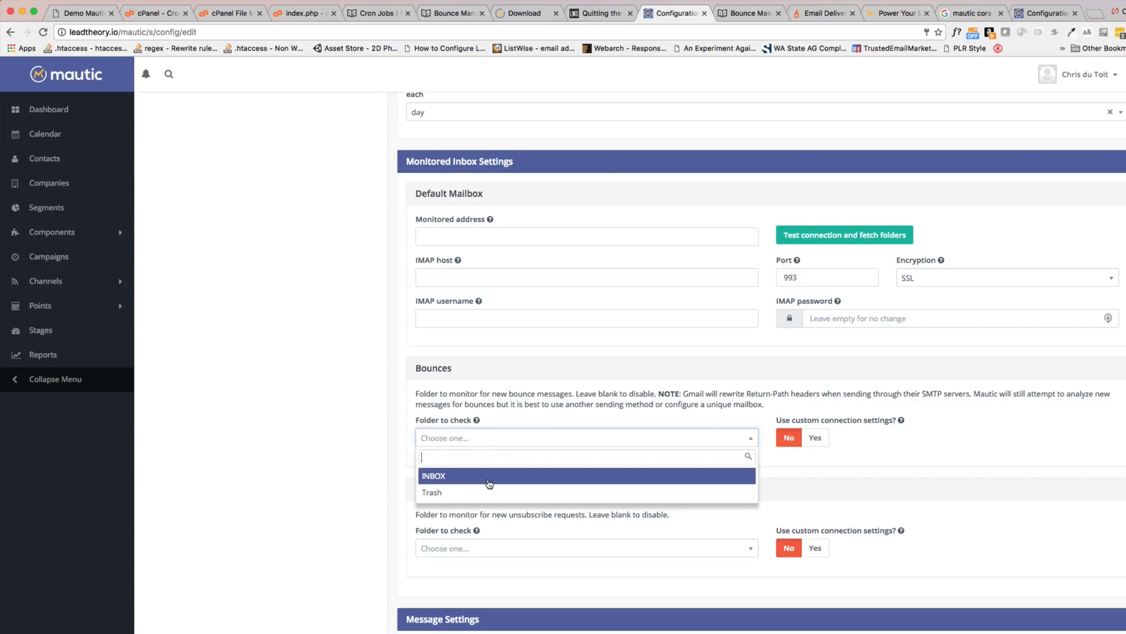
left_click(433, 367)
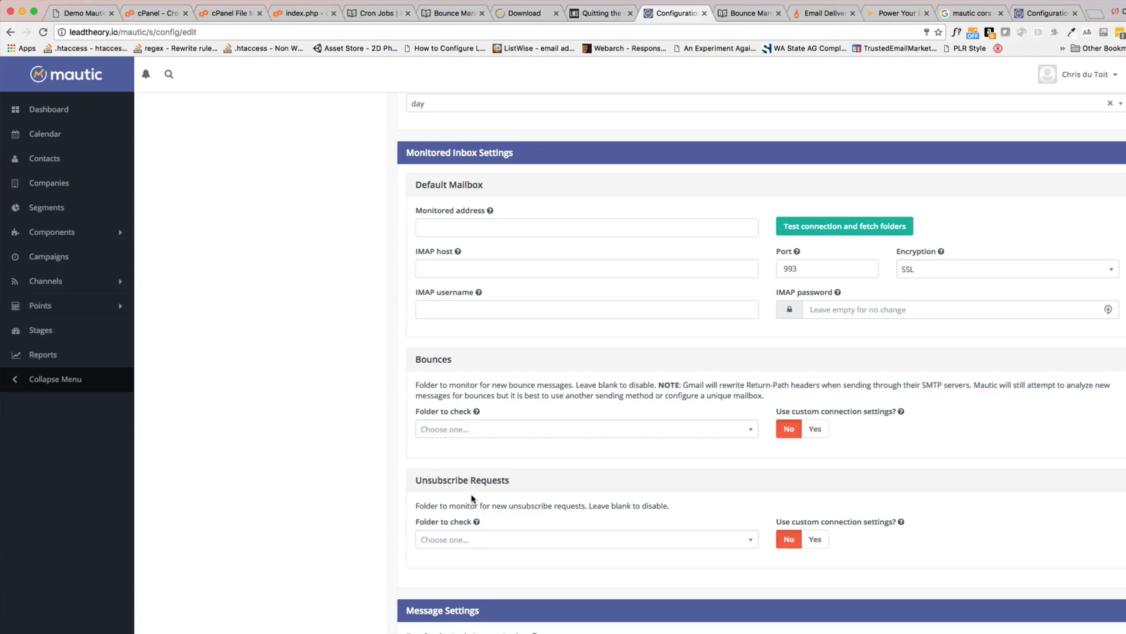
mouse_move(488, 481)
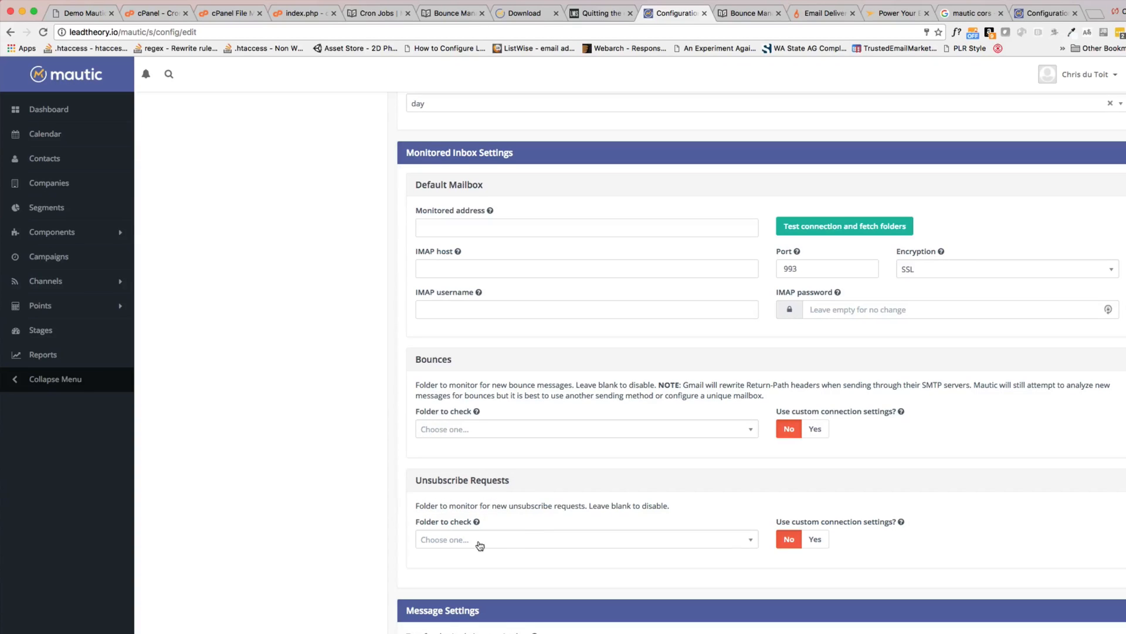
left_click(585, 539)
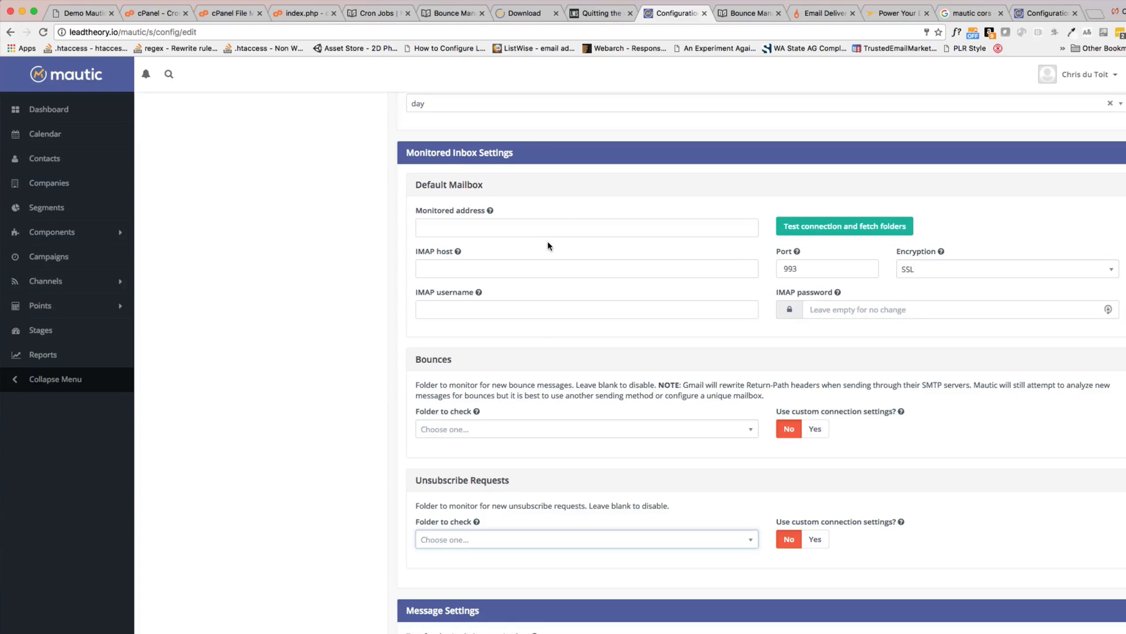
Select SparkPost as the mail sending service and look over the Email Settings.
scroll("up", 3)
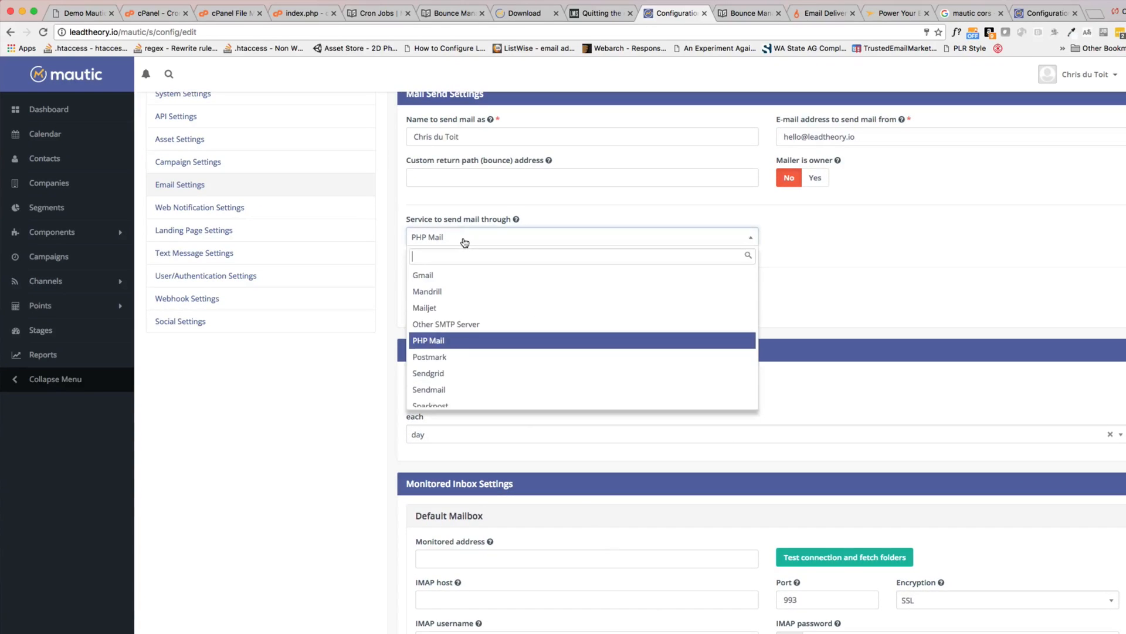
mouse_move(486, 345)
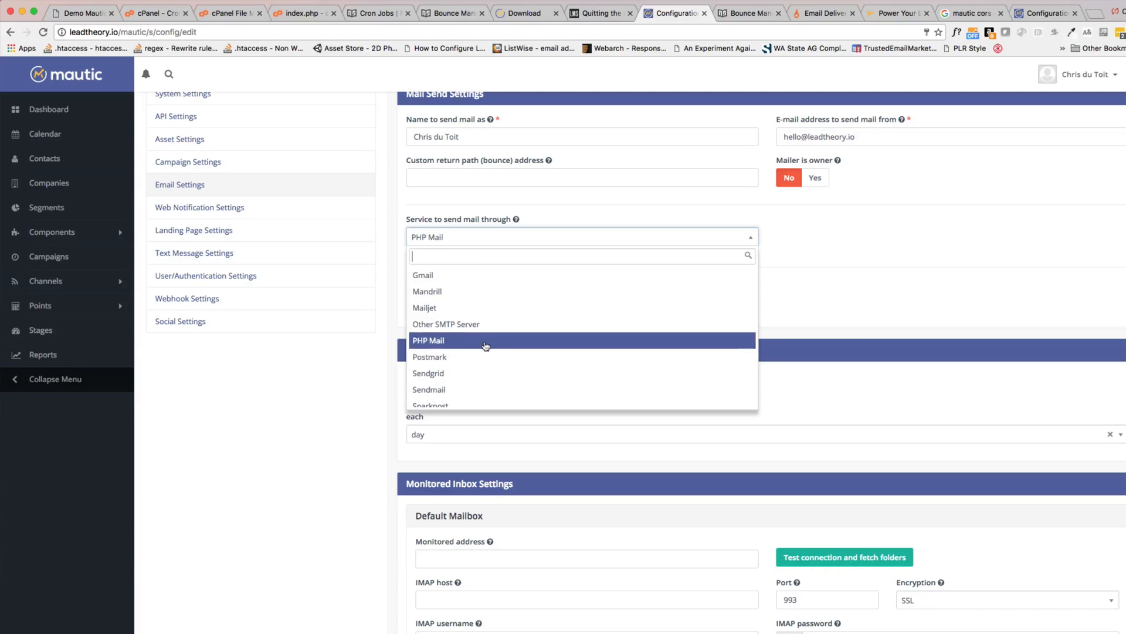
left_click(430, 405)
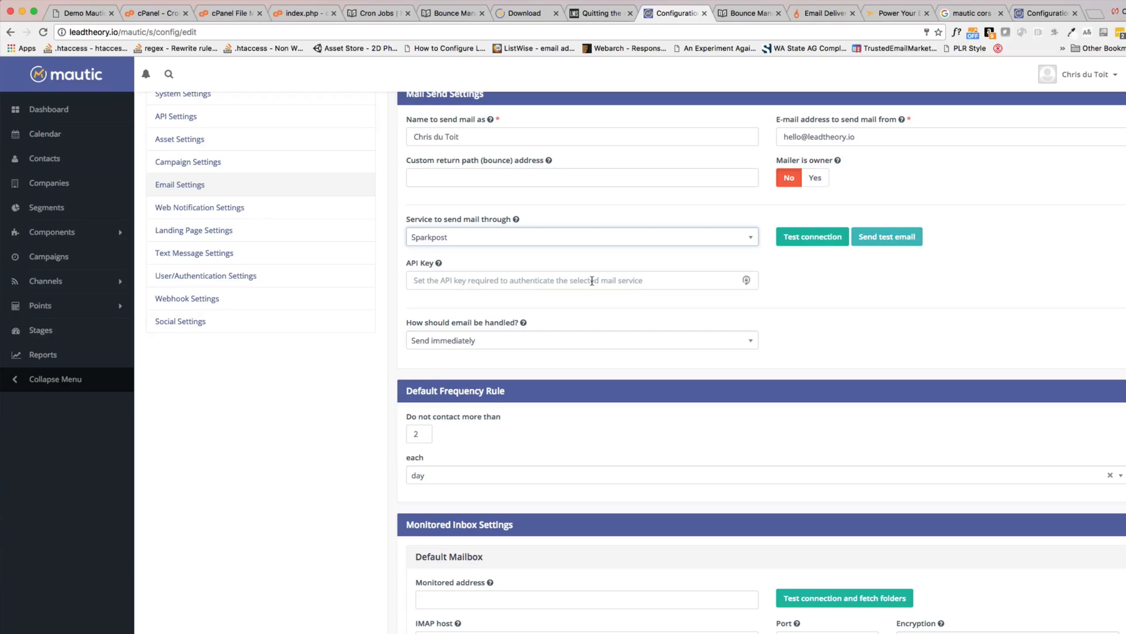
scroll("down", 3)
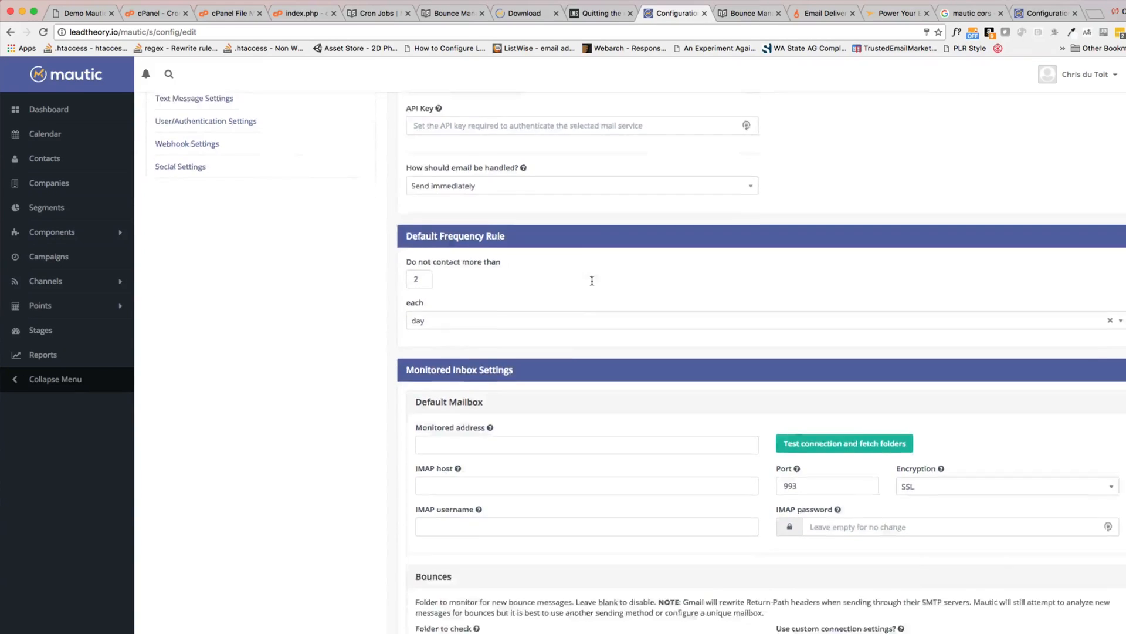
scroll("down", 3)
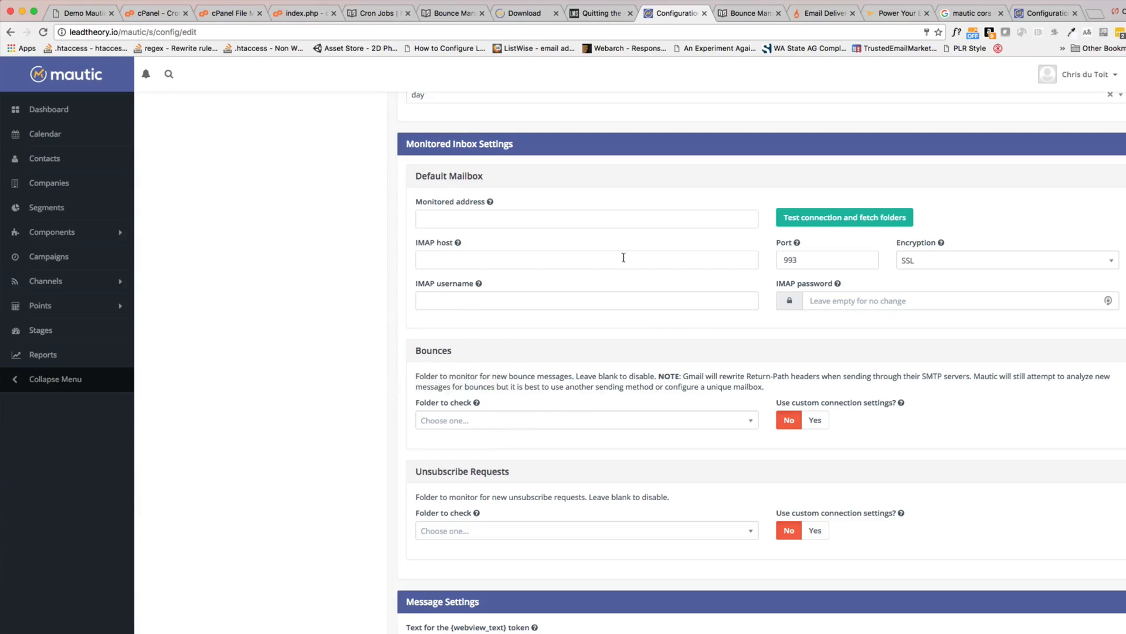
mouse_move(532, 283)
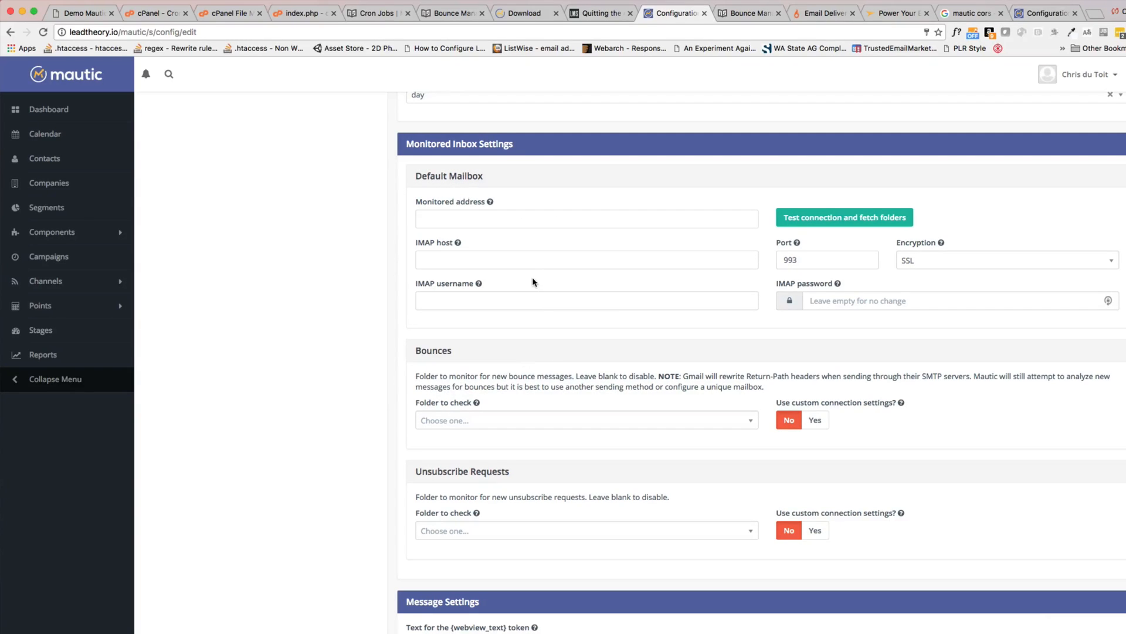
scroll("up", 3)
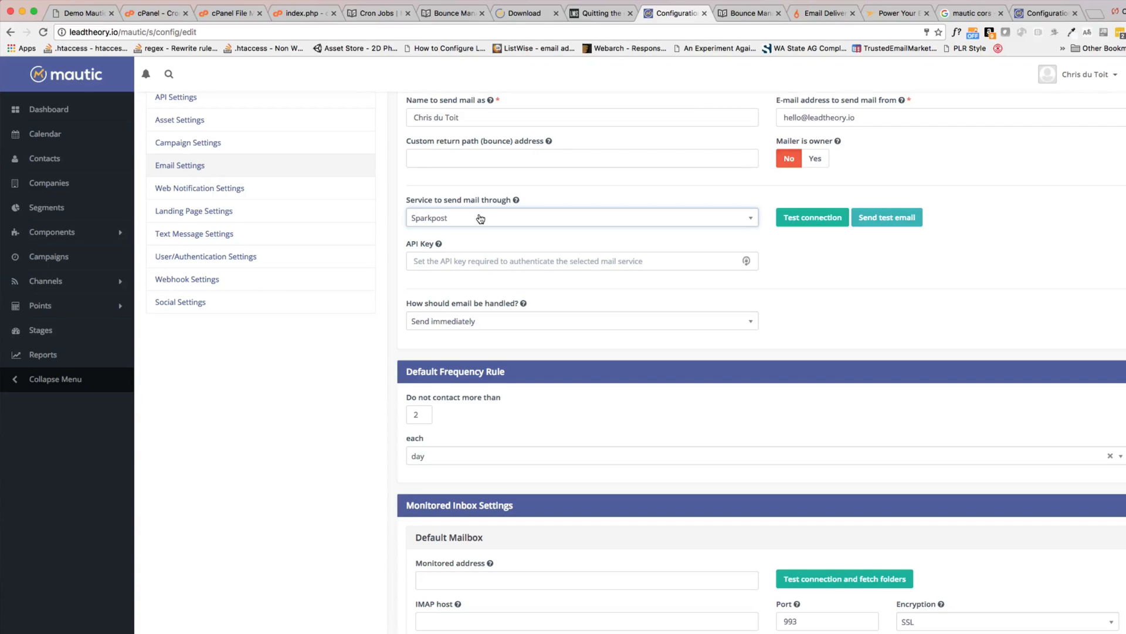
scroll("down", 3)
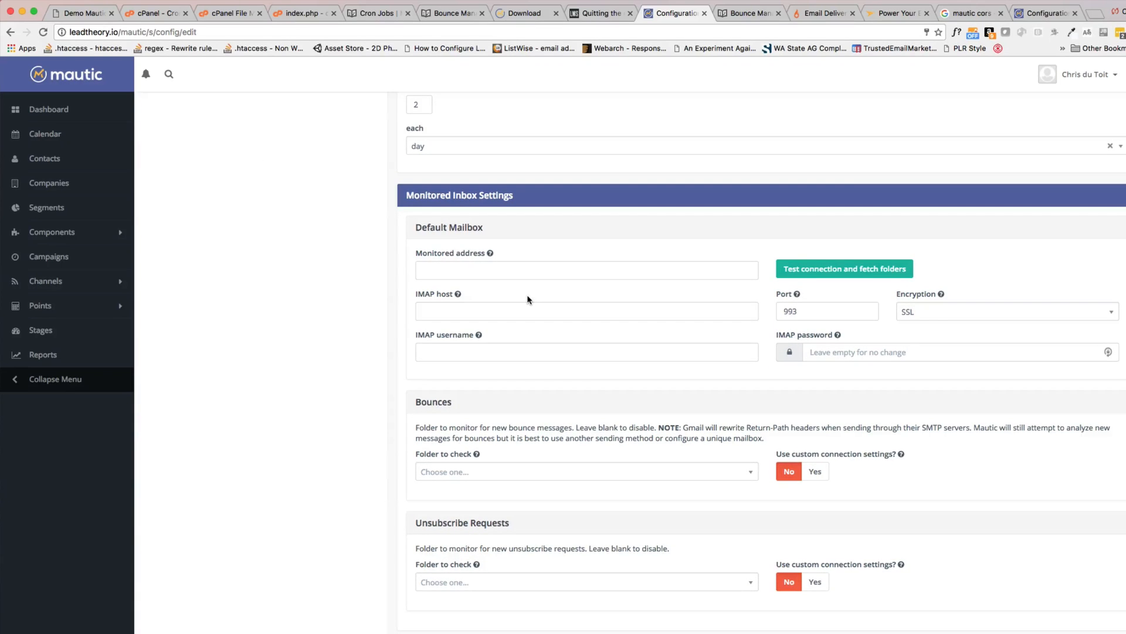
scroll("down", 3)
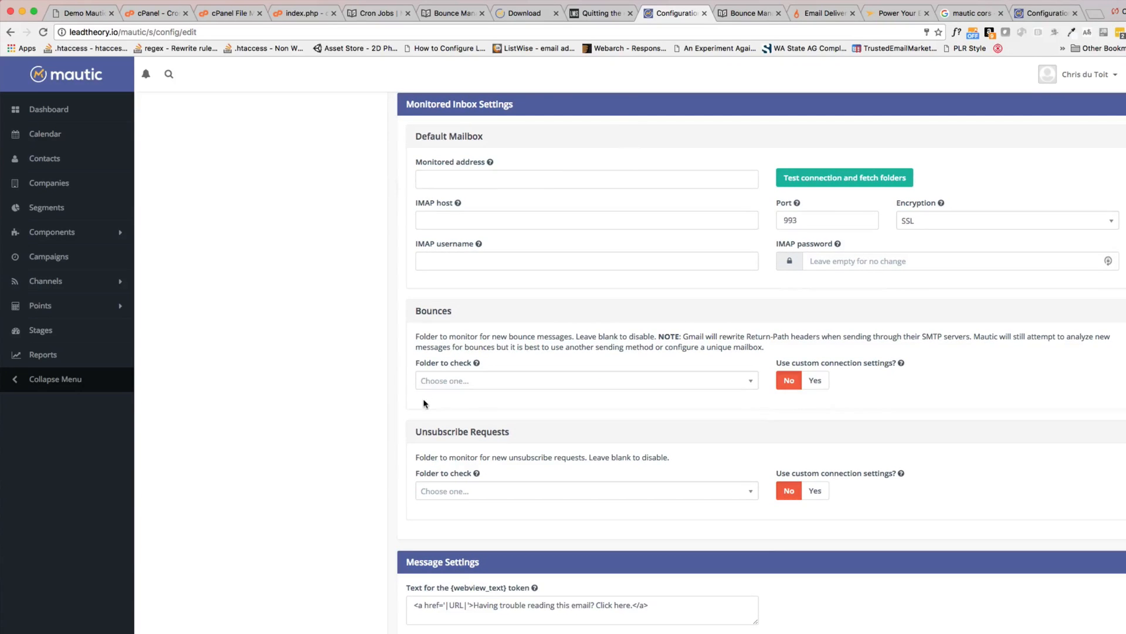
mouse_move(487, 390)
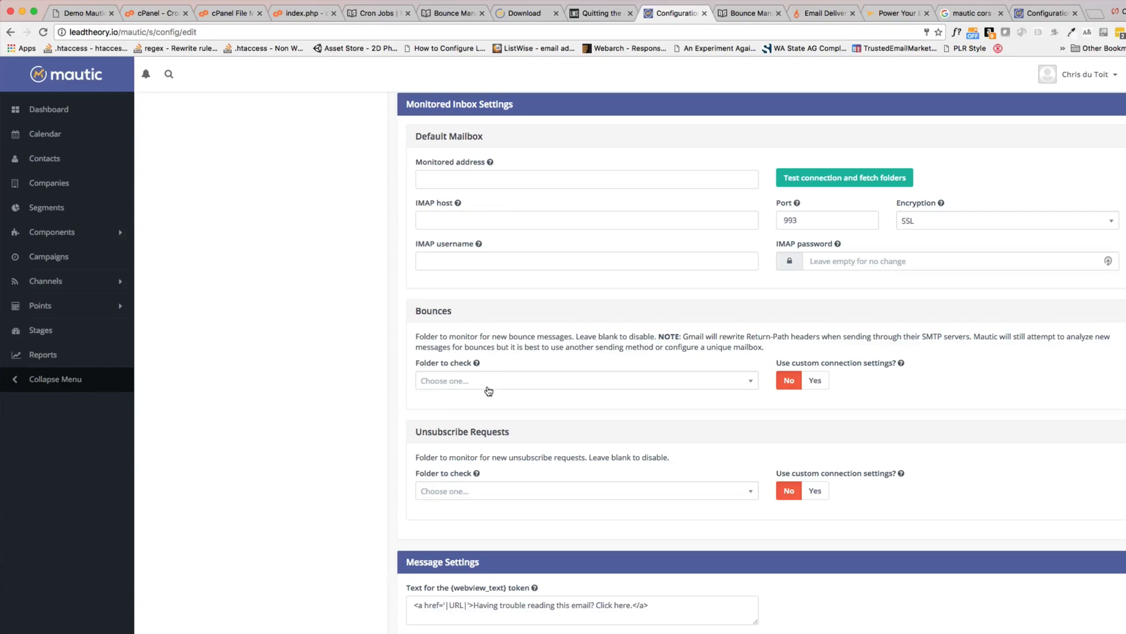
mouse_move(450, 390)
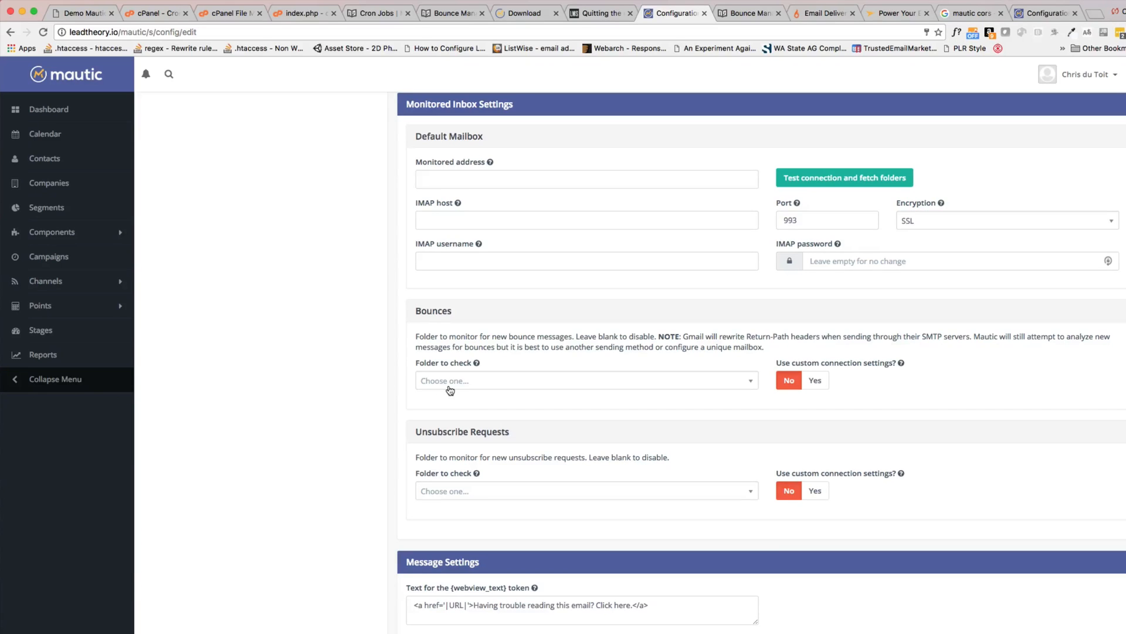
scroll("down", 3)
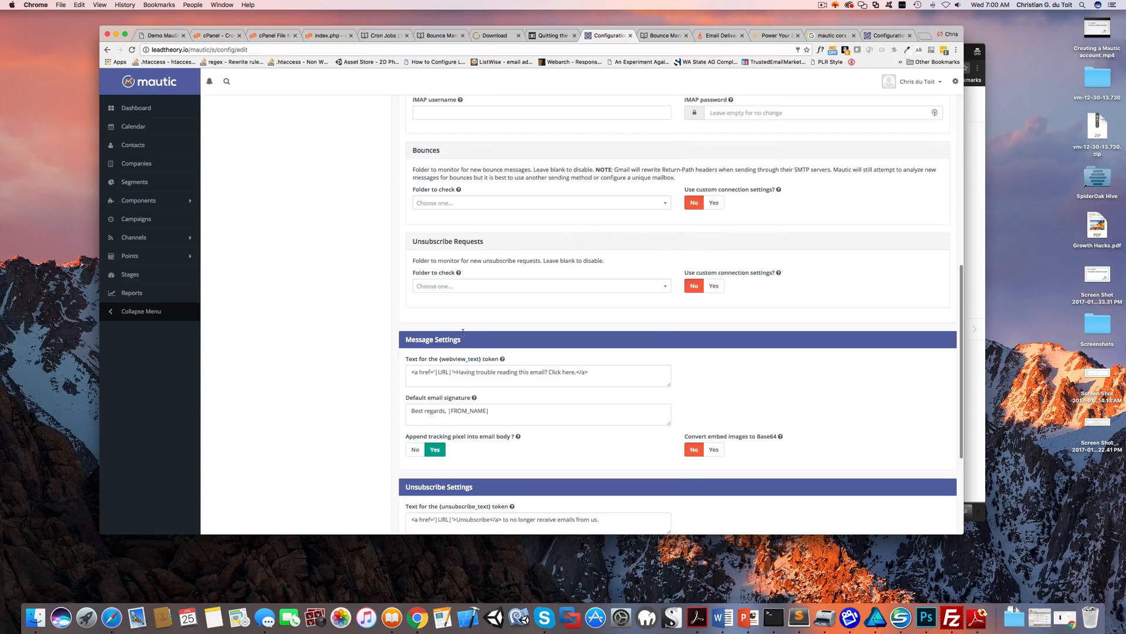
scroll("down", 3)
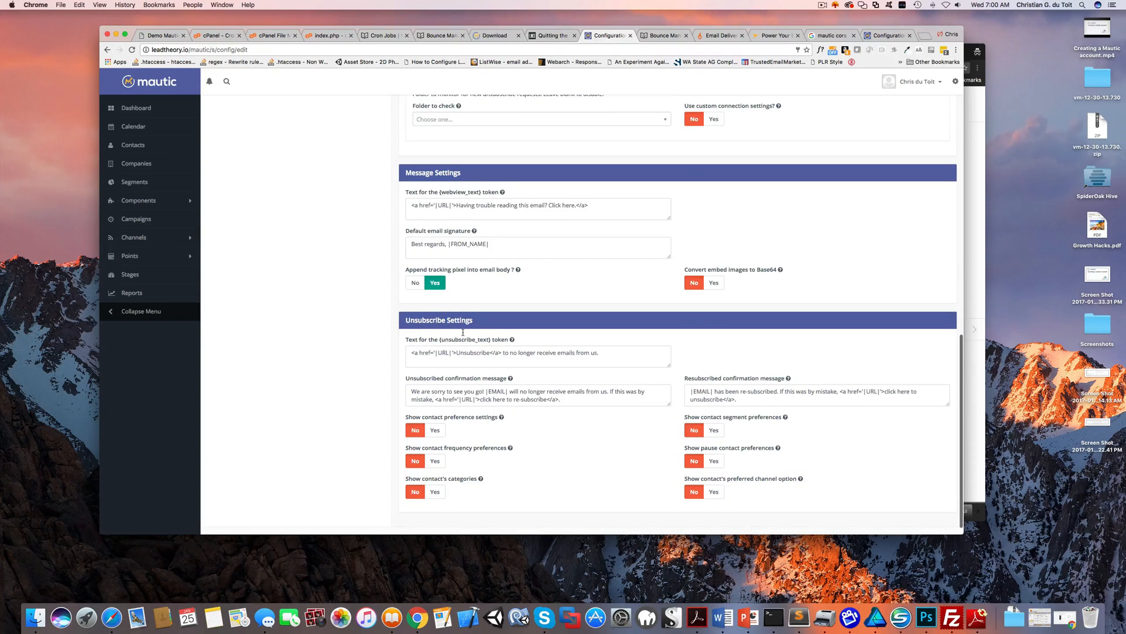
scroll("up", 3)
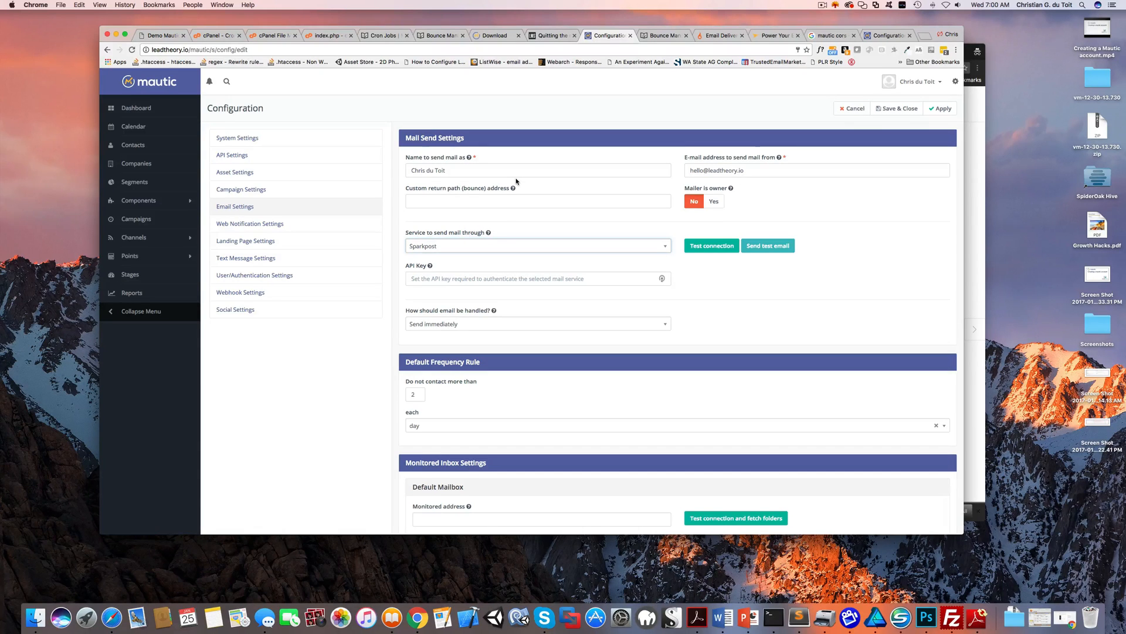
mouse_move(515, 188)
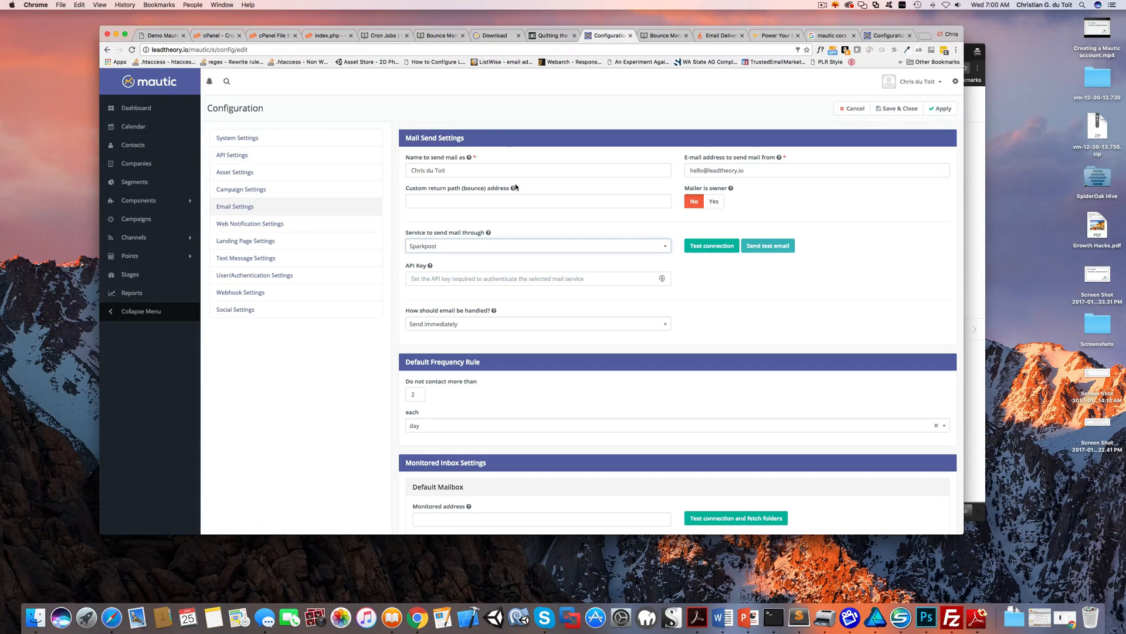
mouse_move(214, 125)
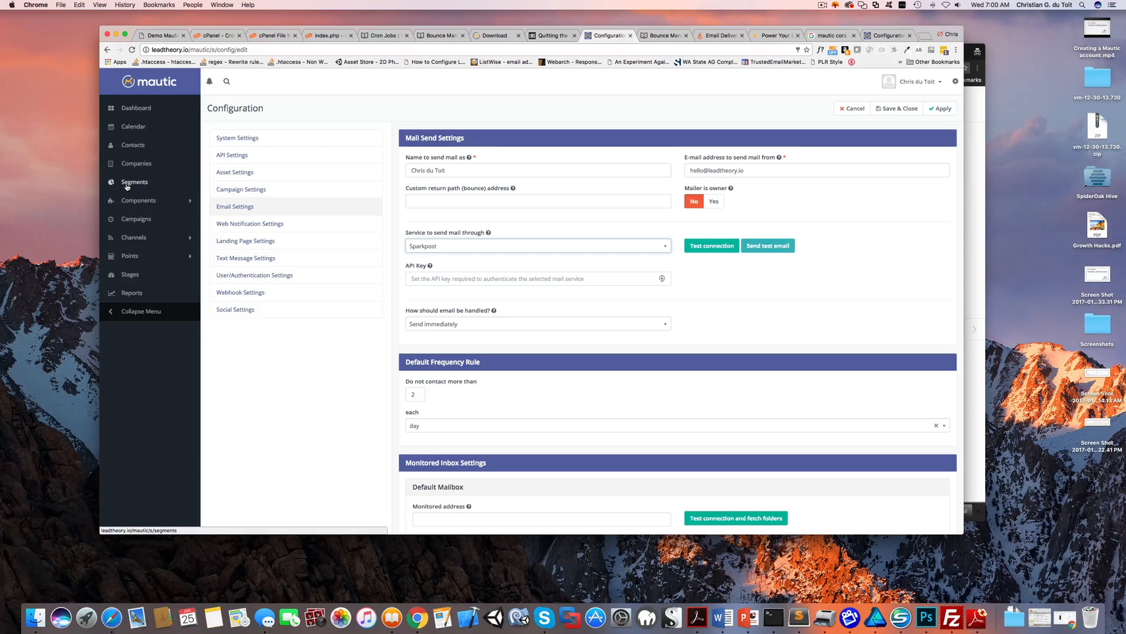
mouse_move(137, 190)
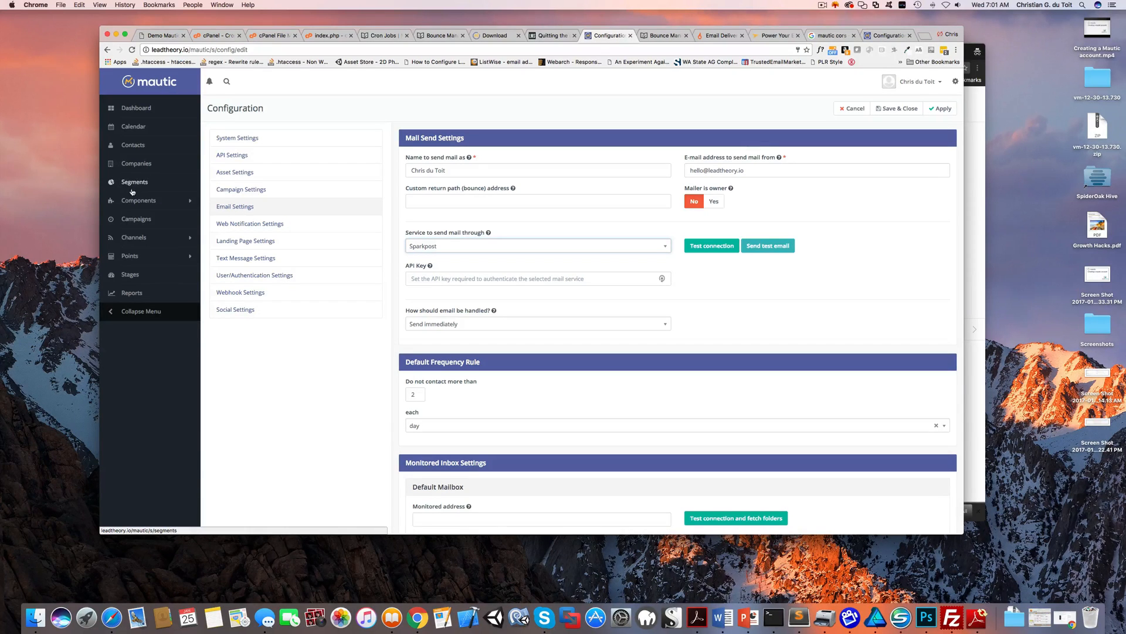
mouse_move(132, 189)
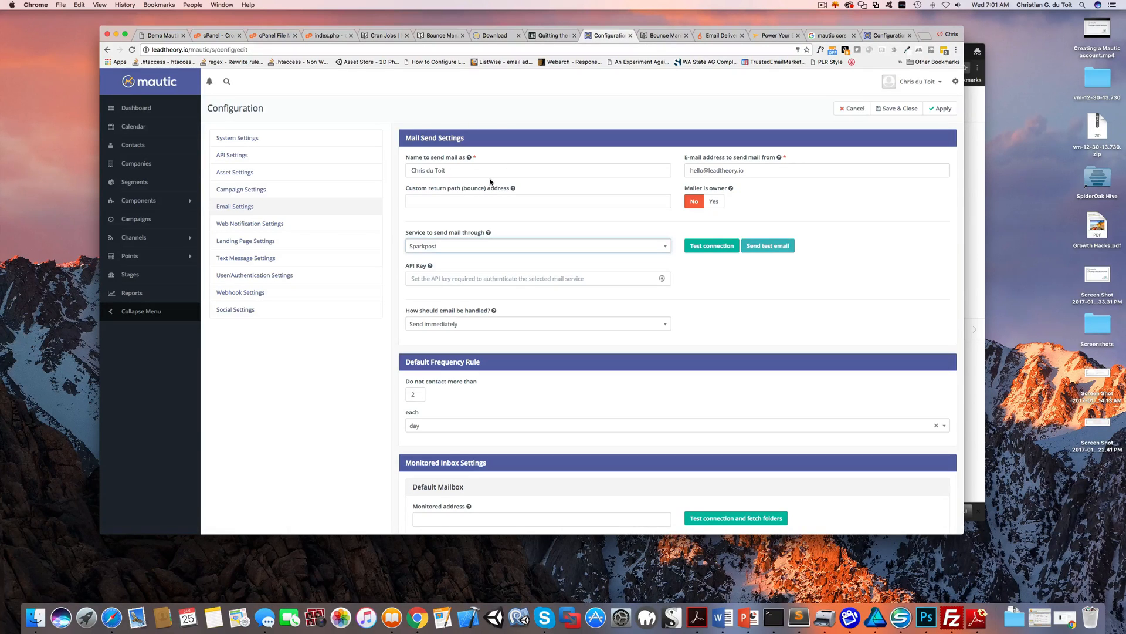
Reopen the 'Service to send mail through' list, with SparkPost still selected.
scroll("down", 3)
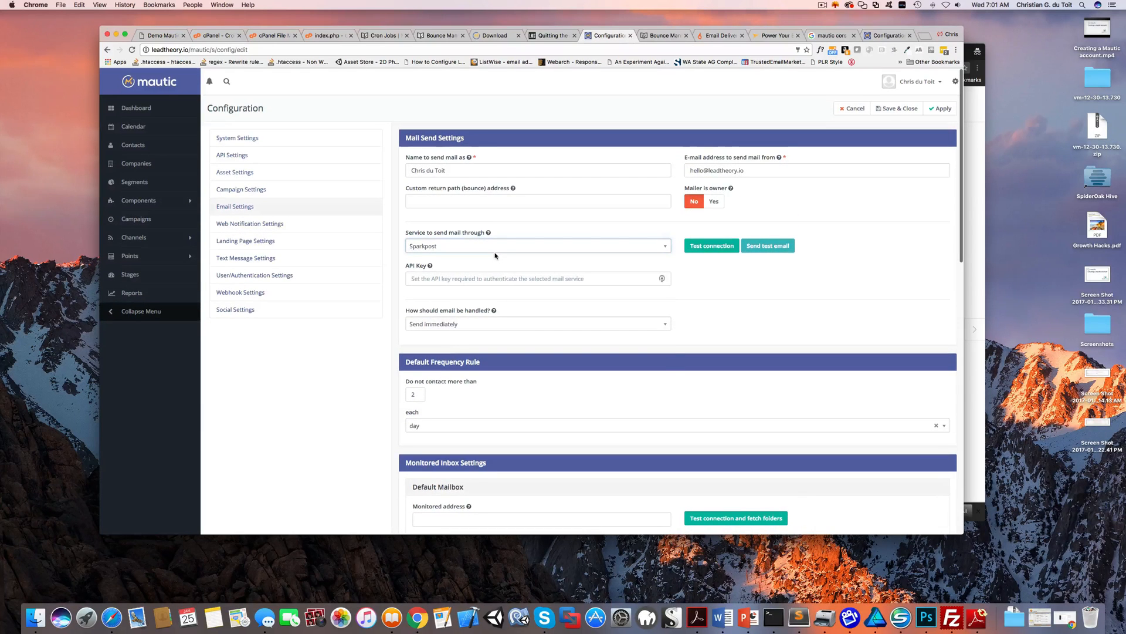
left_click(537, 246)
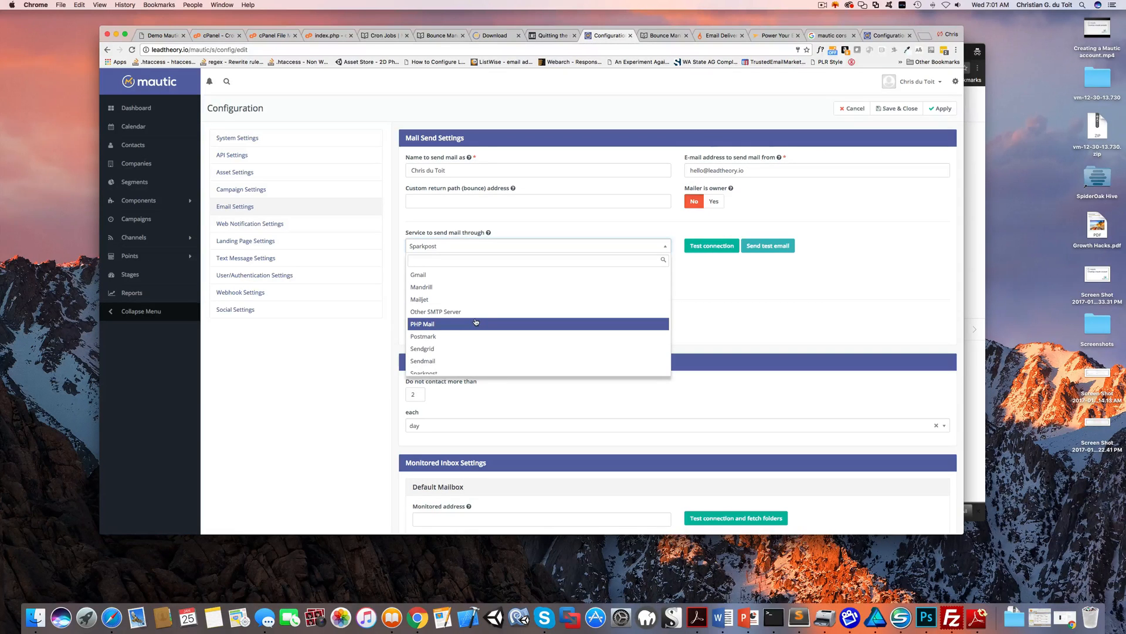
Scroll down past the mail service dropdown, leaving SparkPost selected with an empty API key.
scroll("down", 3)
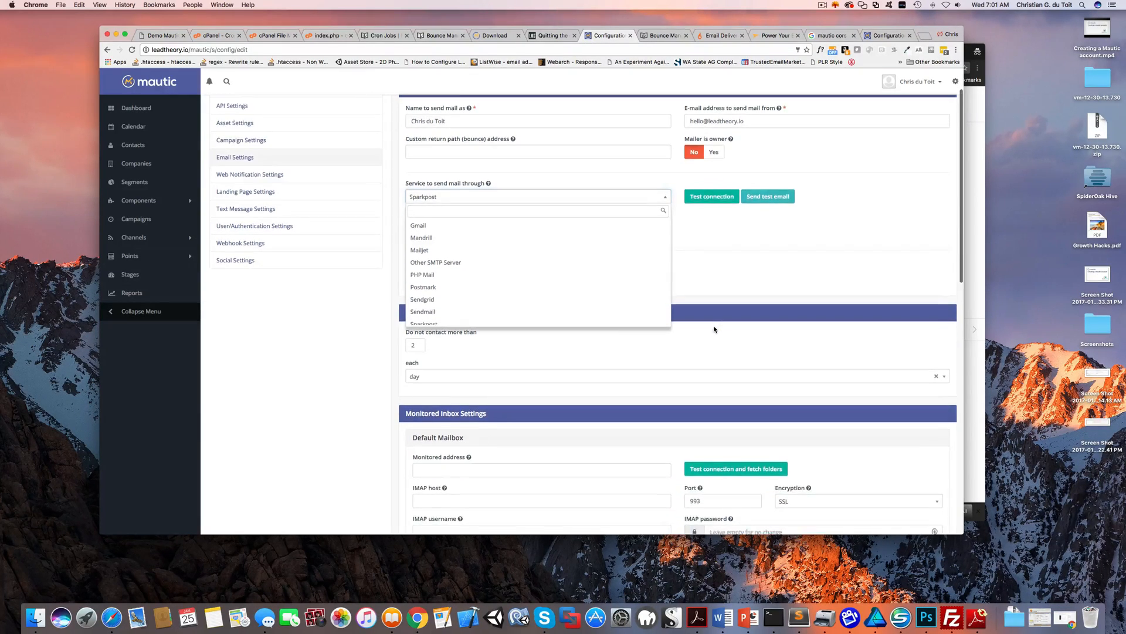
scroll("down", 3)
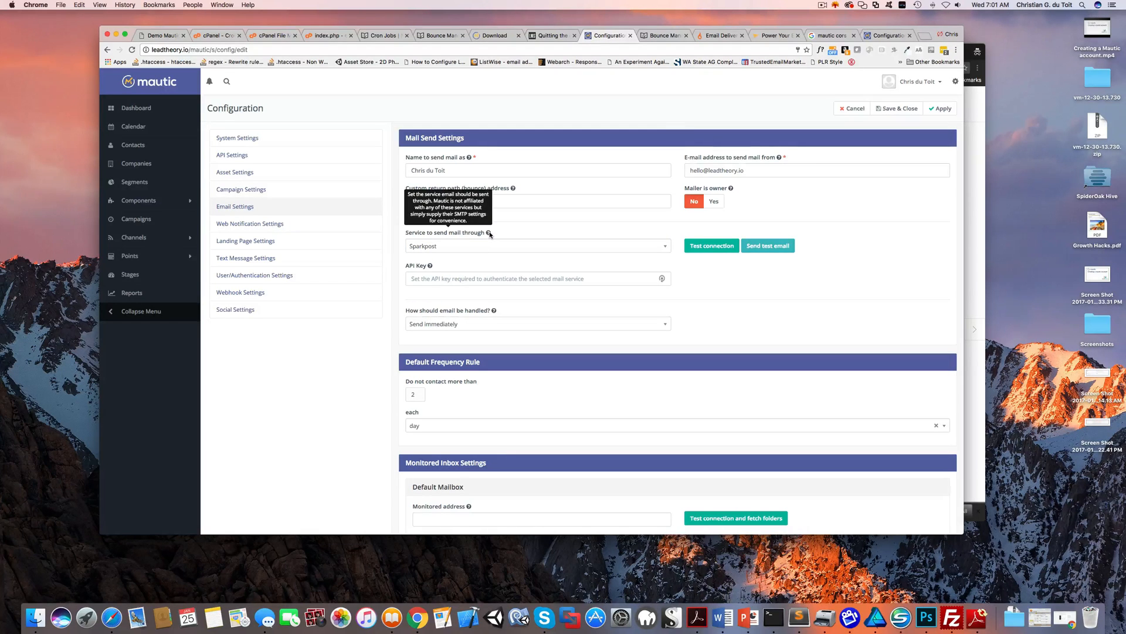
mouse_move(494, 237)
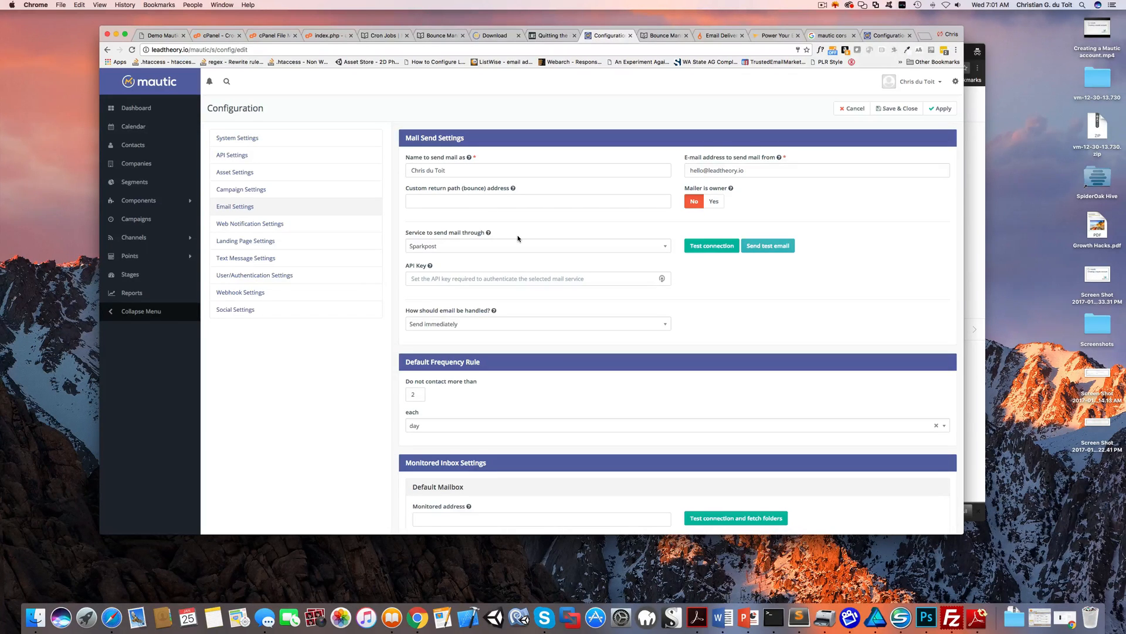
mouse_move(516, 234)
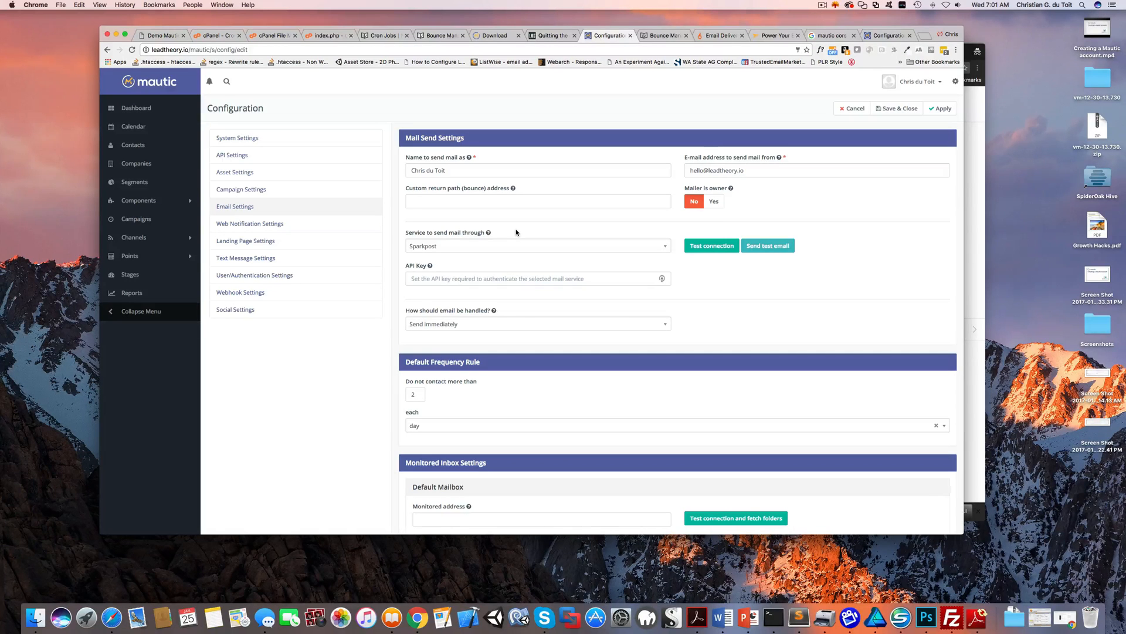
mouse_move(573, 238)
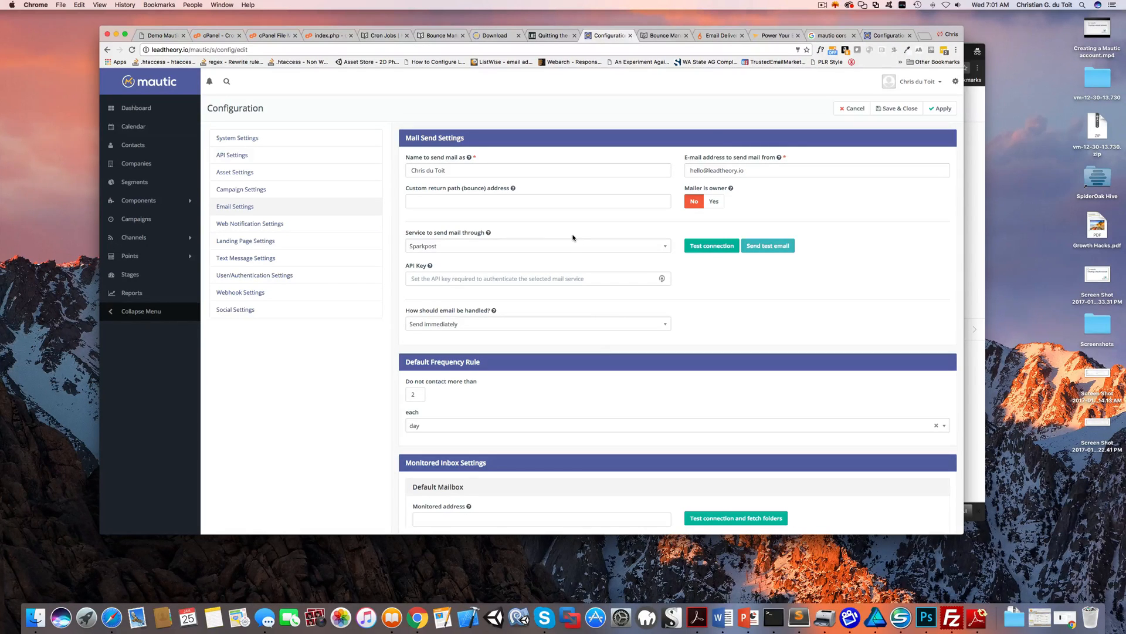